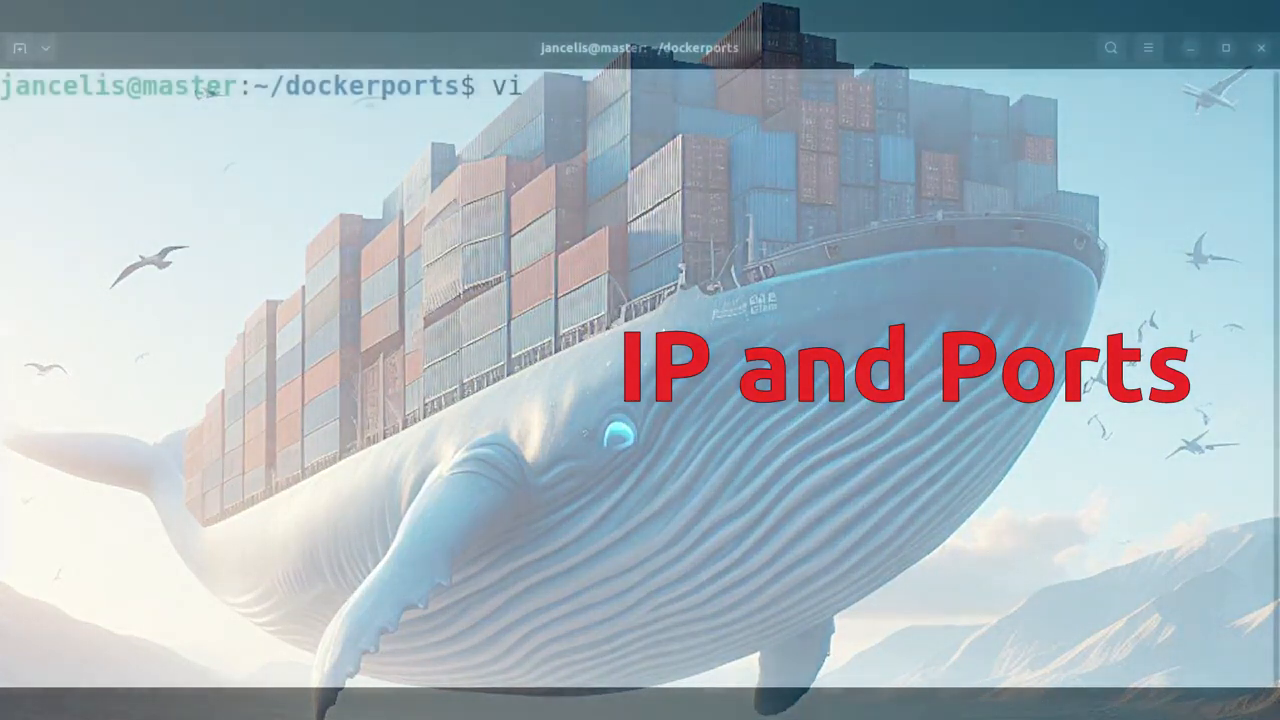
# - Review the Dockerfile's FROM, RUN, CMD and EXPOSE 8000 lines in vim, then write and quit
pyautogui.write('Dockerfile')
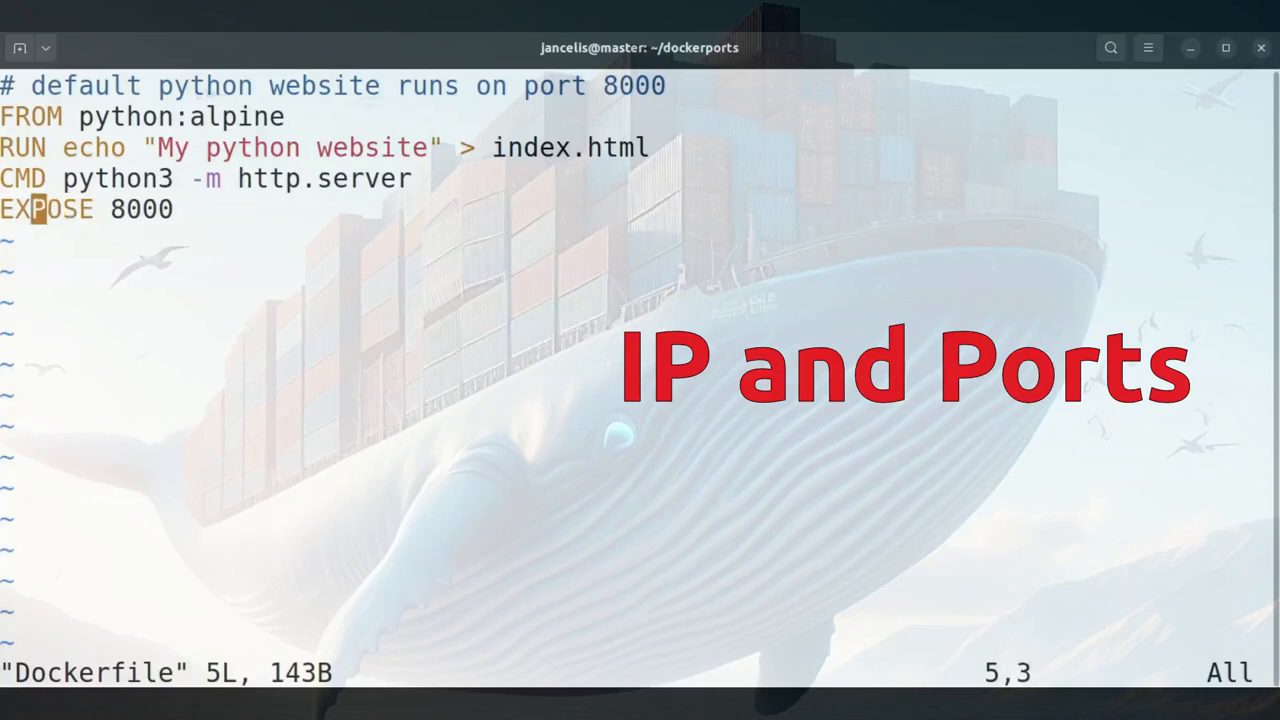
pyautogui.press('k')
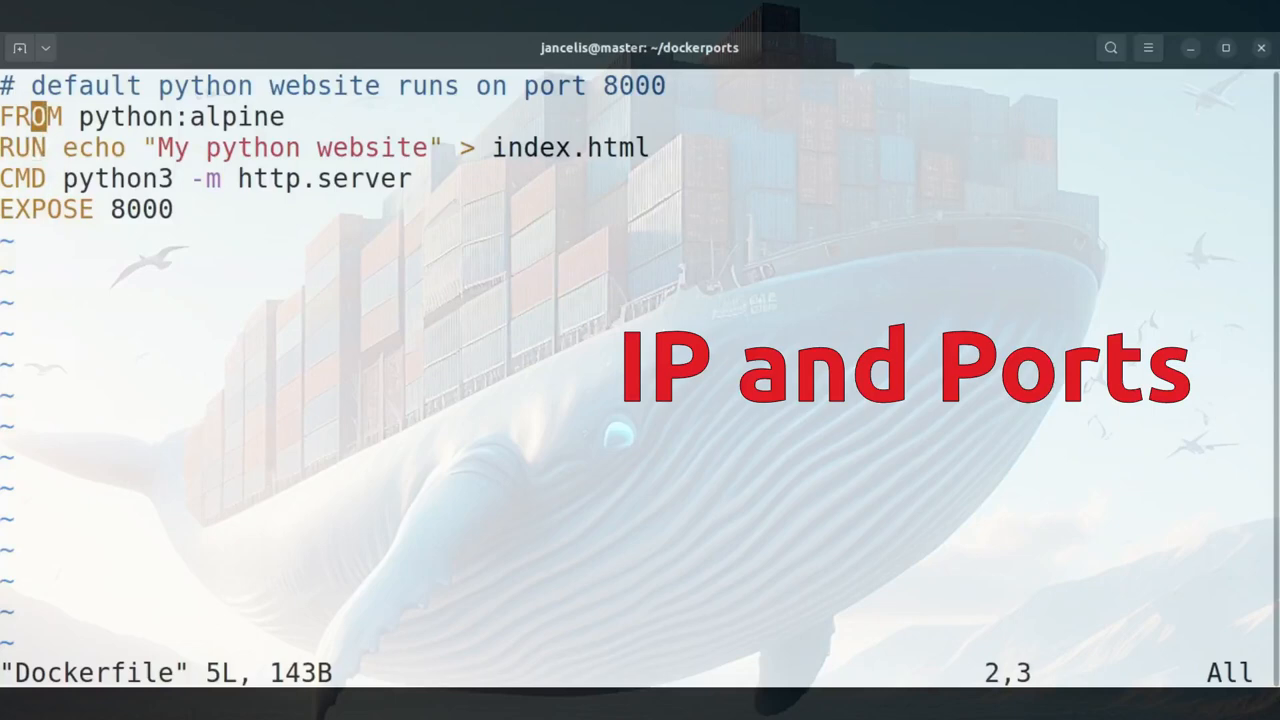
pyautogui.write(':wq')
pyautogui.write('docket t')
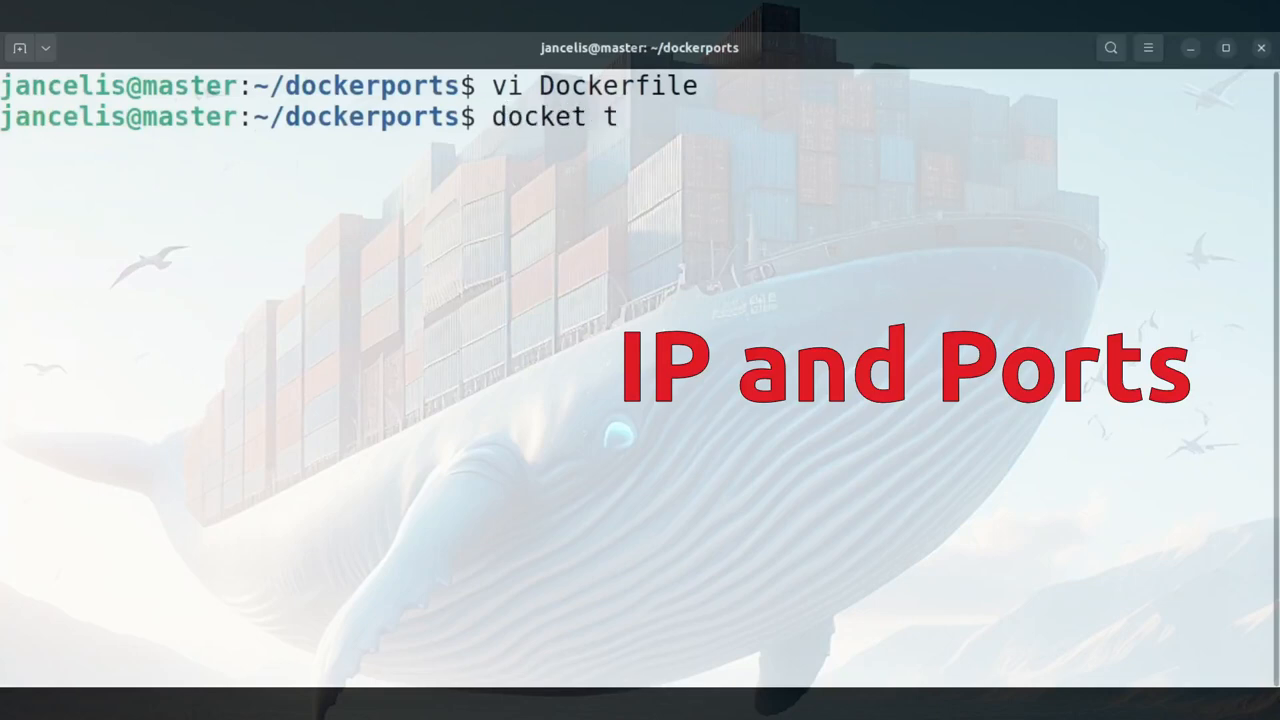
# - Build the image pythonimg from the current folder with docker build -t pythonimg
pyautogui.write('b')
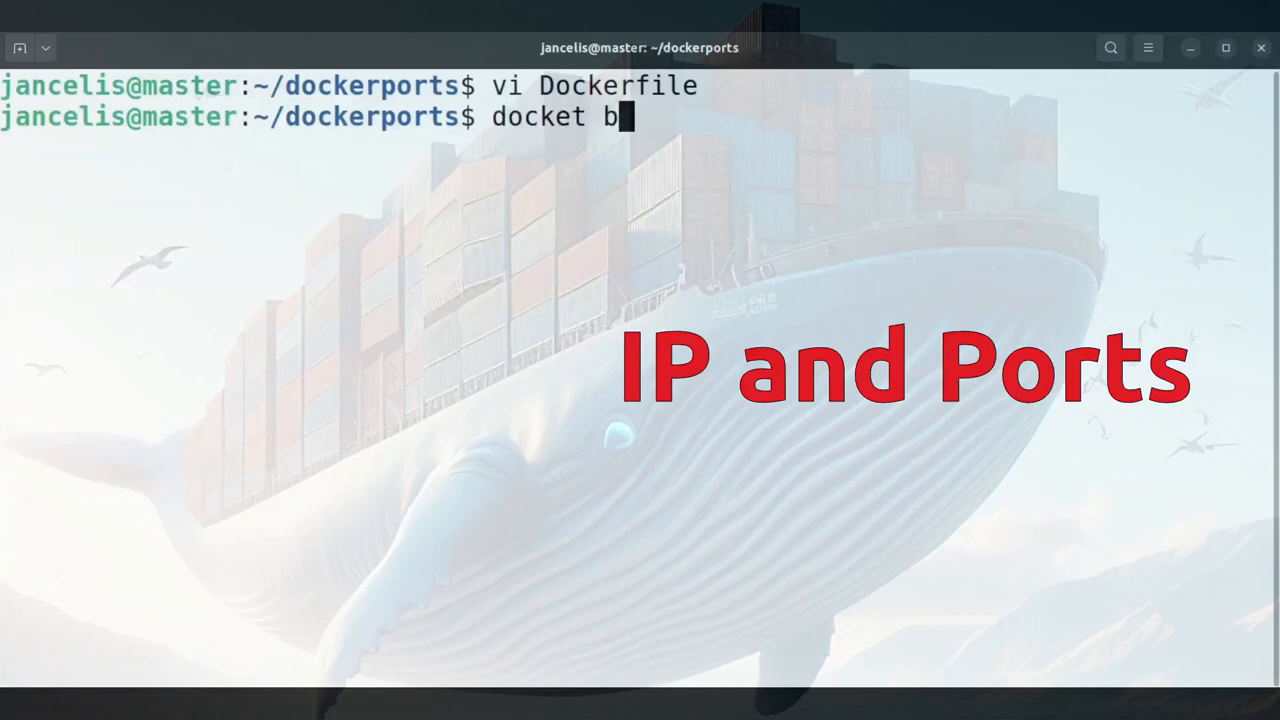
pyautogui.write('uild -t')
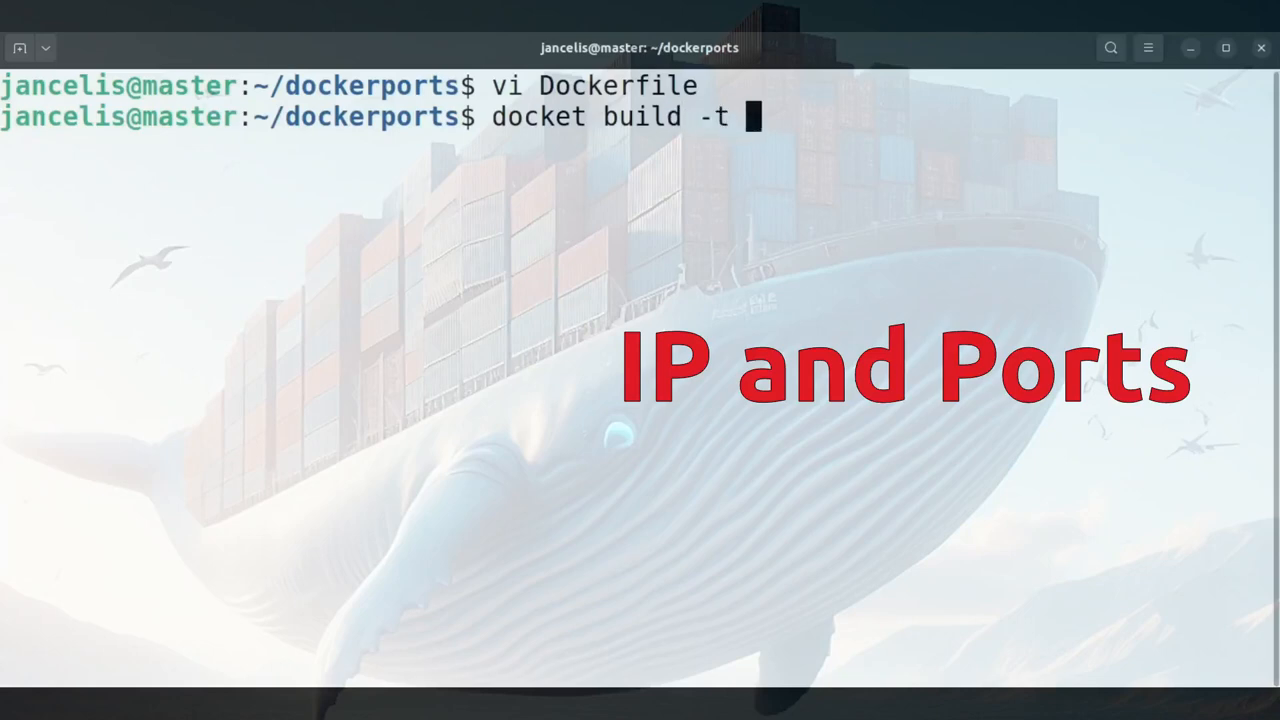
pyautogui.write('pyth')
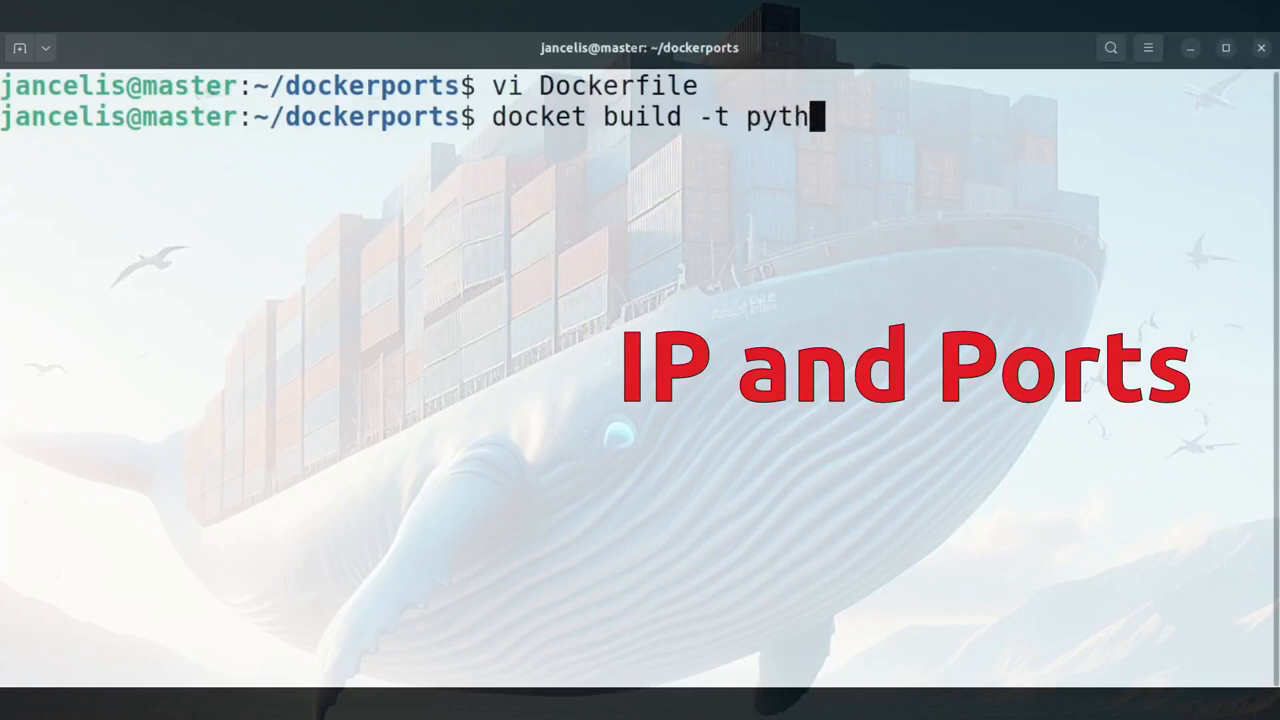
pyautogui.write('on')
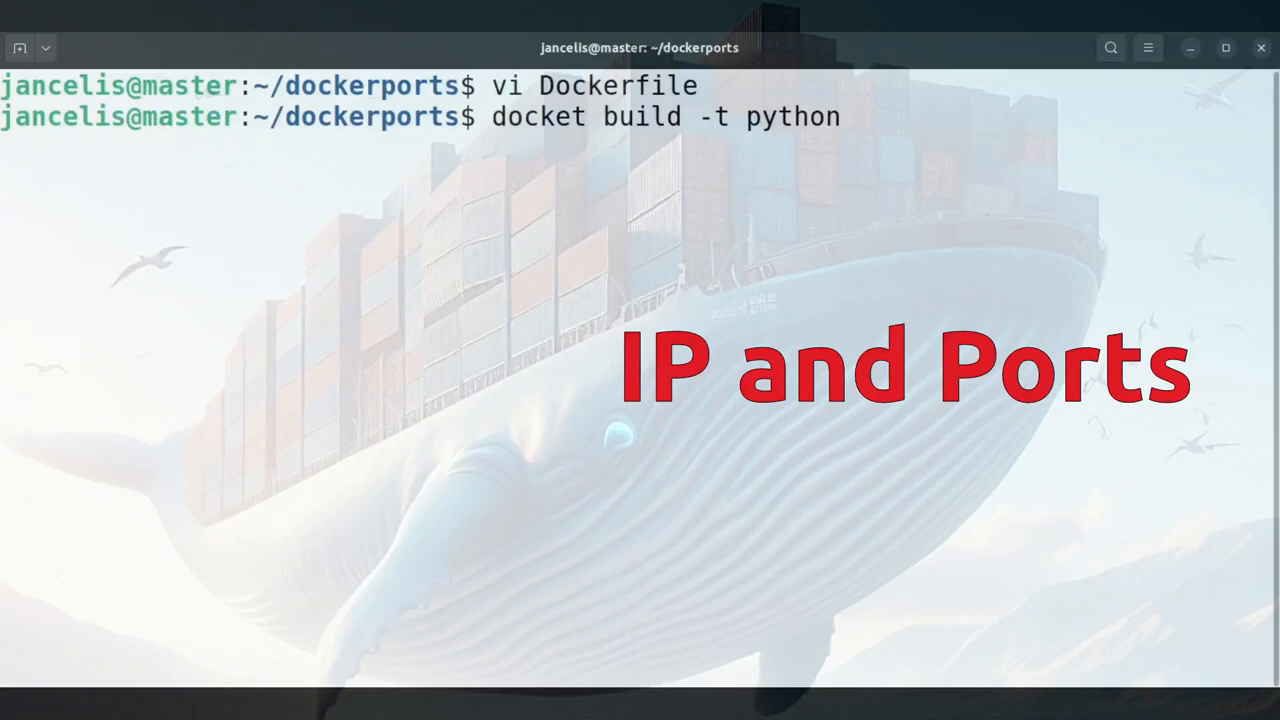
pyautogui.write('img')
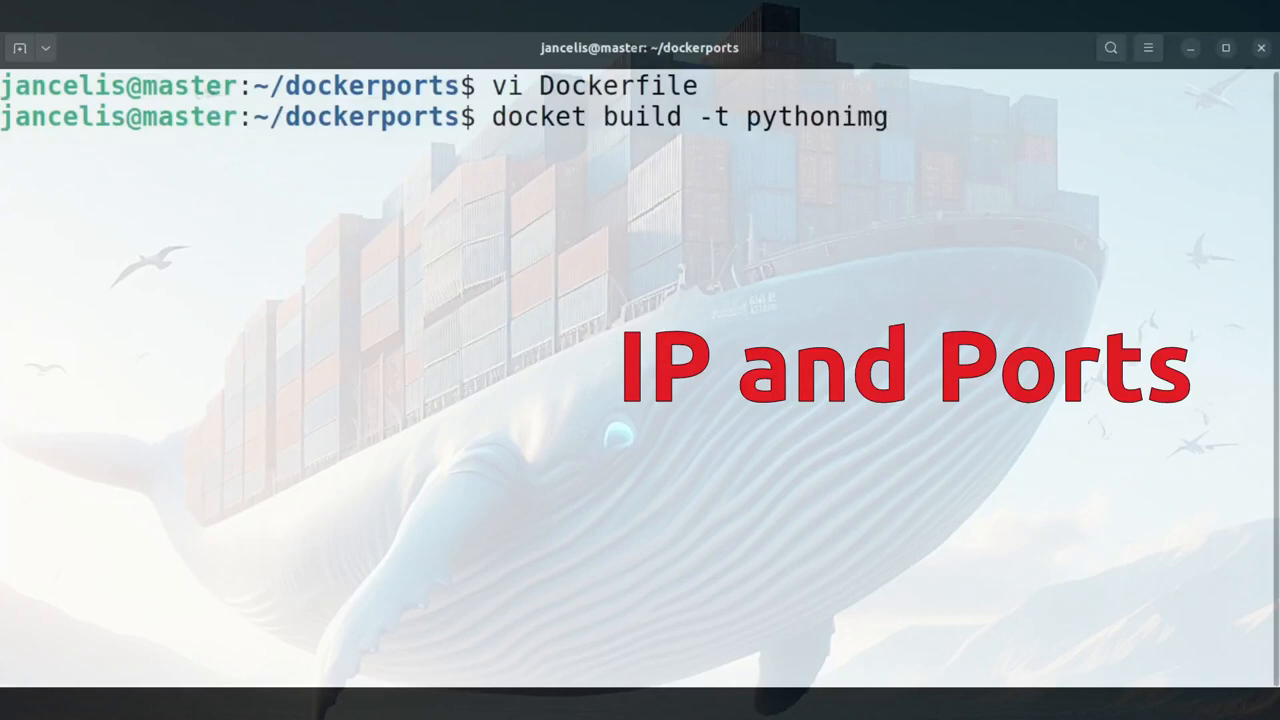
pyautogui.write('.')
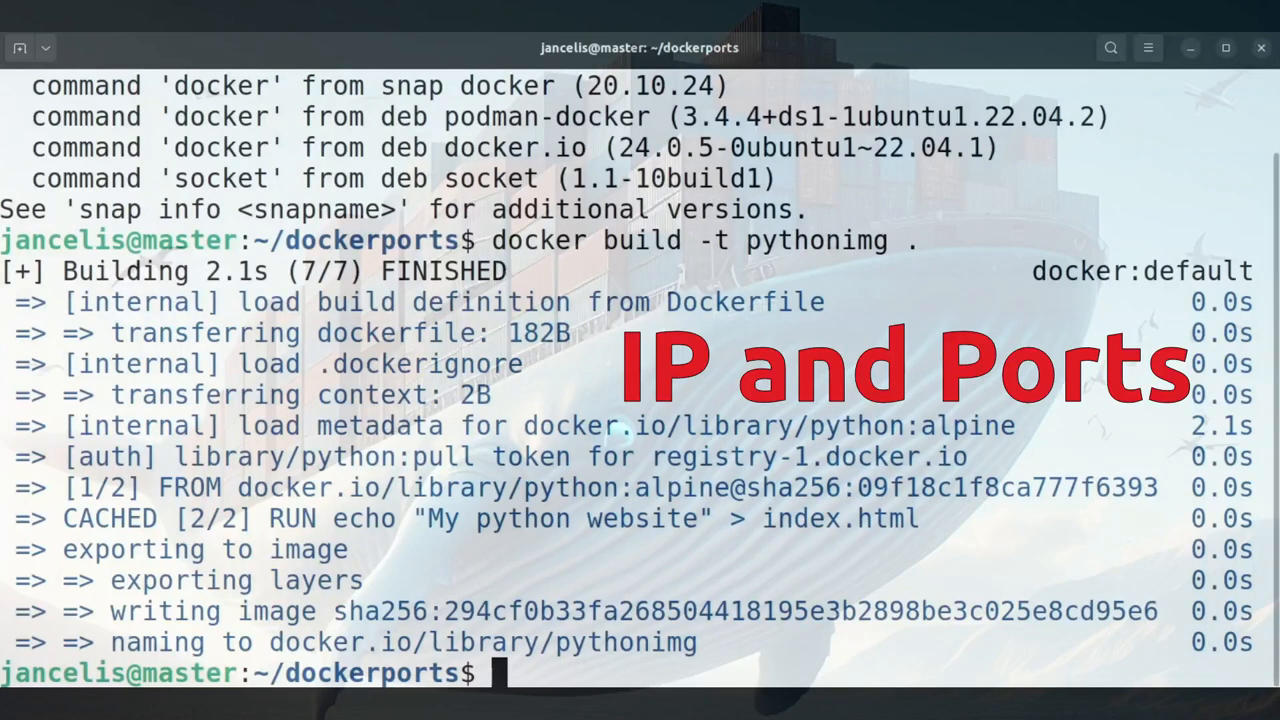
pyautogui.write('docker')
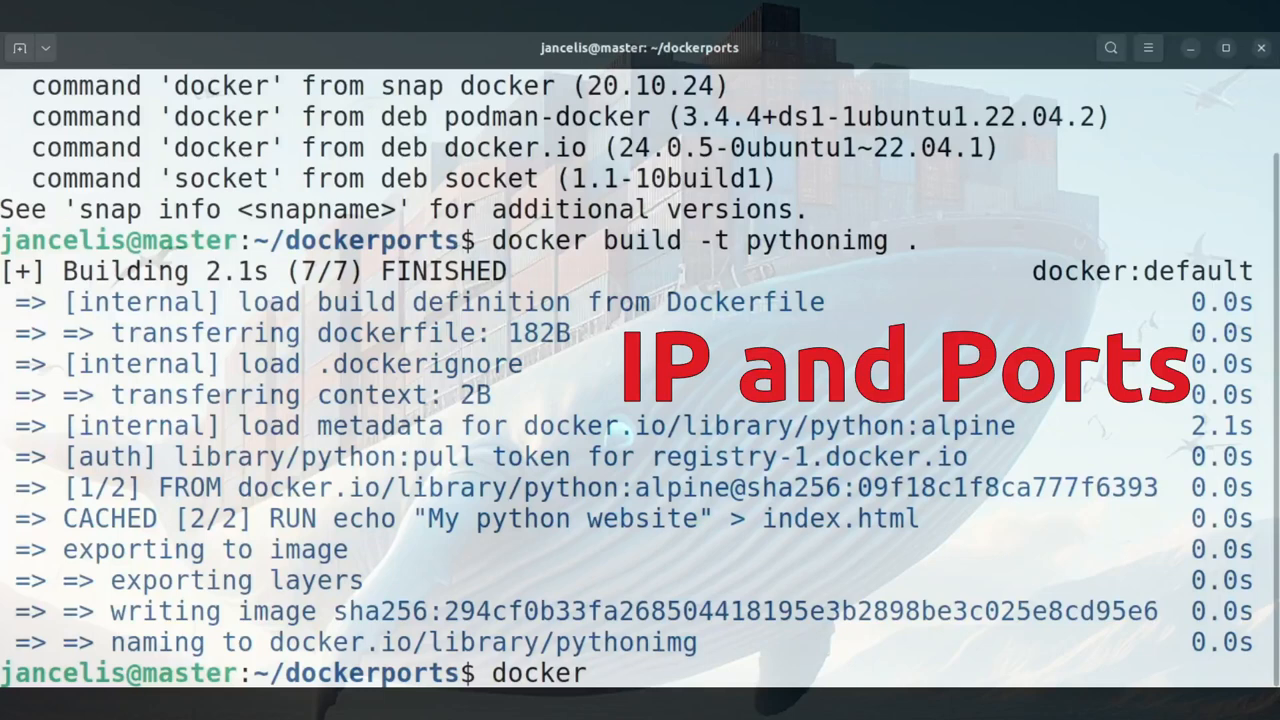
# - Run detached container pythonc from pythonimg with host port 8888 published to container port 8000
pyautogui.write('r')
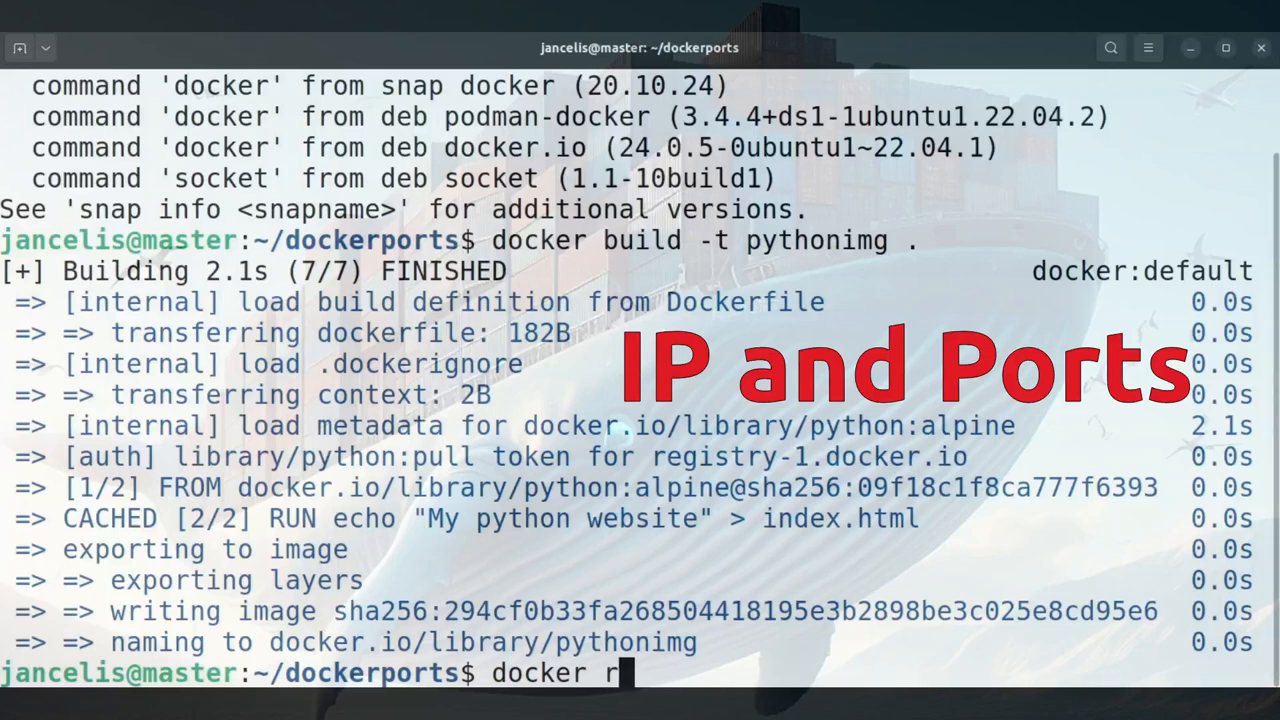
pyautogui.write('un --na')
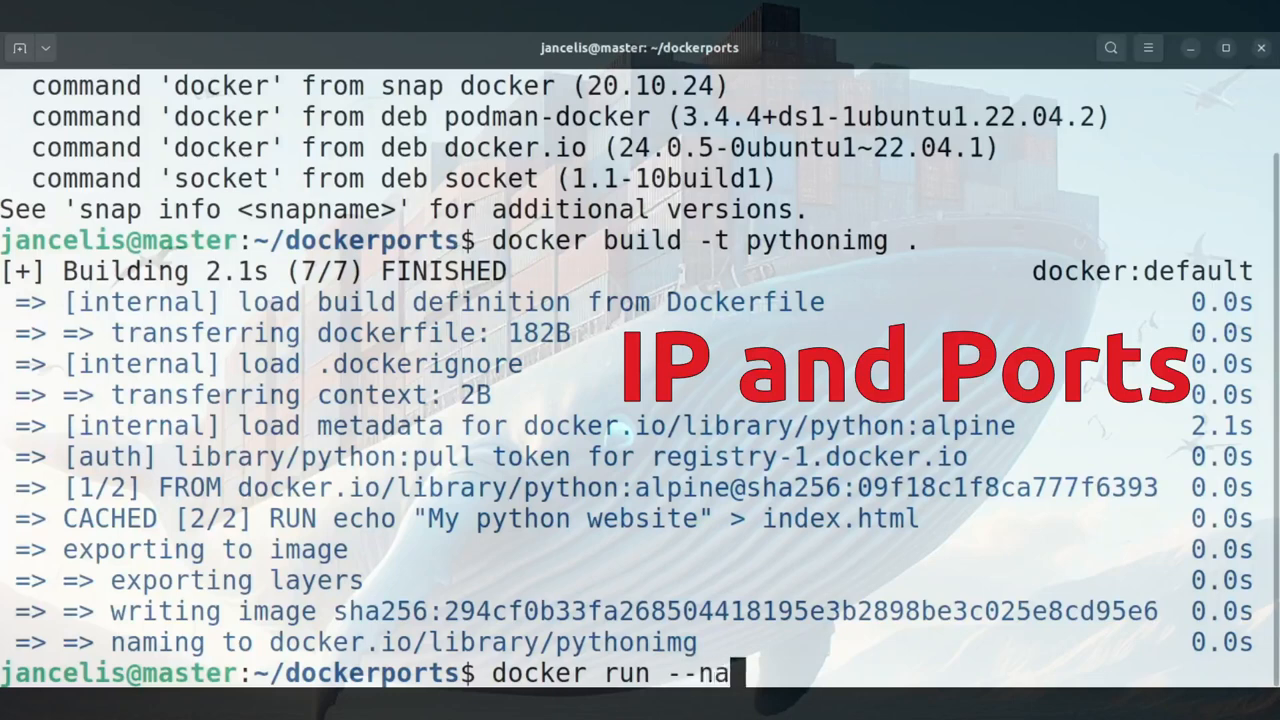
pyautogui.write('me pythonc')
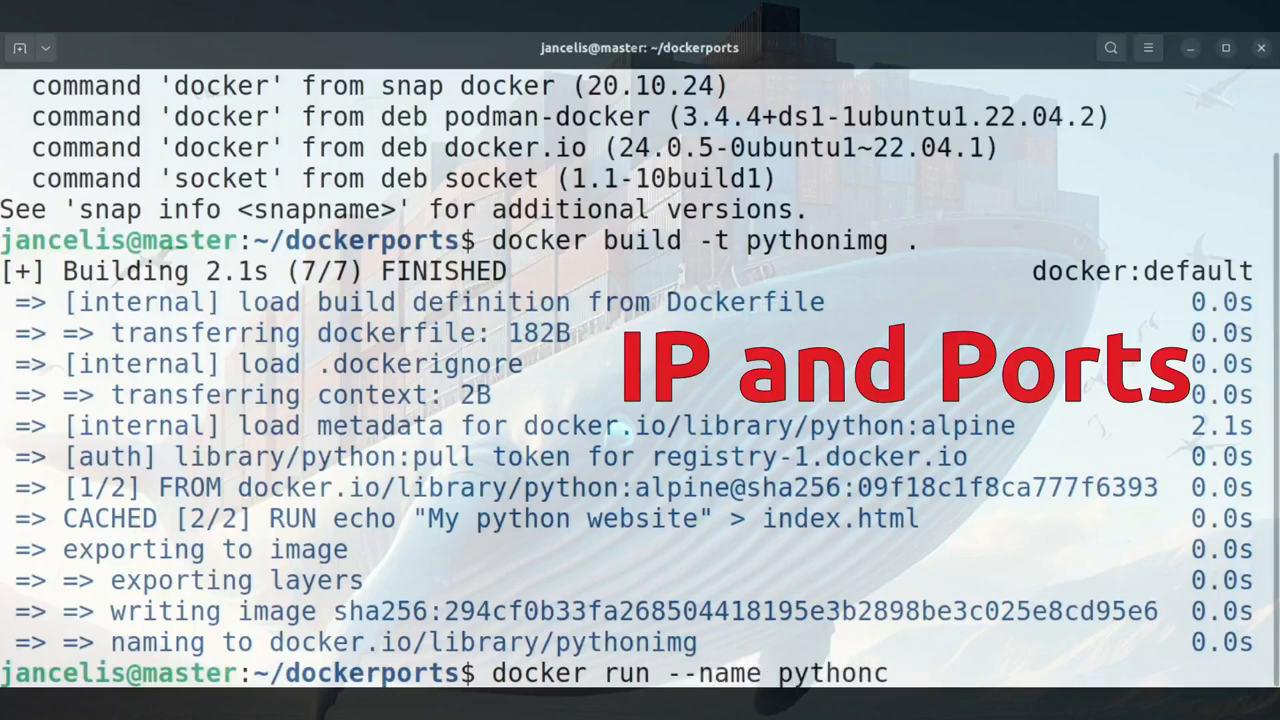
pyautogui.write('pyth')
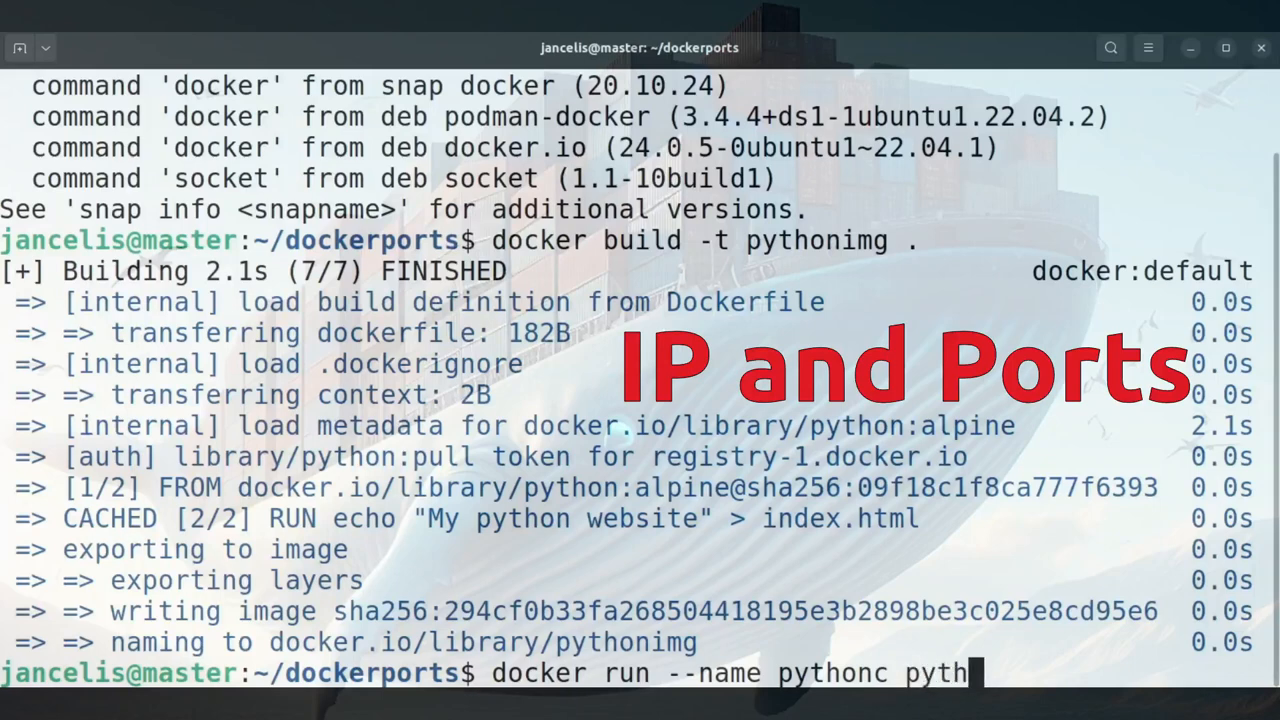
pyautogui.write('onimg')
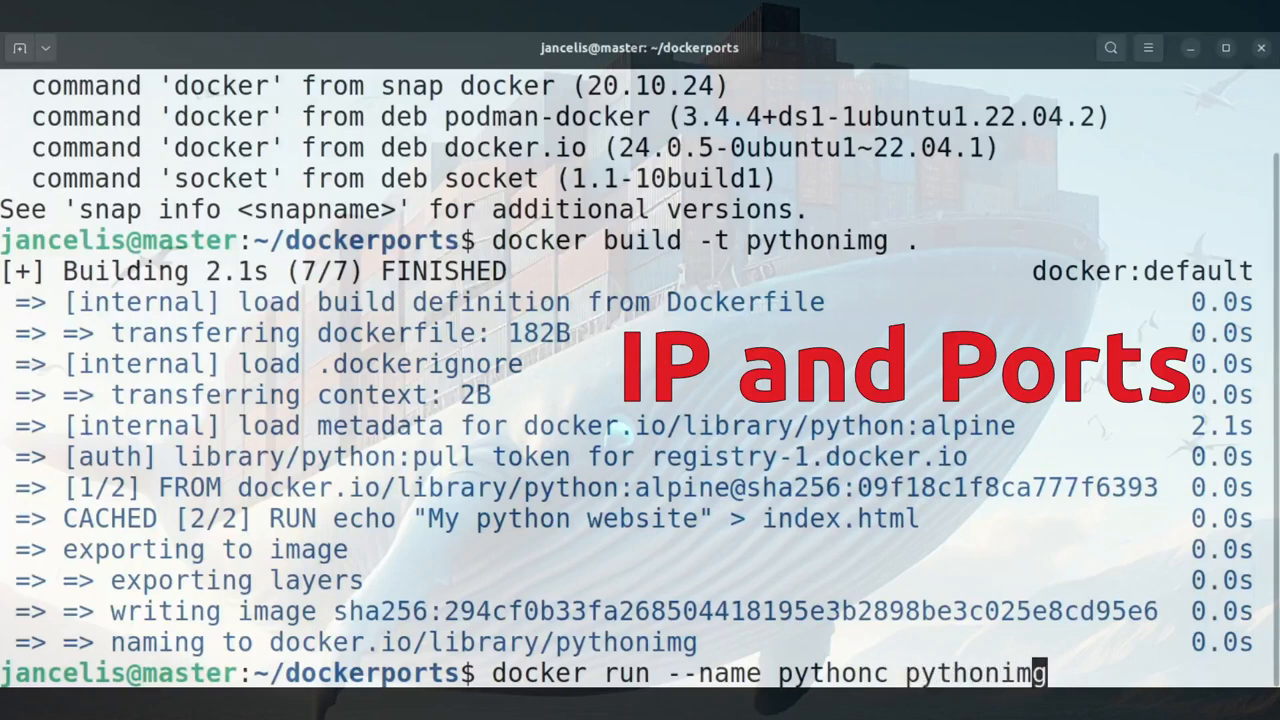
pyautogui.moveTo(714, 672)
pyautogui.write('-')
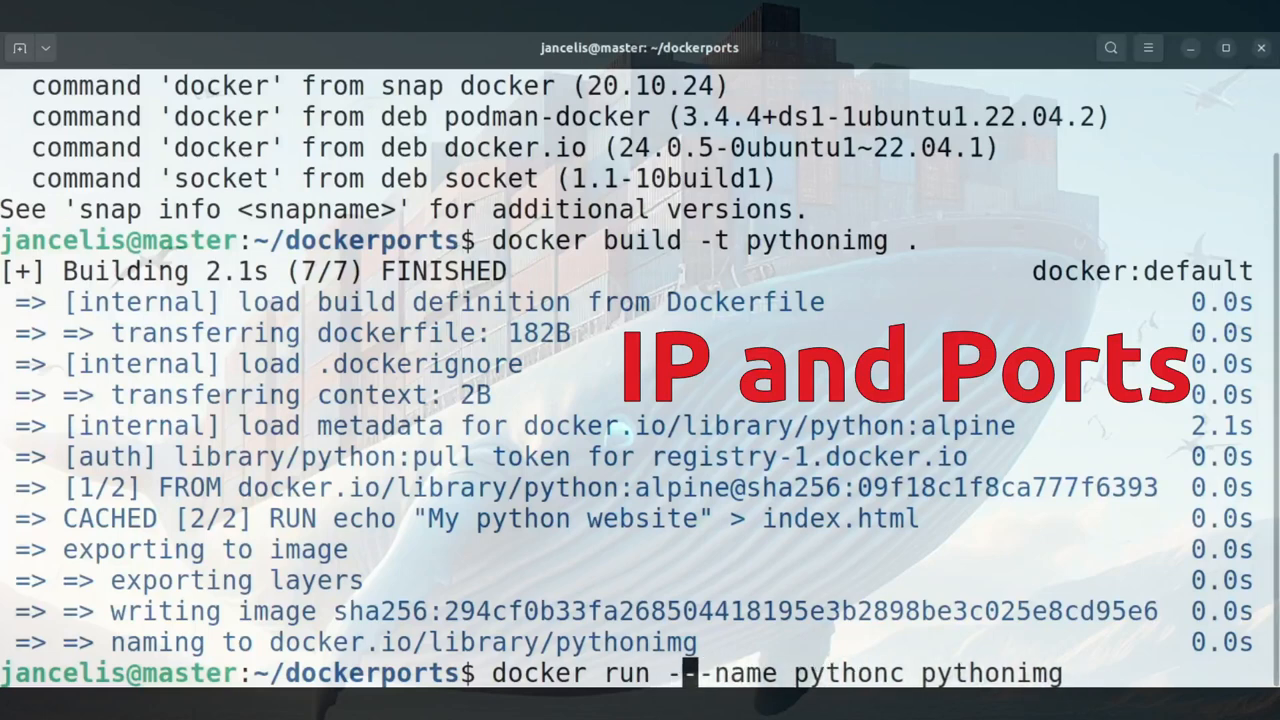
pyautogui.write('d -p')
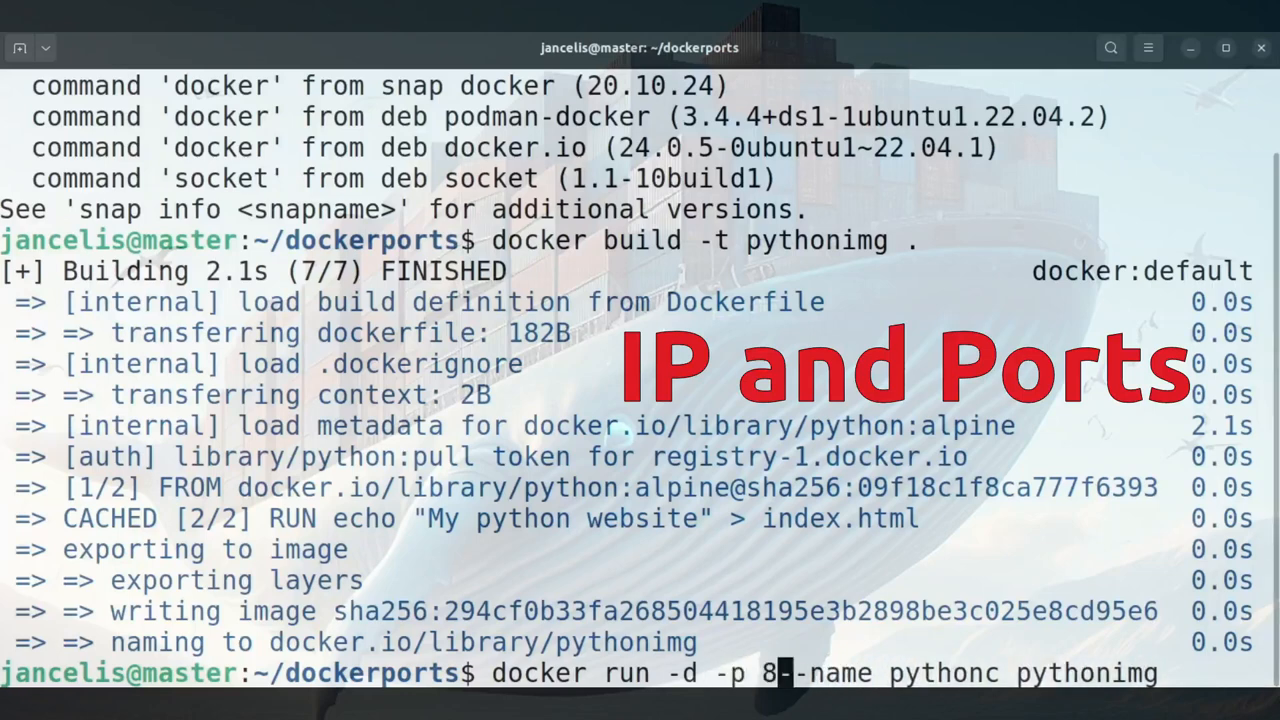
pyautogui.write('888')
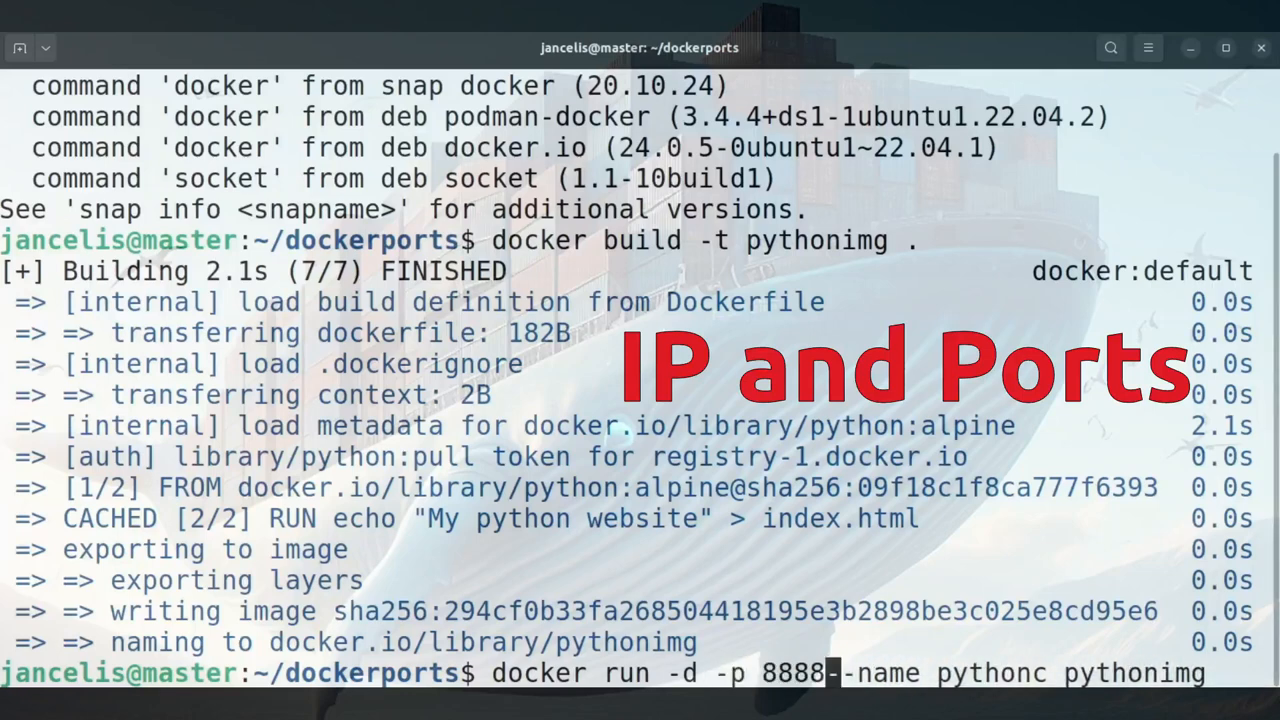
pyautogui.write(':8000')
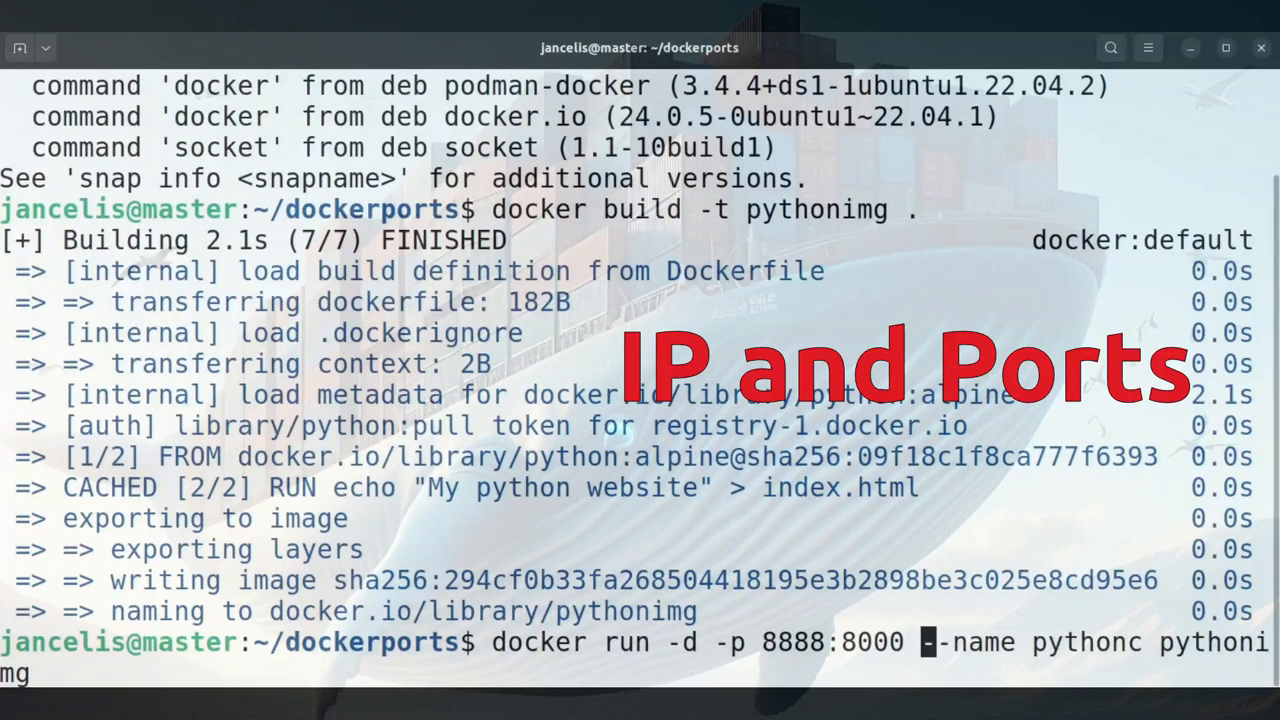
pyautogui.press('Return')
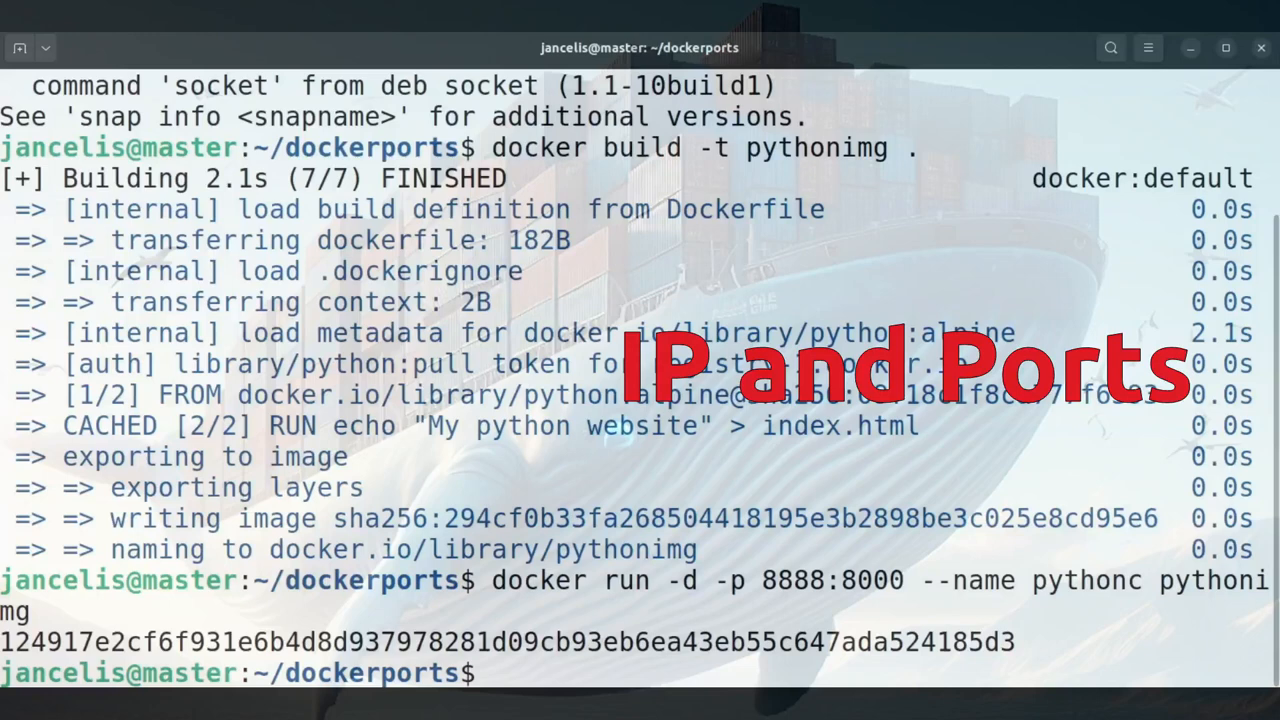
# - List running containers with docker container ls and docker ps, confirming 0.0.0.0:8888 maps to 8000
pyautogui.write('docker')
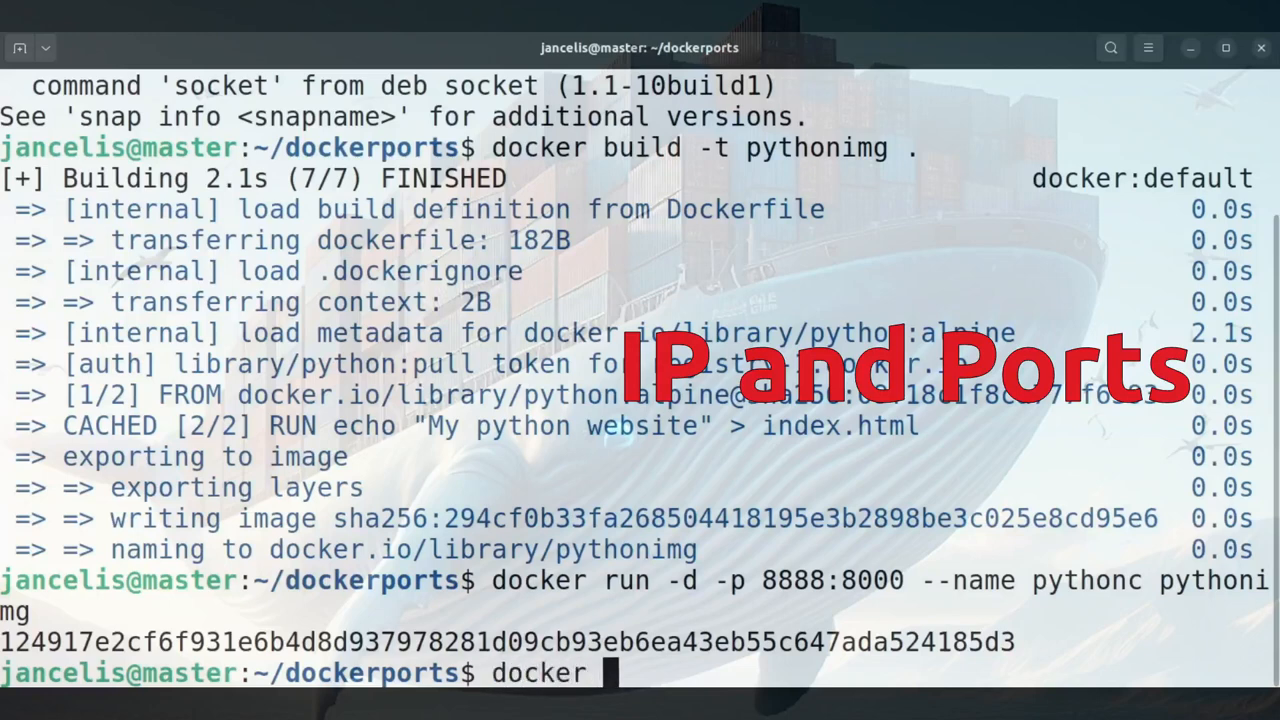
pyautogui.write('con')
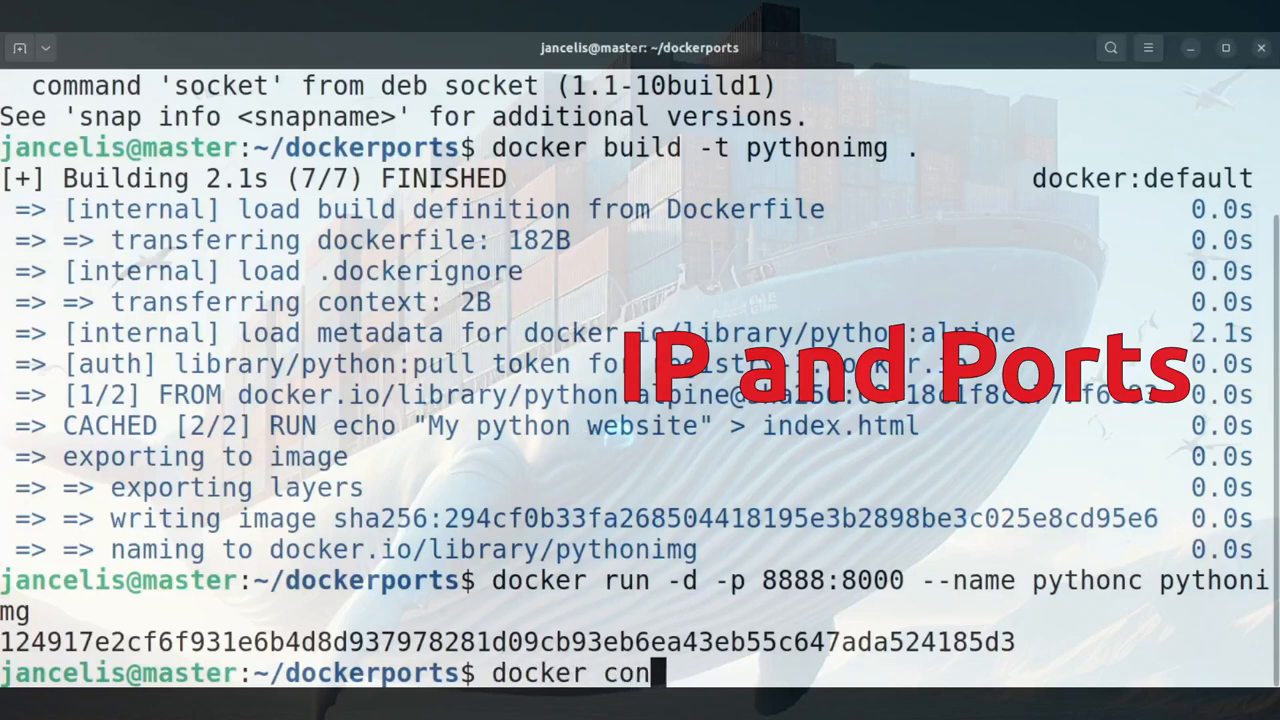
pyautogui.write('tainer ls')
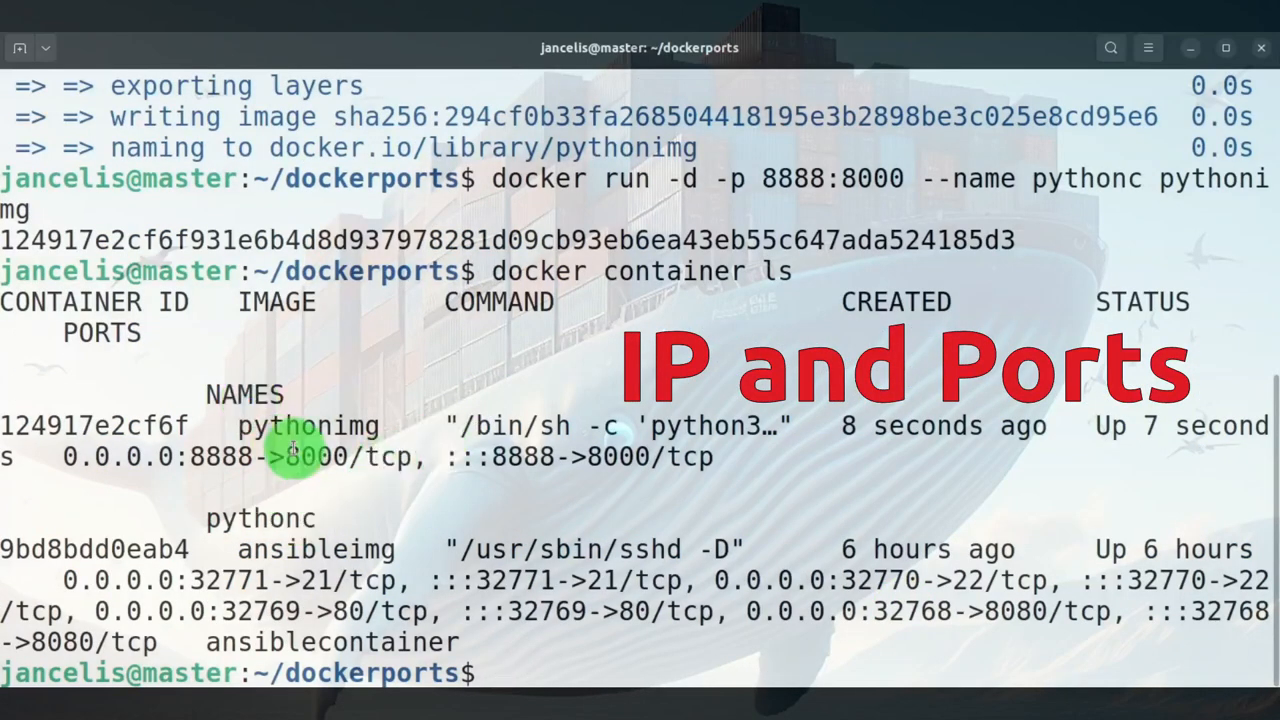
pyautogui.doubleClick(228, 456)
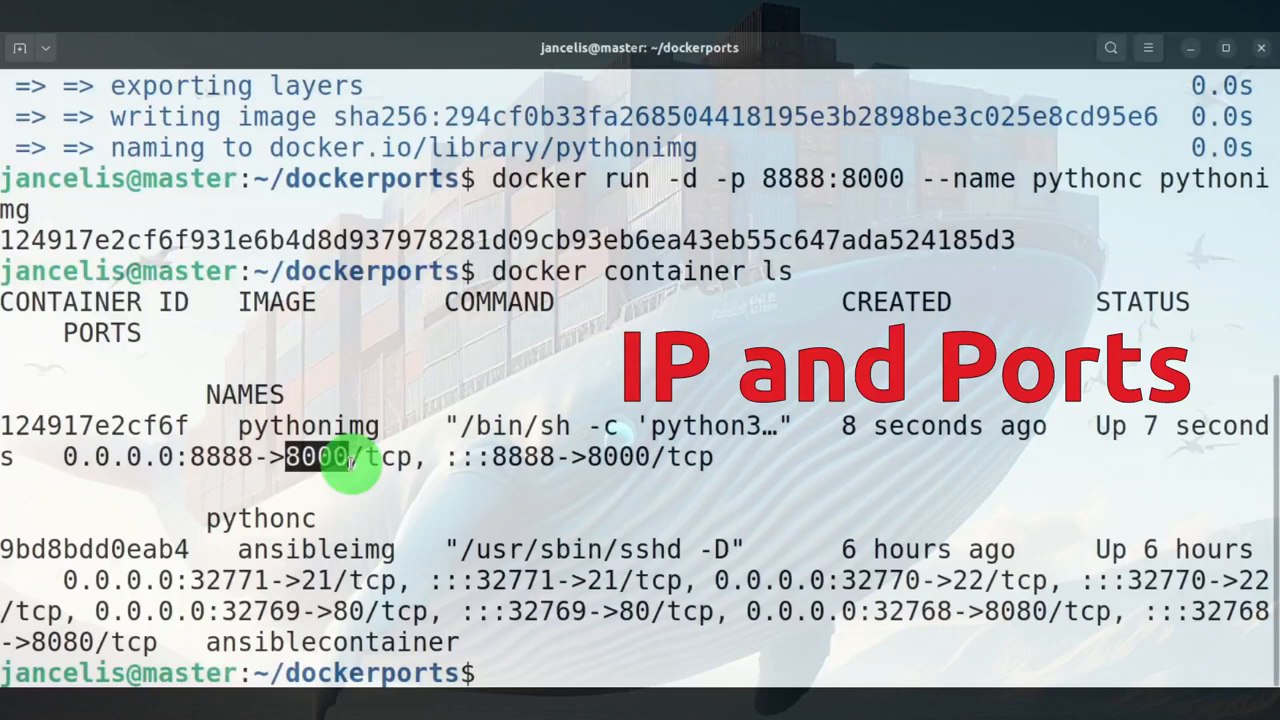
pyautogui.moveTo(480, 532)
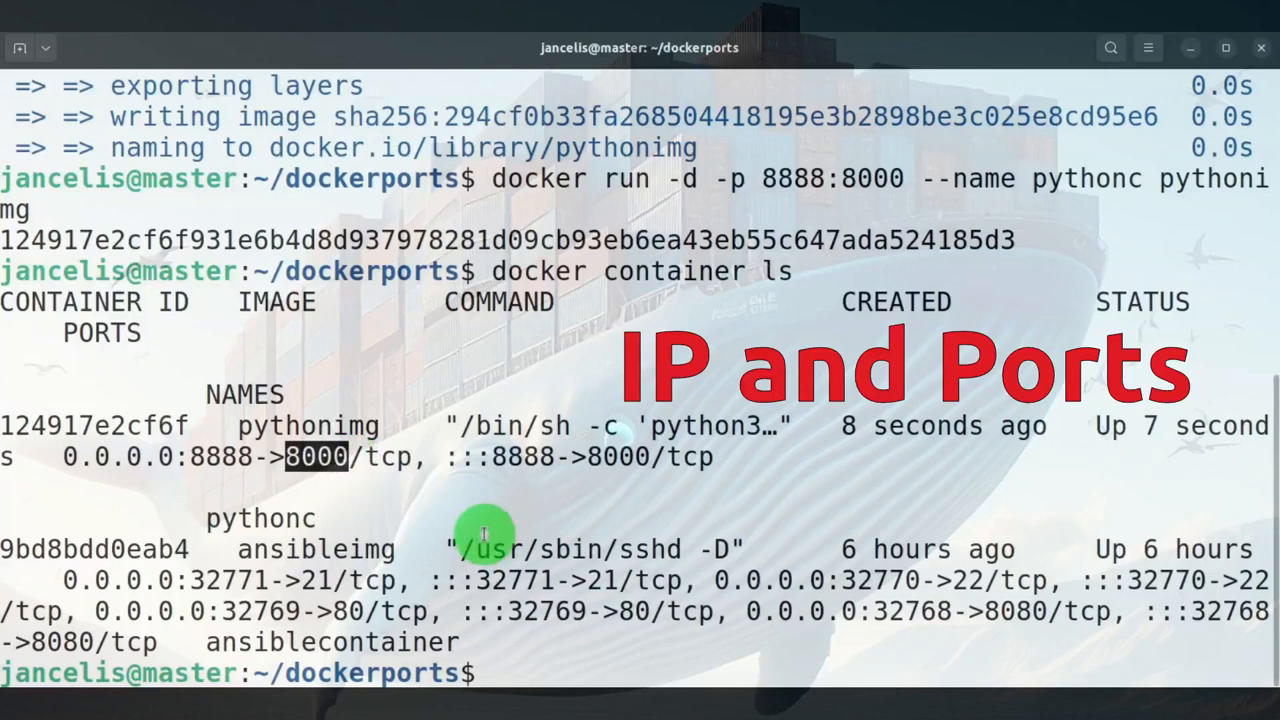
pyautogui.write('docker ps')
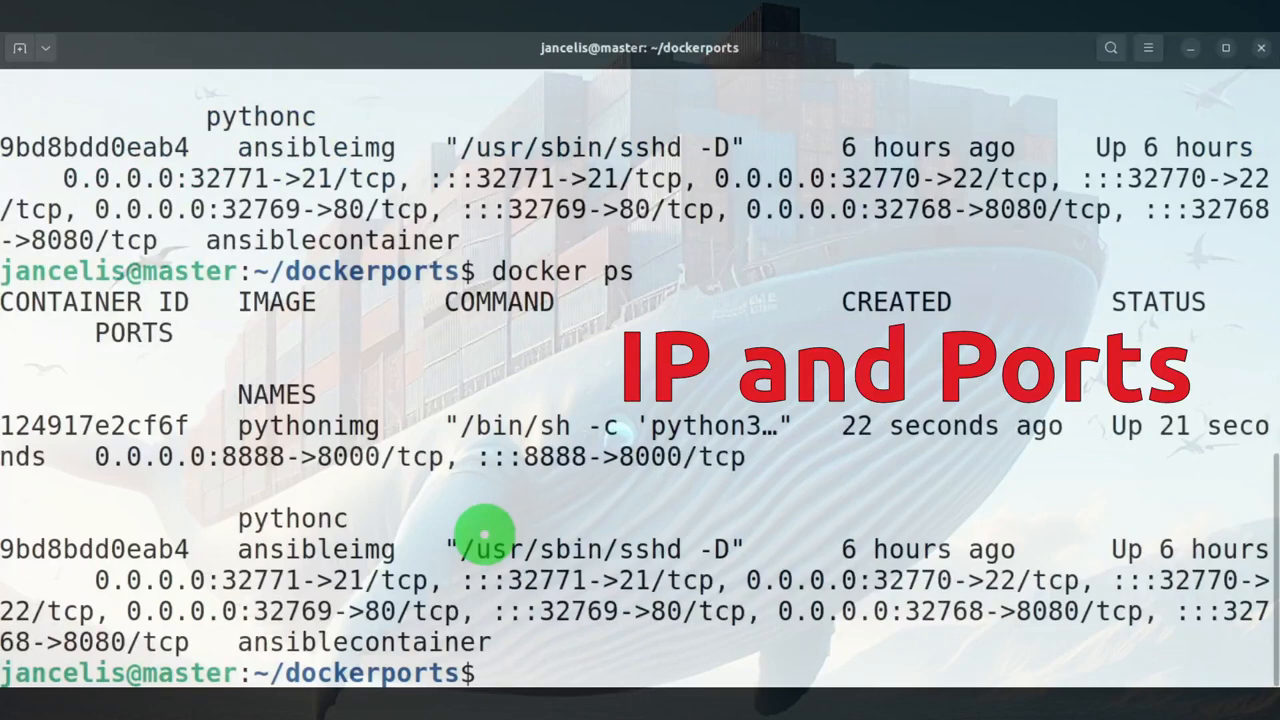
pyautogui.moveTo(532, 504)
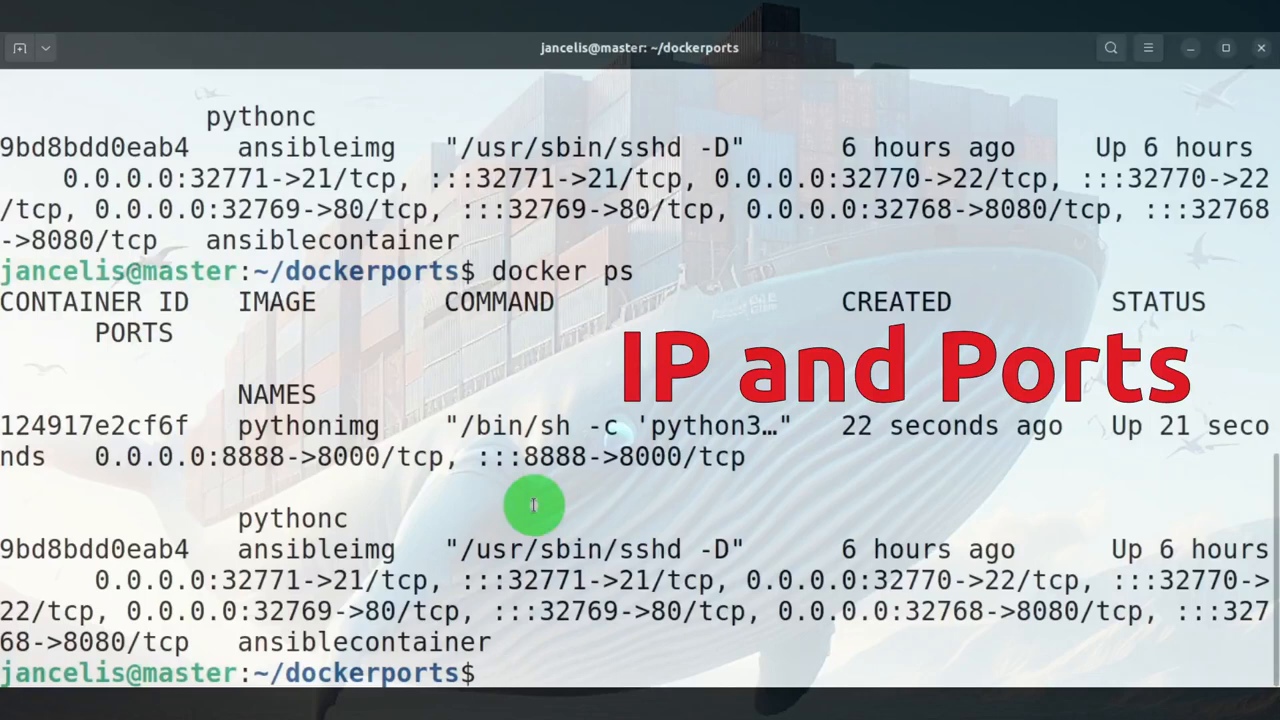
pyautogui.write('links htpp')
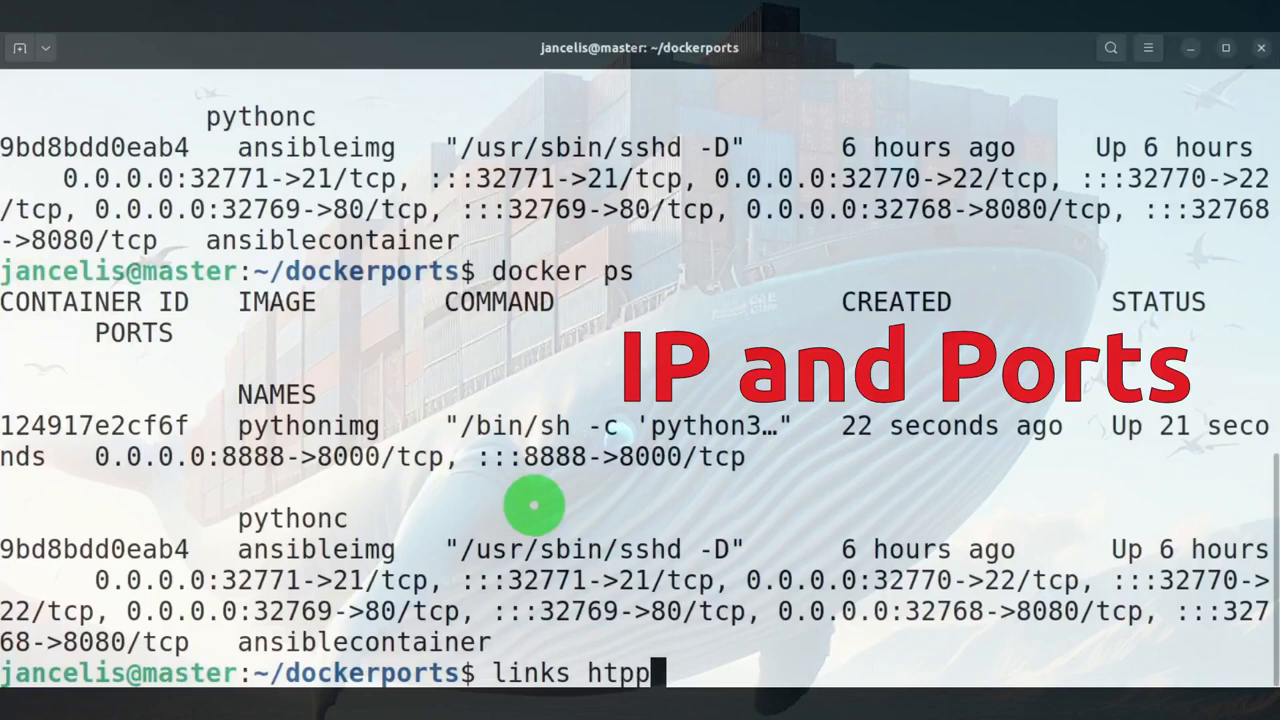
pyautogui.press('BackSpace')
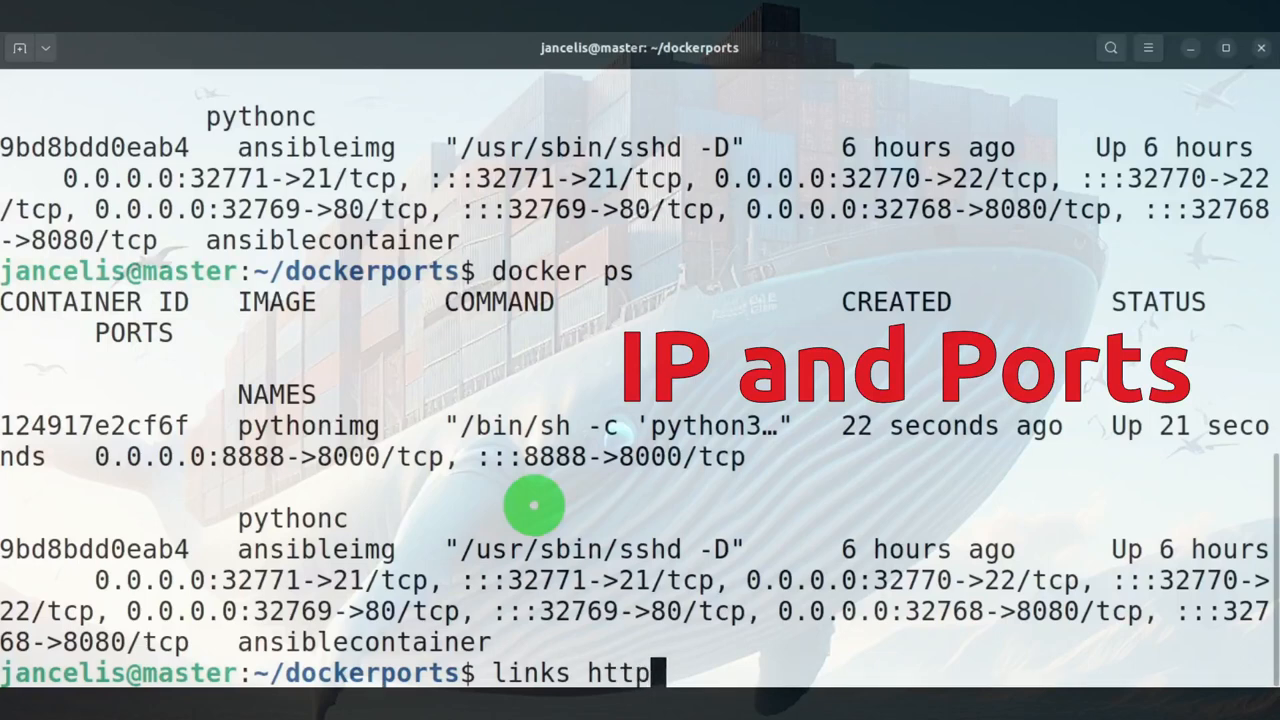
pyautogui.write('://')
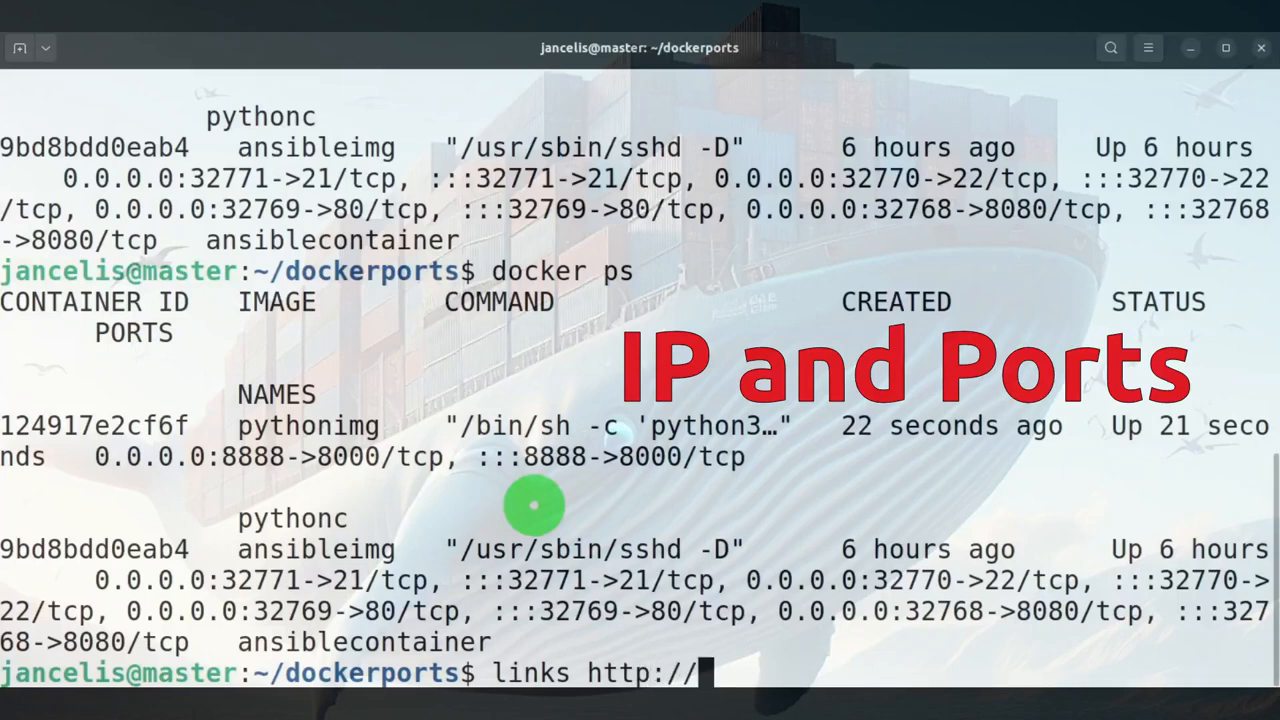
pyautogui.write('localh')
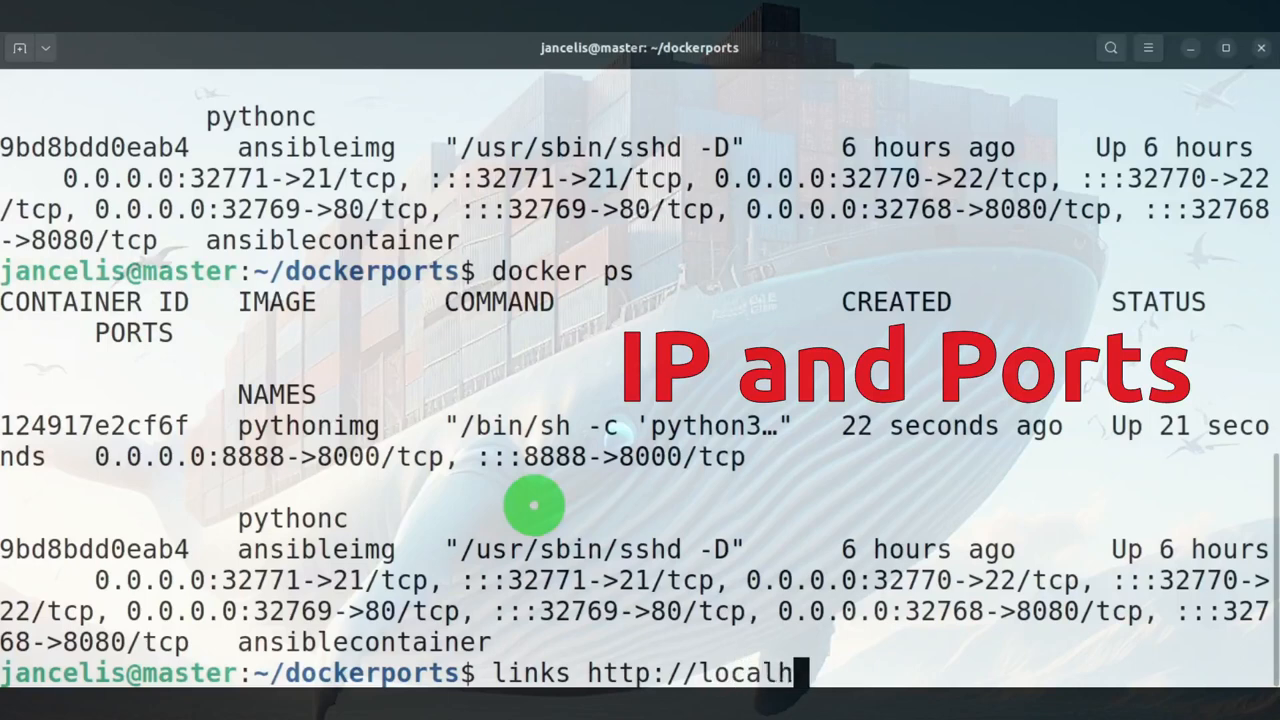
pyautogui.write('ost:')
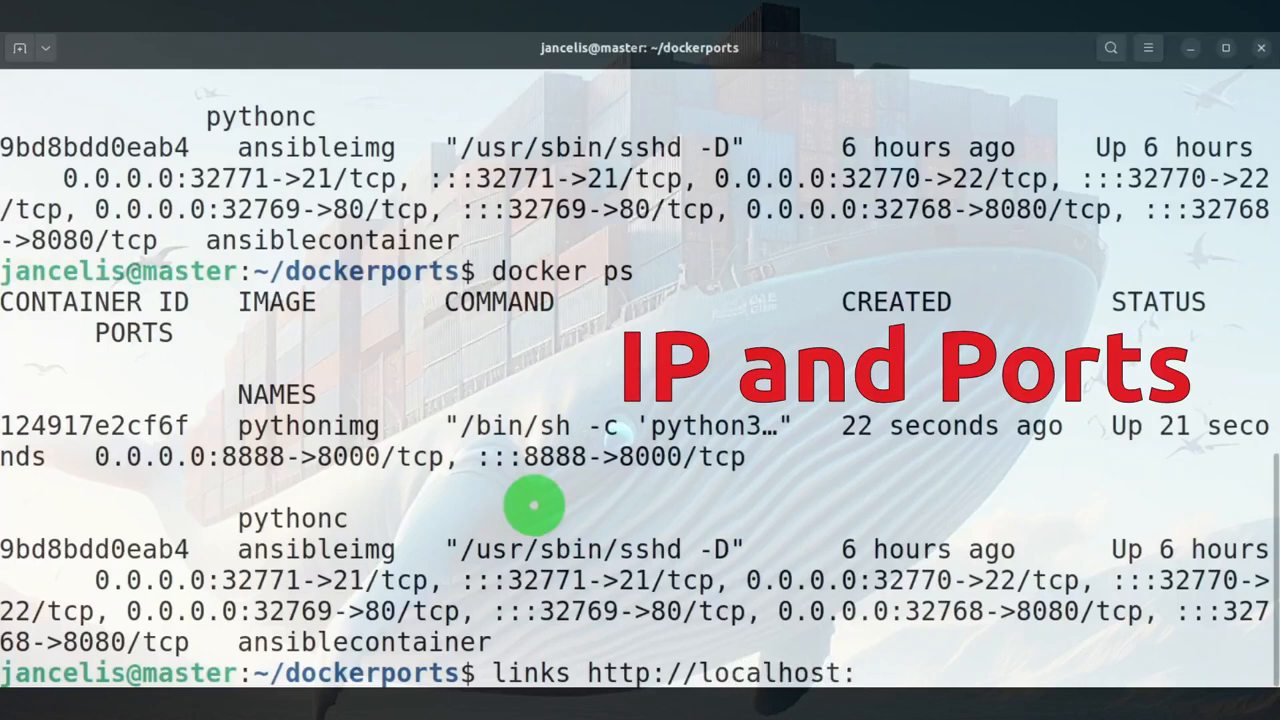
pyautogui.write('888')
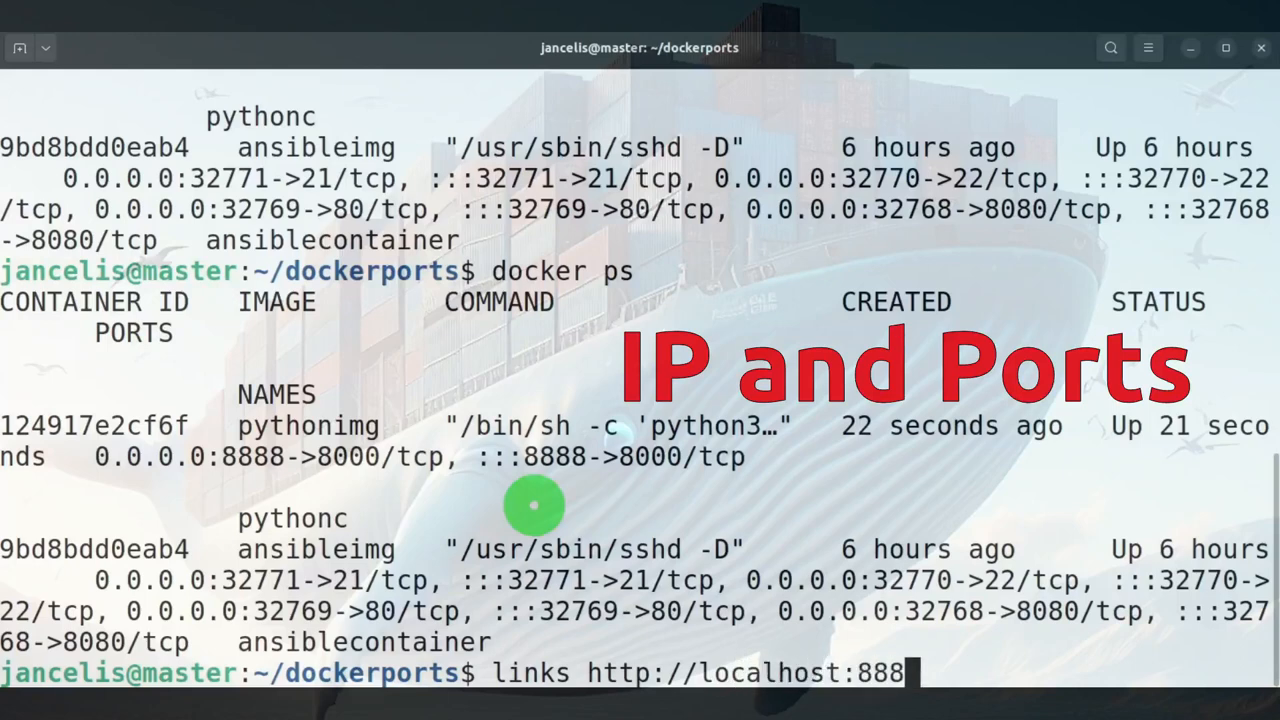
pyautogui.press('Return')
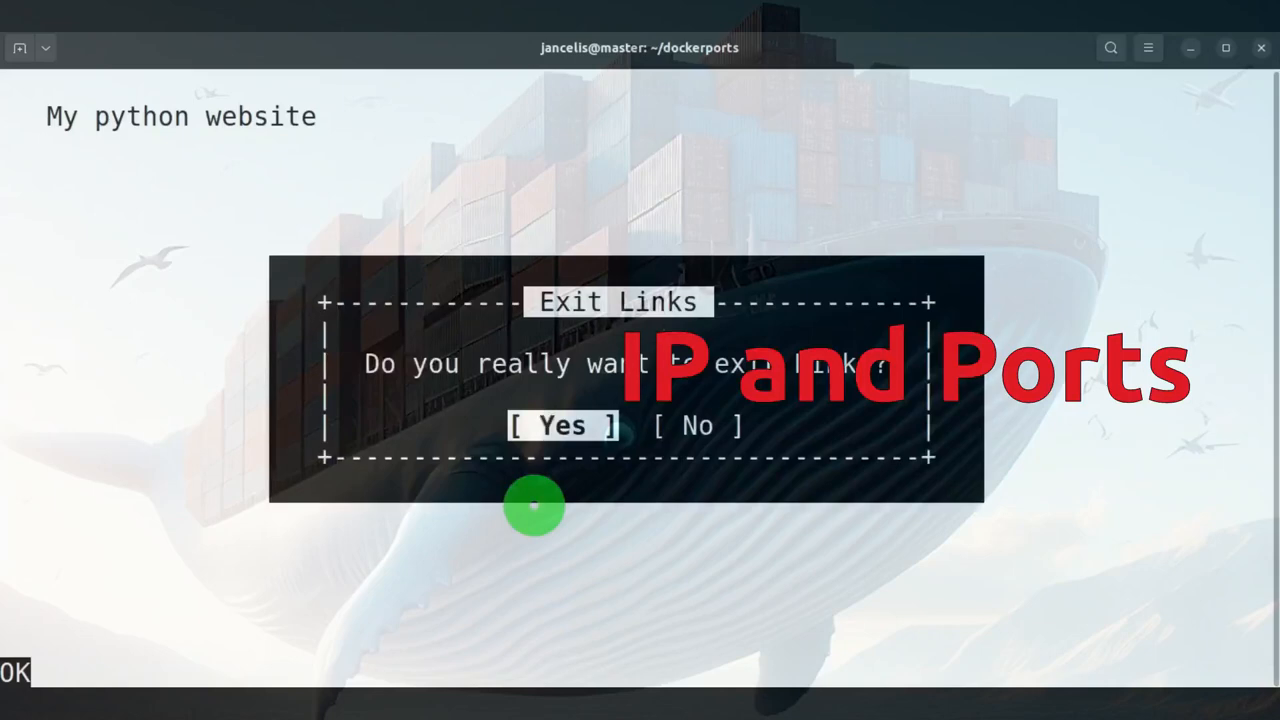
pyautogui.click(560, 426)
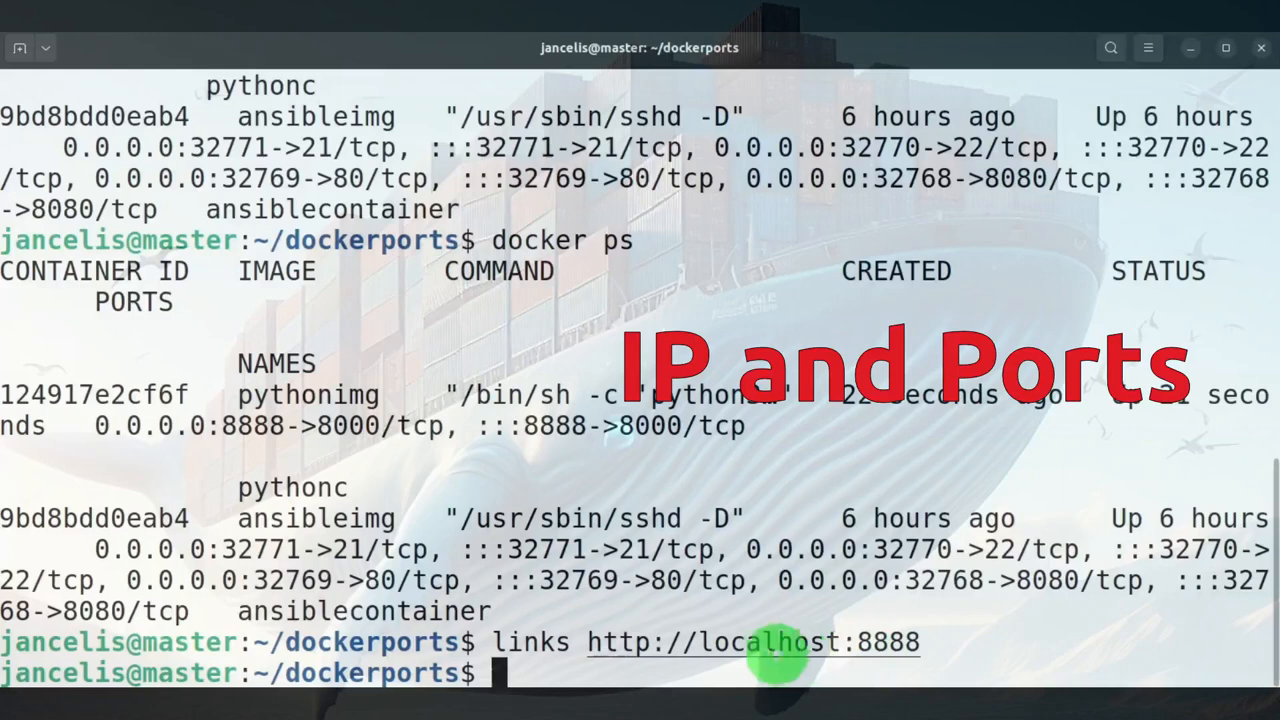
pyautogui.moveTo(844, 696)
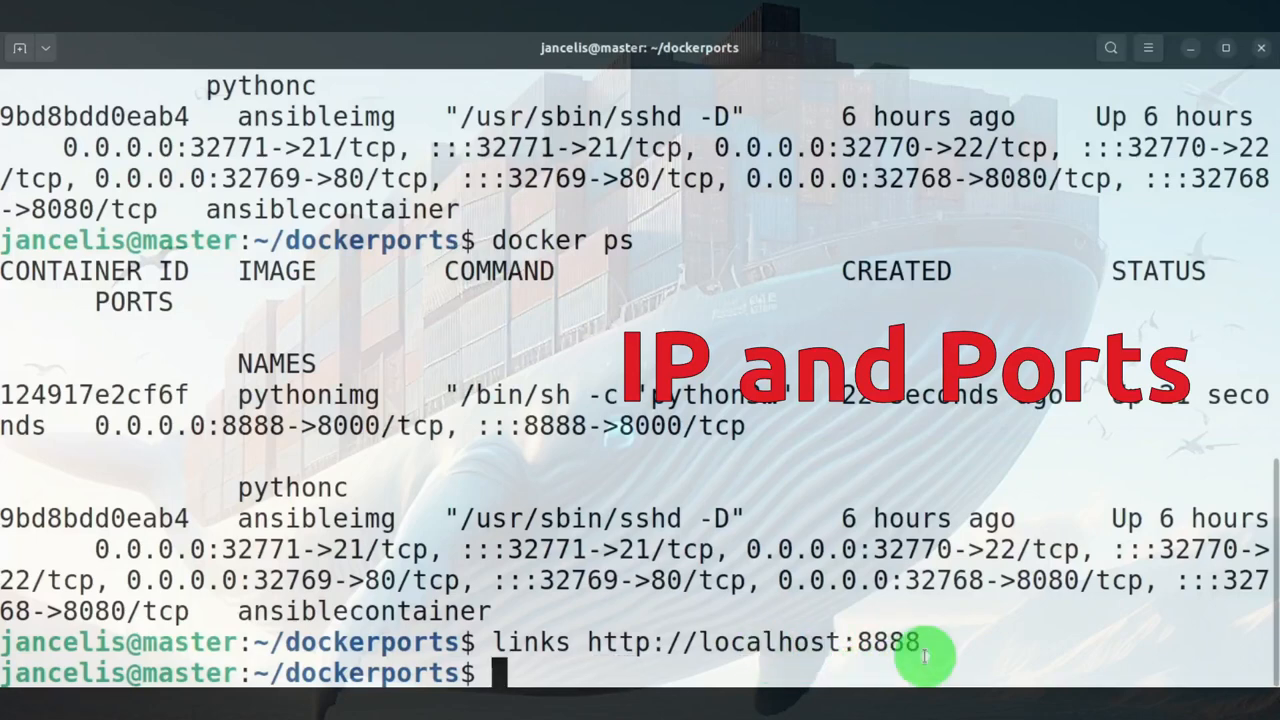
pyautogui.moveTo(952, 652)
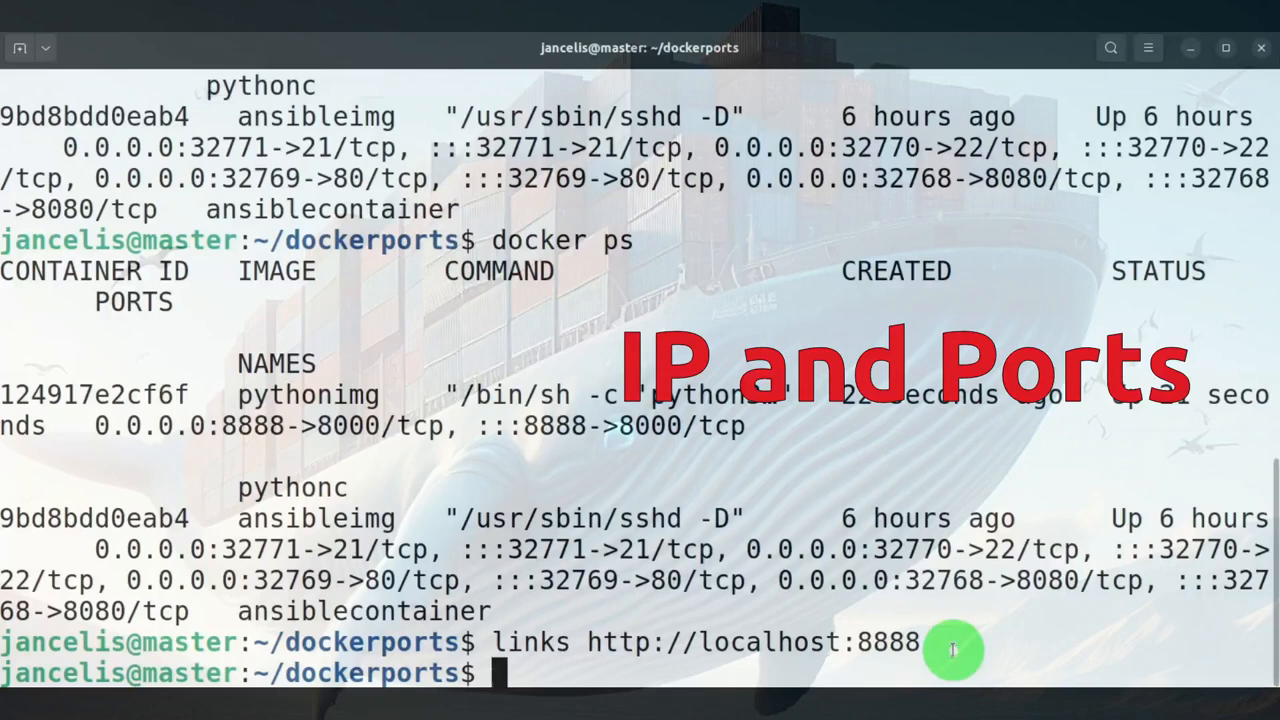
# - Run ip a inside pythonc via docker exec, showing eth0 address 172.17.0.3
pyautogui.write('doc')
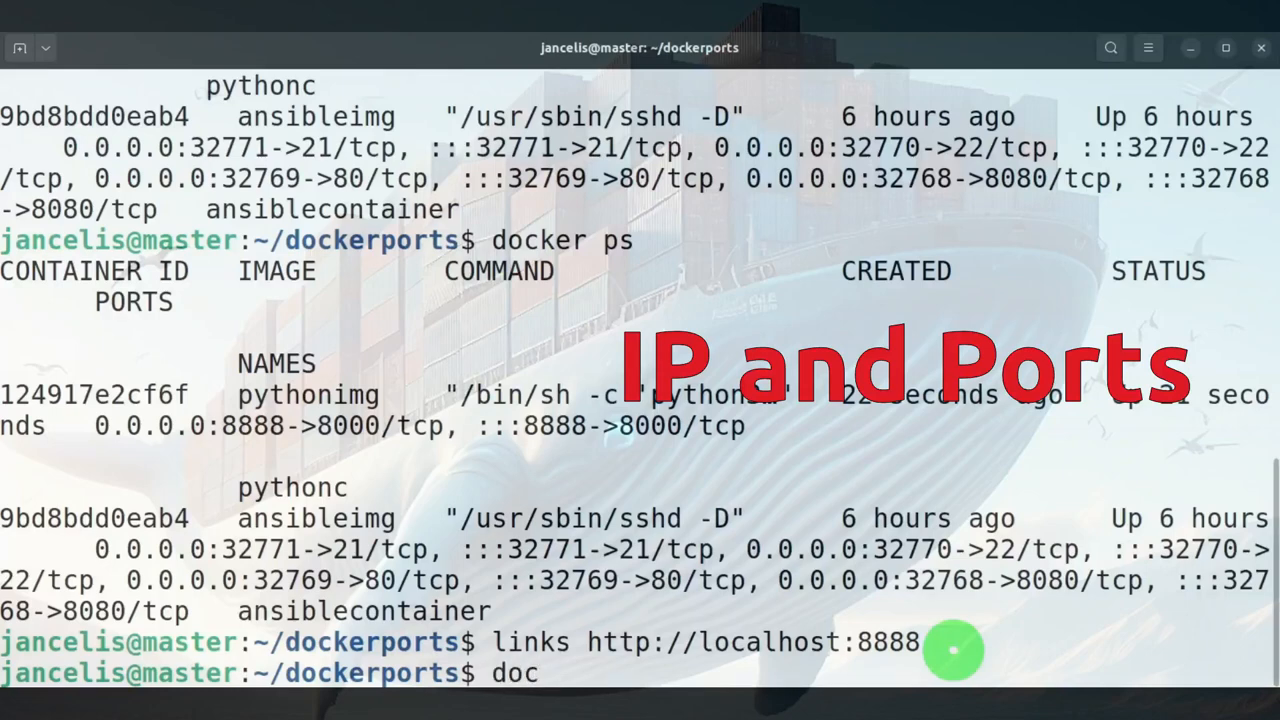
pyautogui.write('ker')
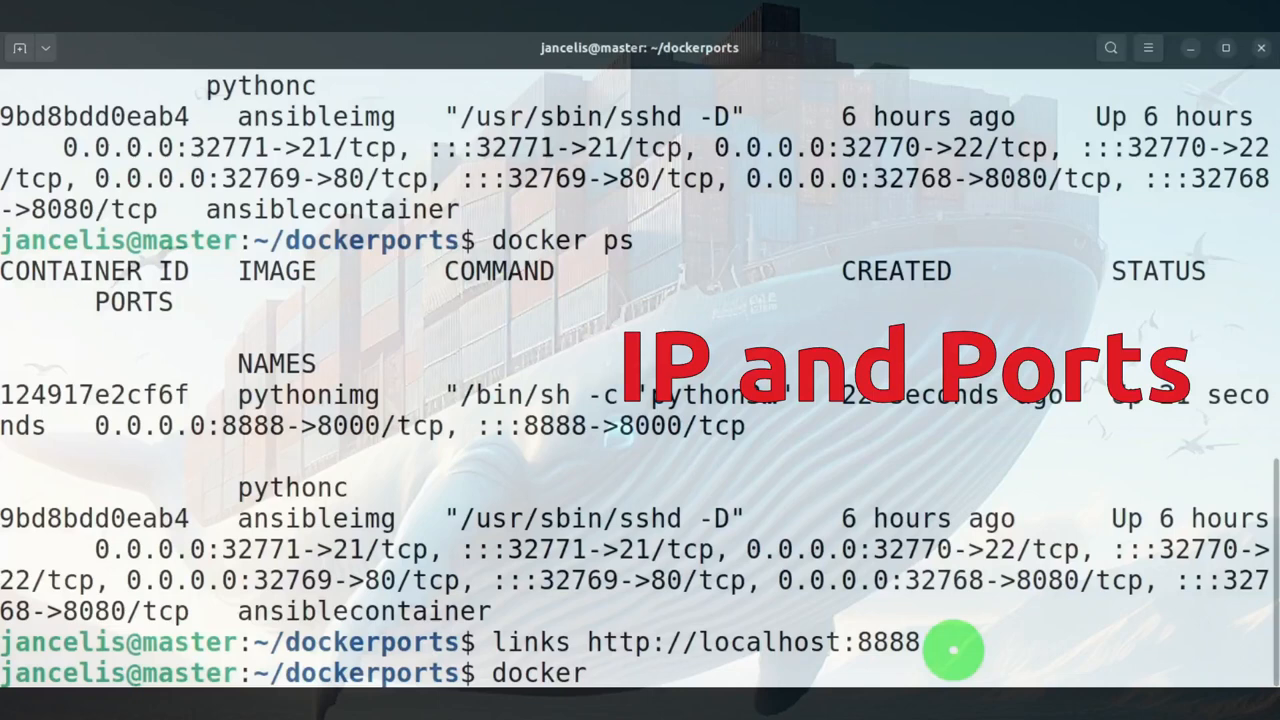
pyautogui.write('exec')
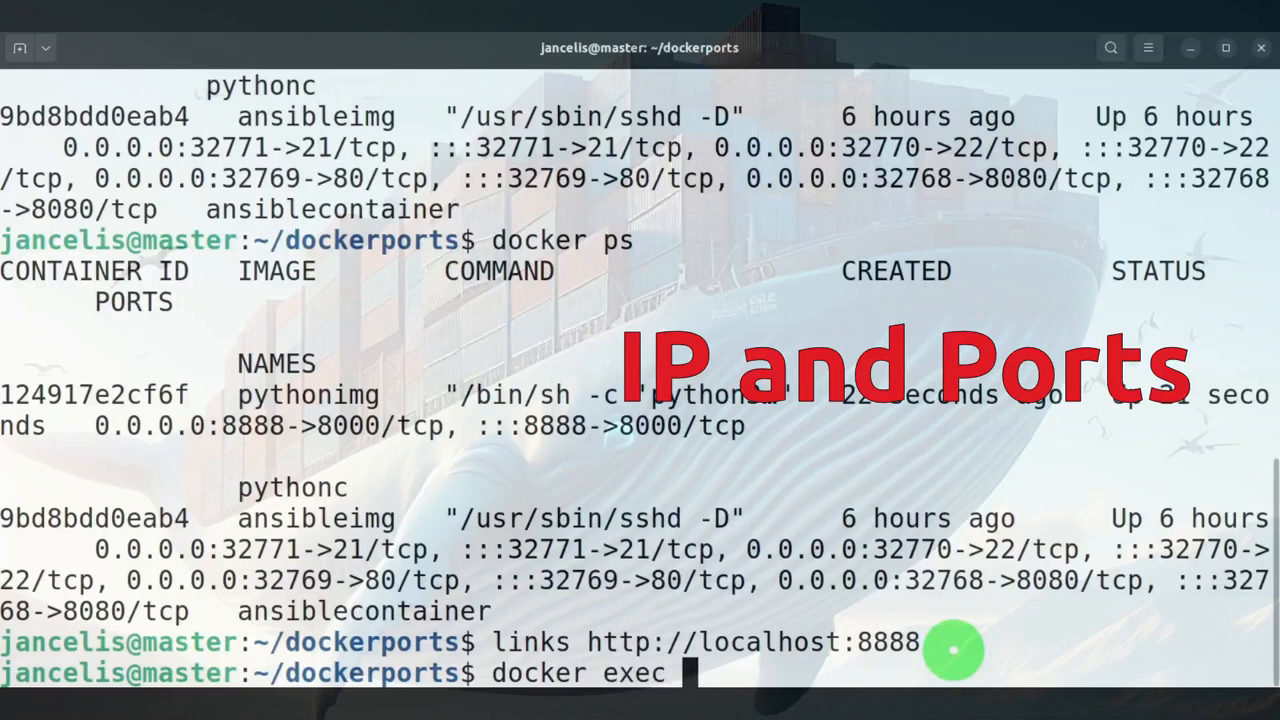
pyautogui.write('c')
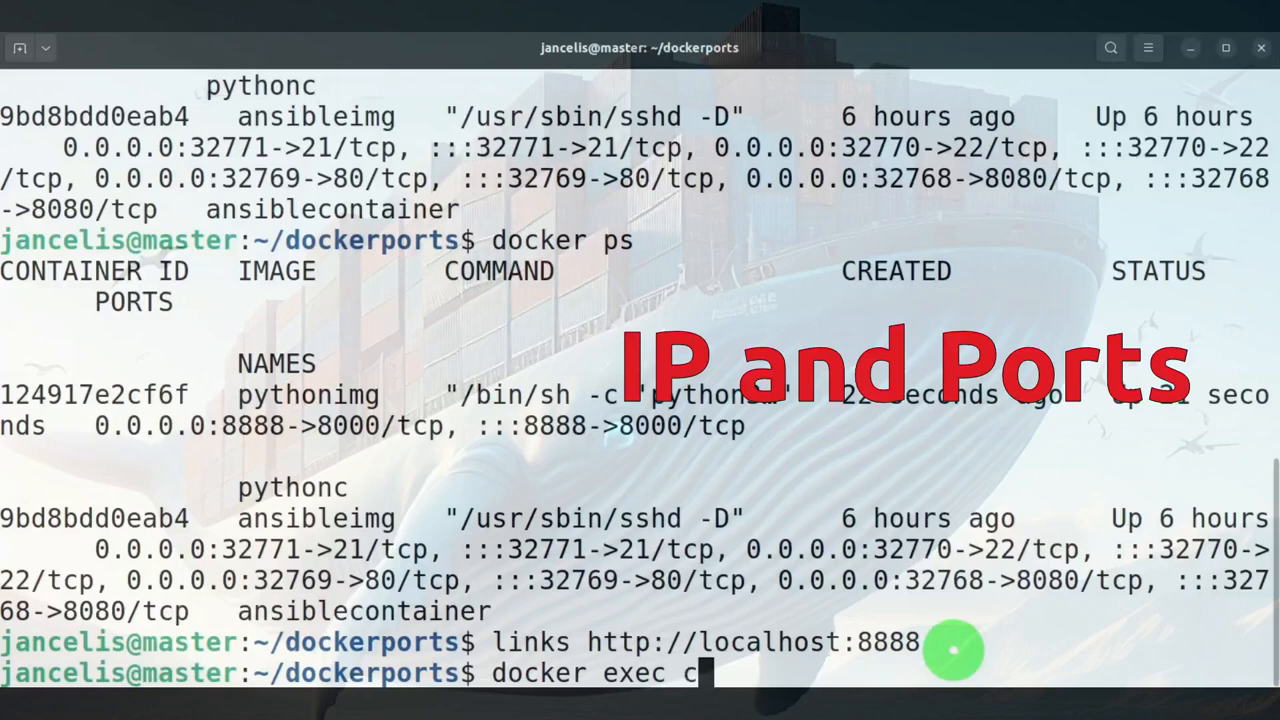
pyautogui.write('ython')
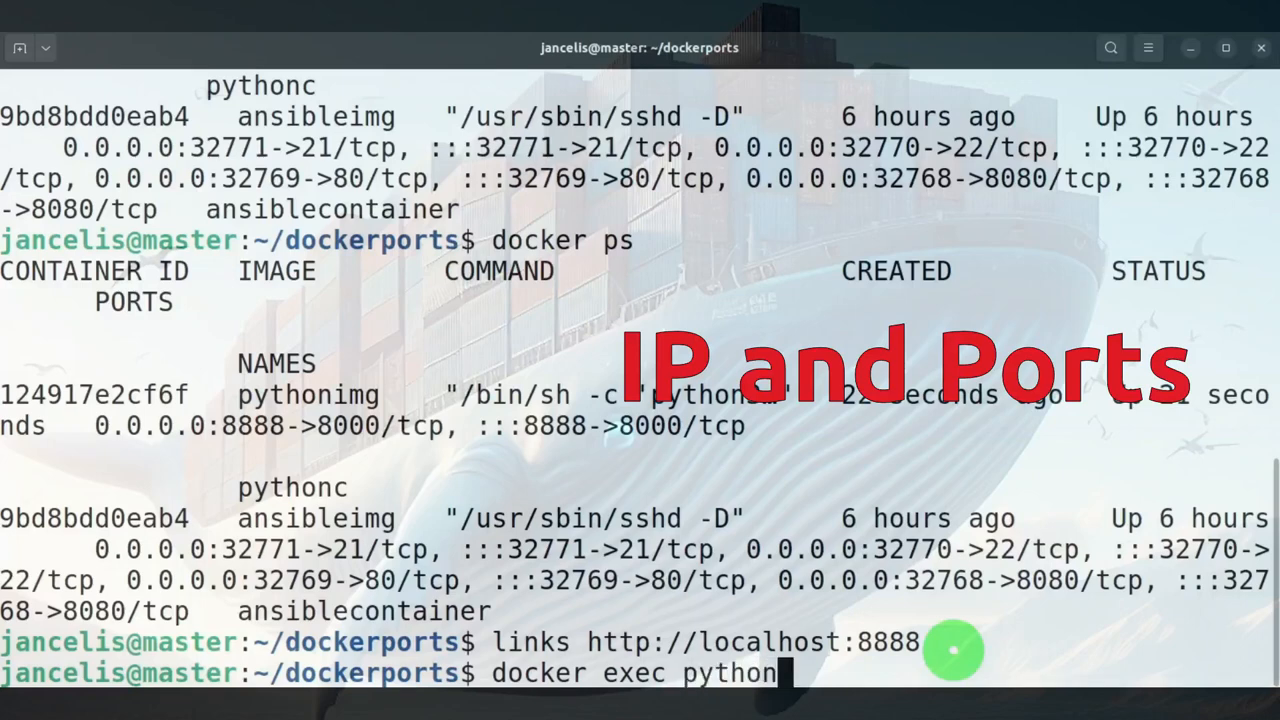
pyautogui.write('c')
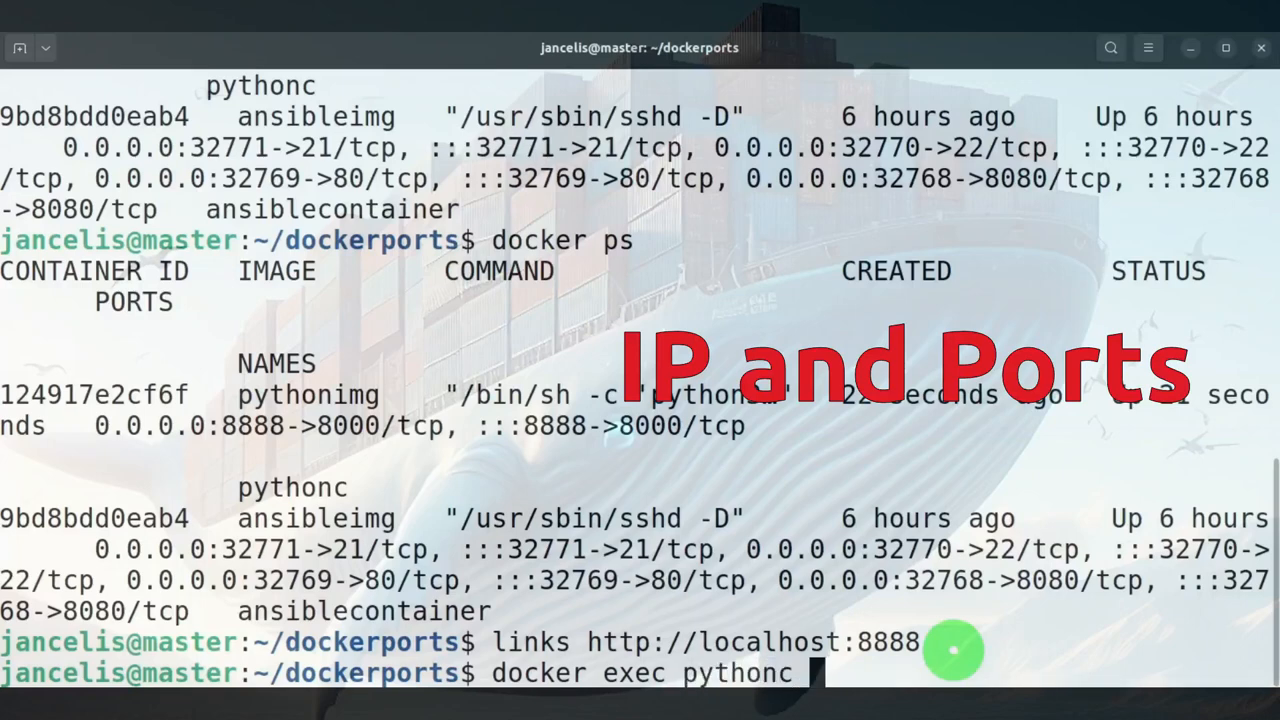
pyautogui.press('Return')
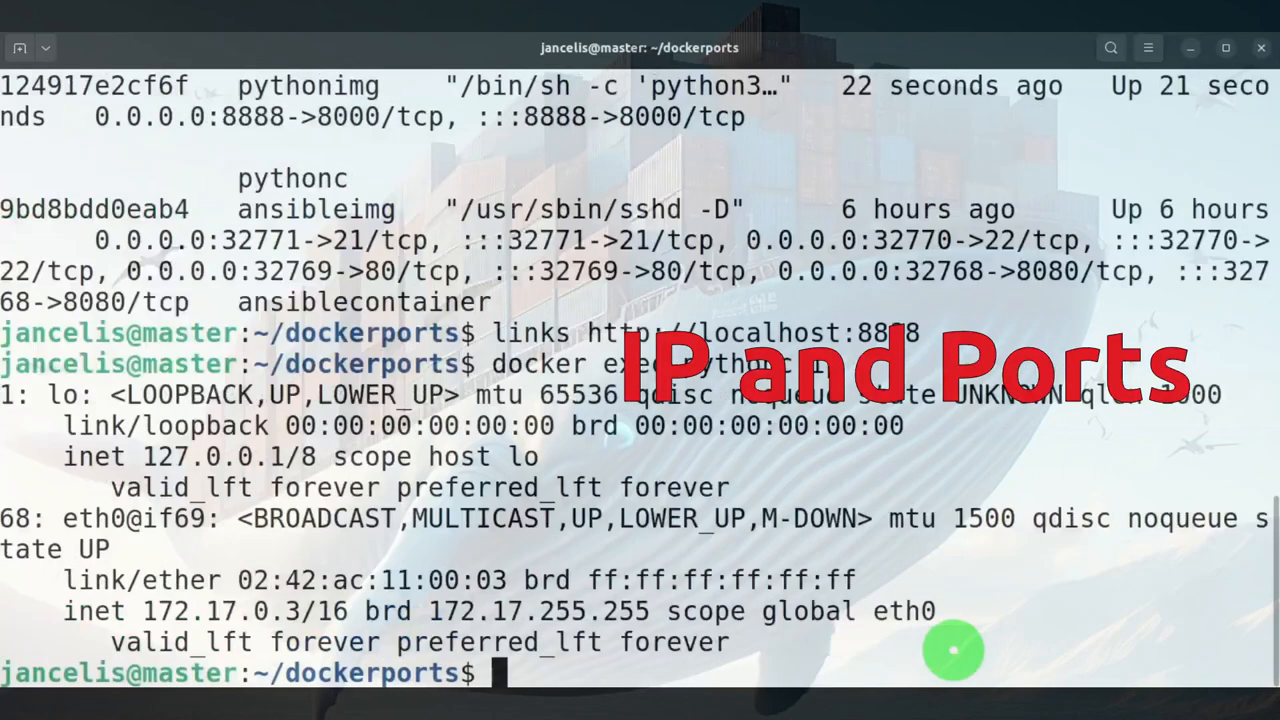
pyautogui.moveTo(360, 620)
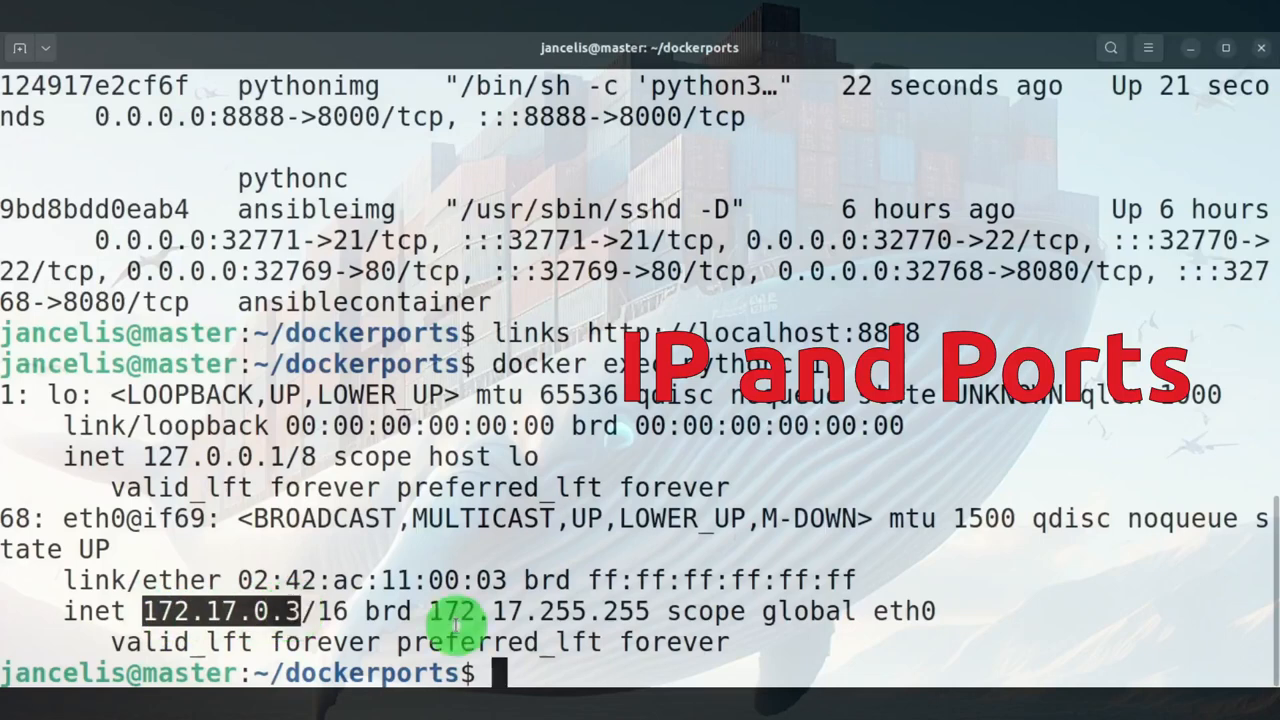
# - Run ifconfig inside pythonc via docker exec to confirm the eth0 inet address 172.17.0.3
pyautogui.write('docker exec pythonc i')
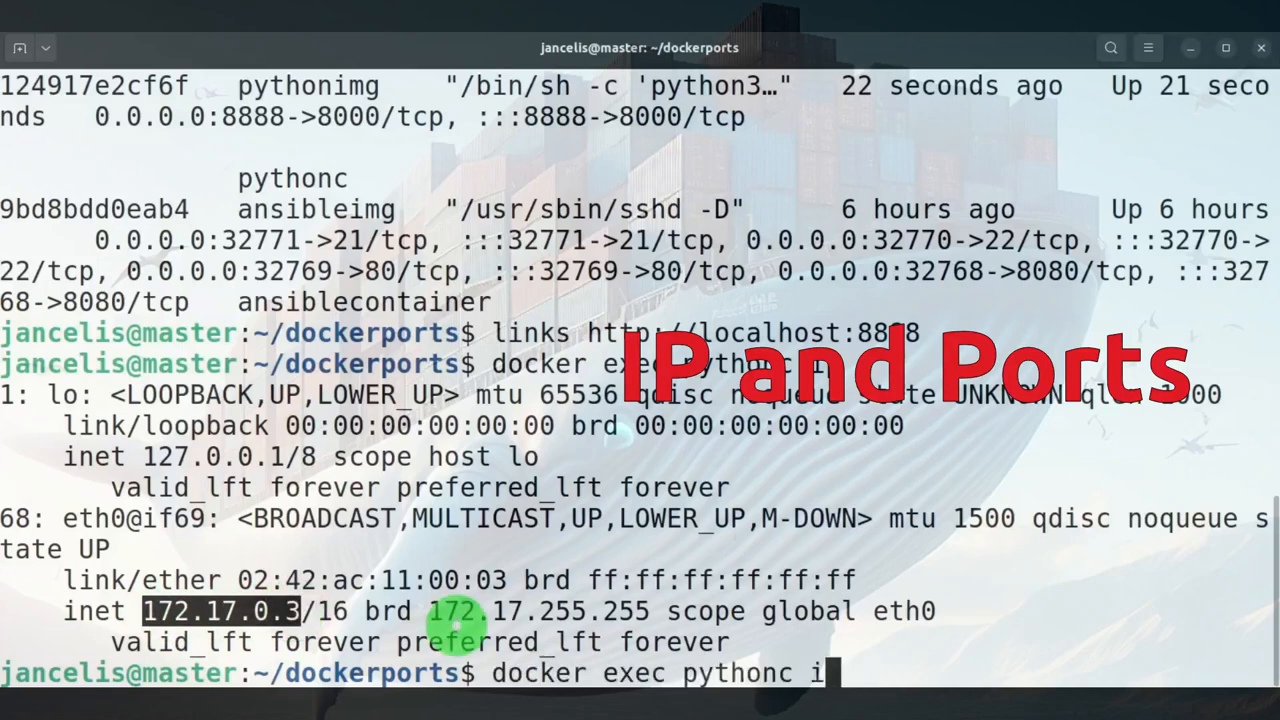
pyautogui.write('fconfig')
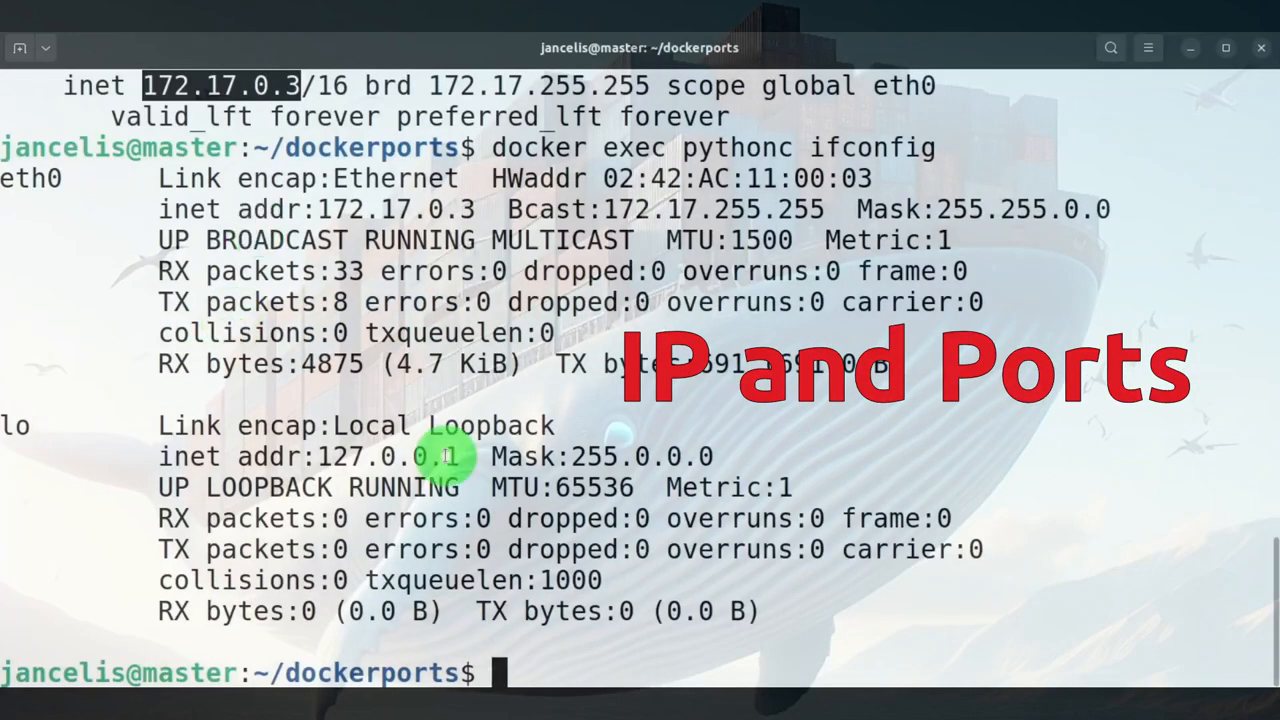
pyautogui.moveTo(424, 210)
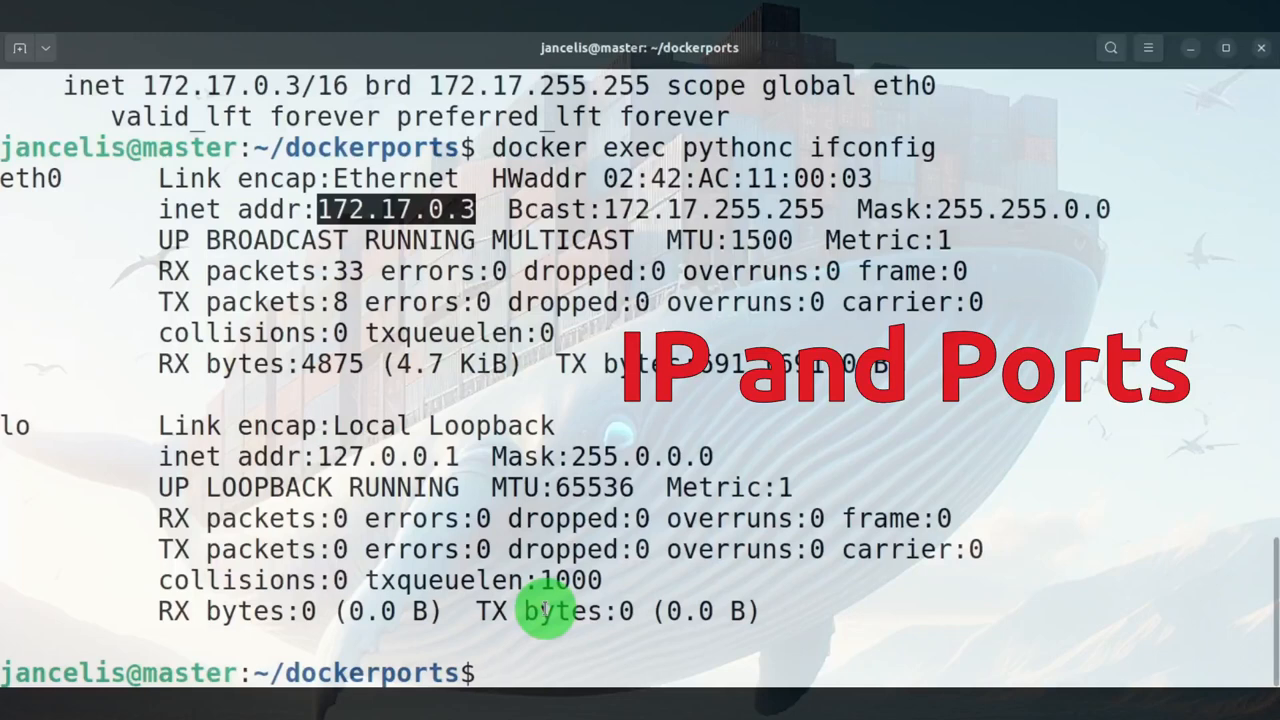
# - Inspect pythonc's JSON details, finding port 8000/tcp bound to host 8888 and IPAddress 172.17.0.3
pyautogui.write('docker')
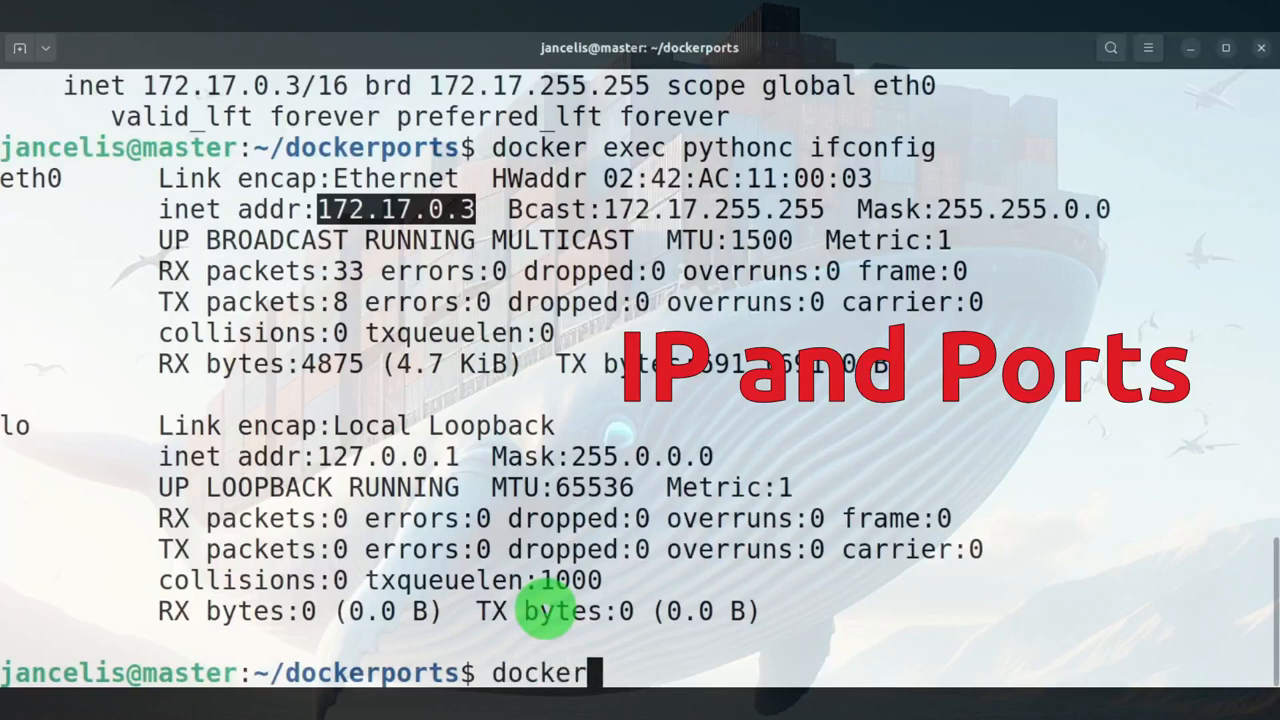
pyautogui.write('inspect')
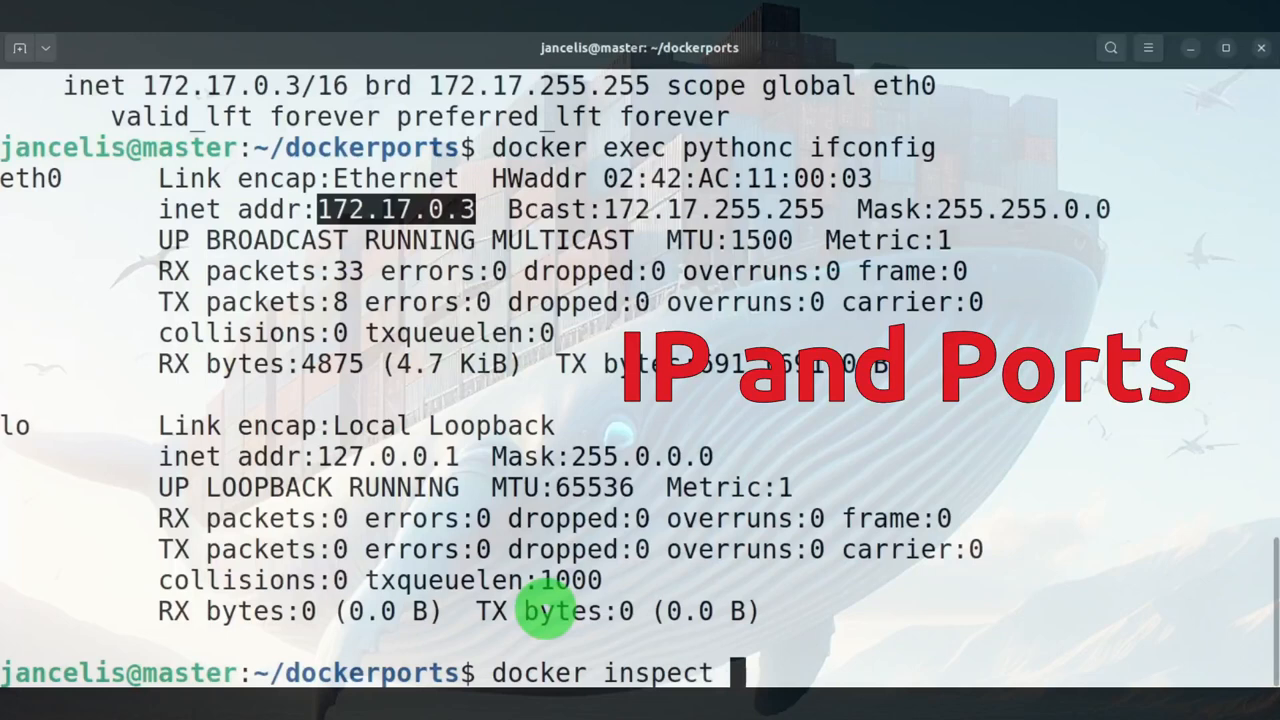
pyautogui.write('pyth')
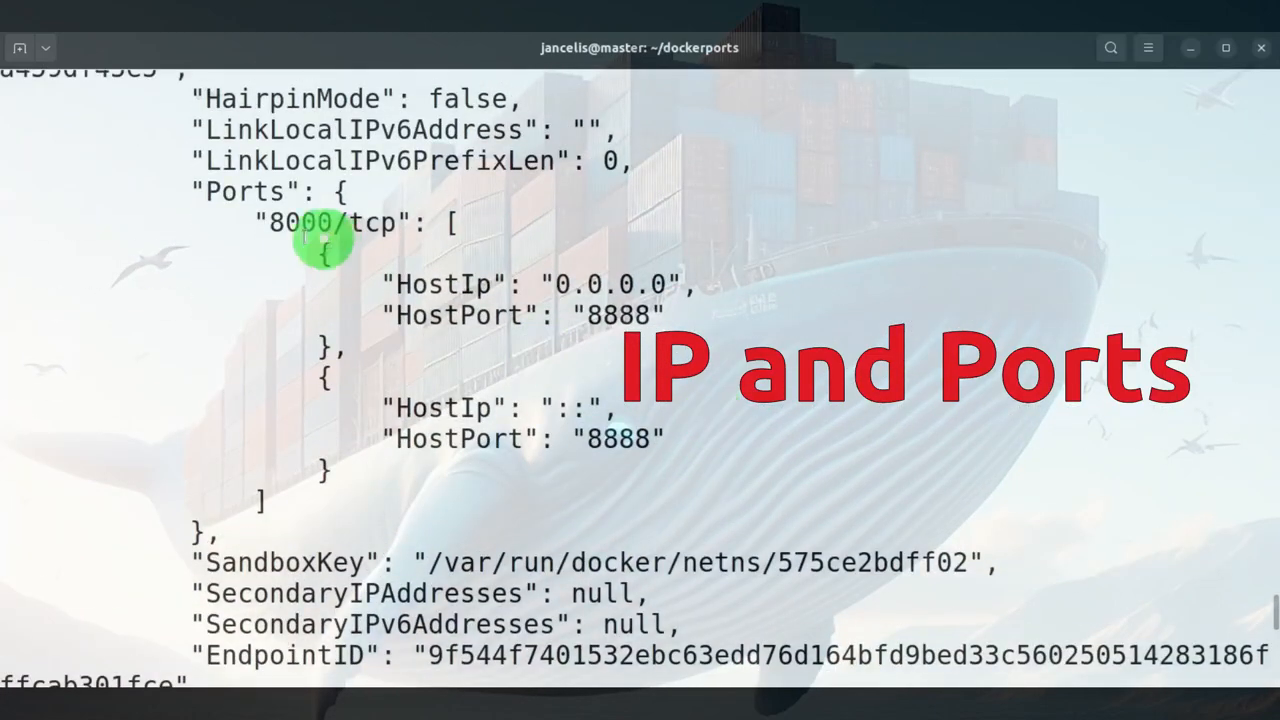
pyautogui.doubleClick(300, 222)
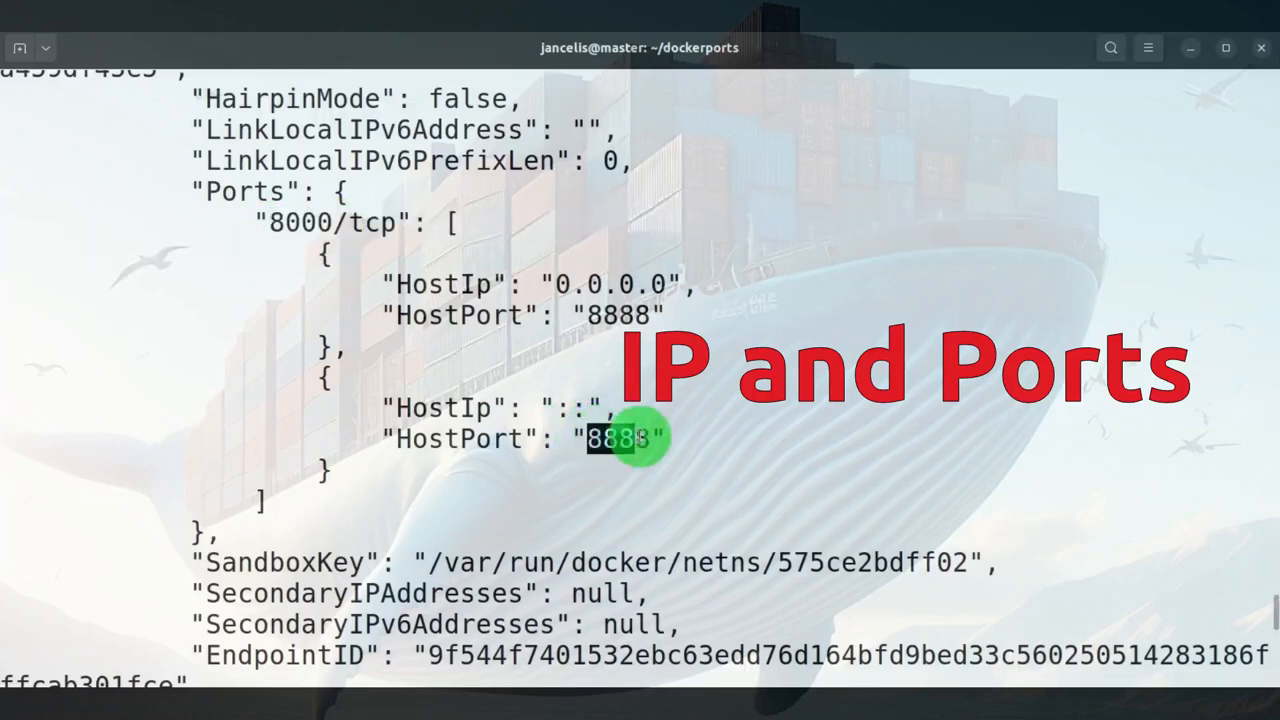
pyautogui.moveTo(772, 568)
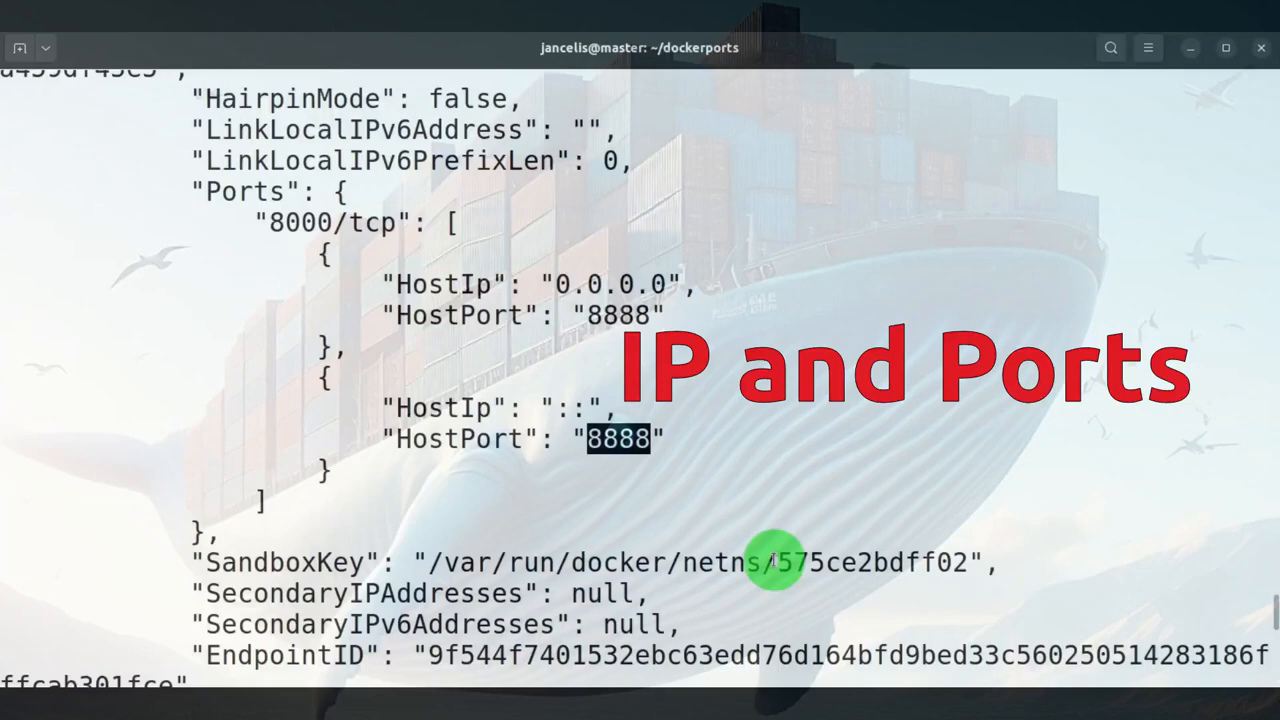
pyautogui.scroll(-3)
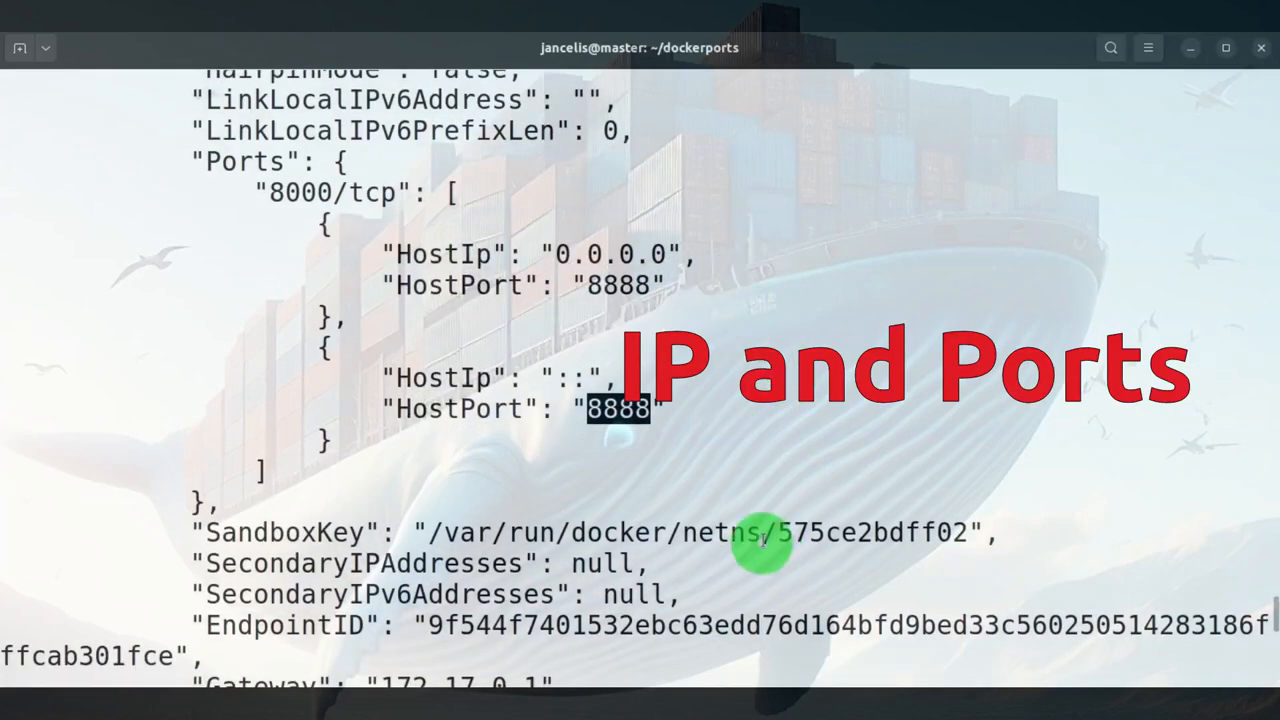
pyautogui.scroll(-3)
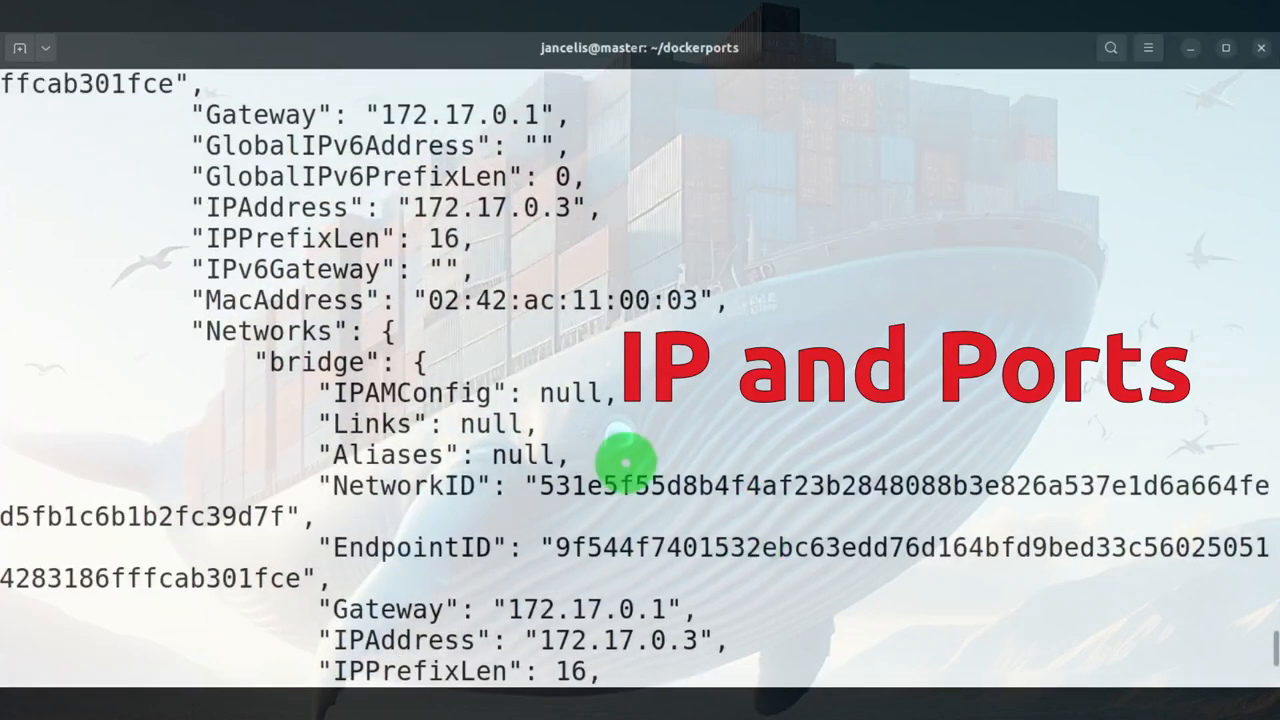
pyautogui.moveTo(416, 210)
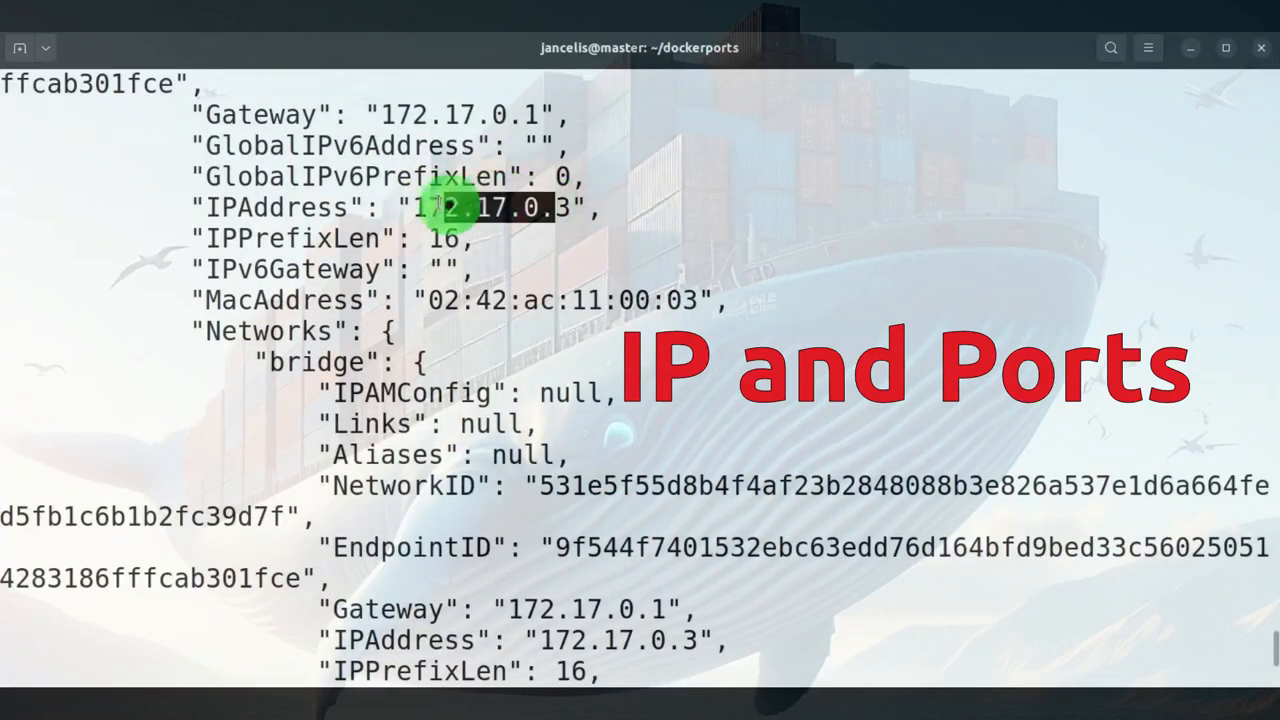
pyautogui.scroll(-3)
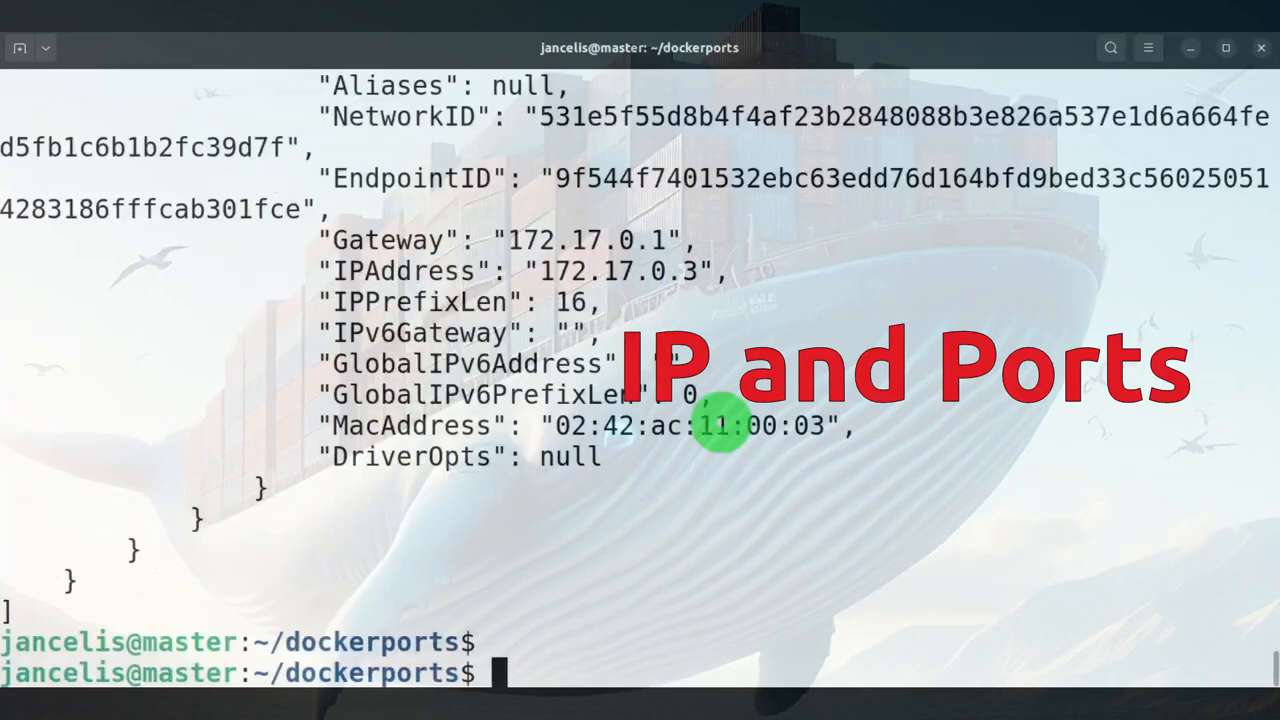
pyautogui.write('docker exec pythonc ip a')
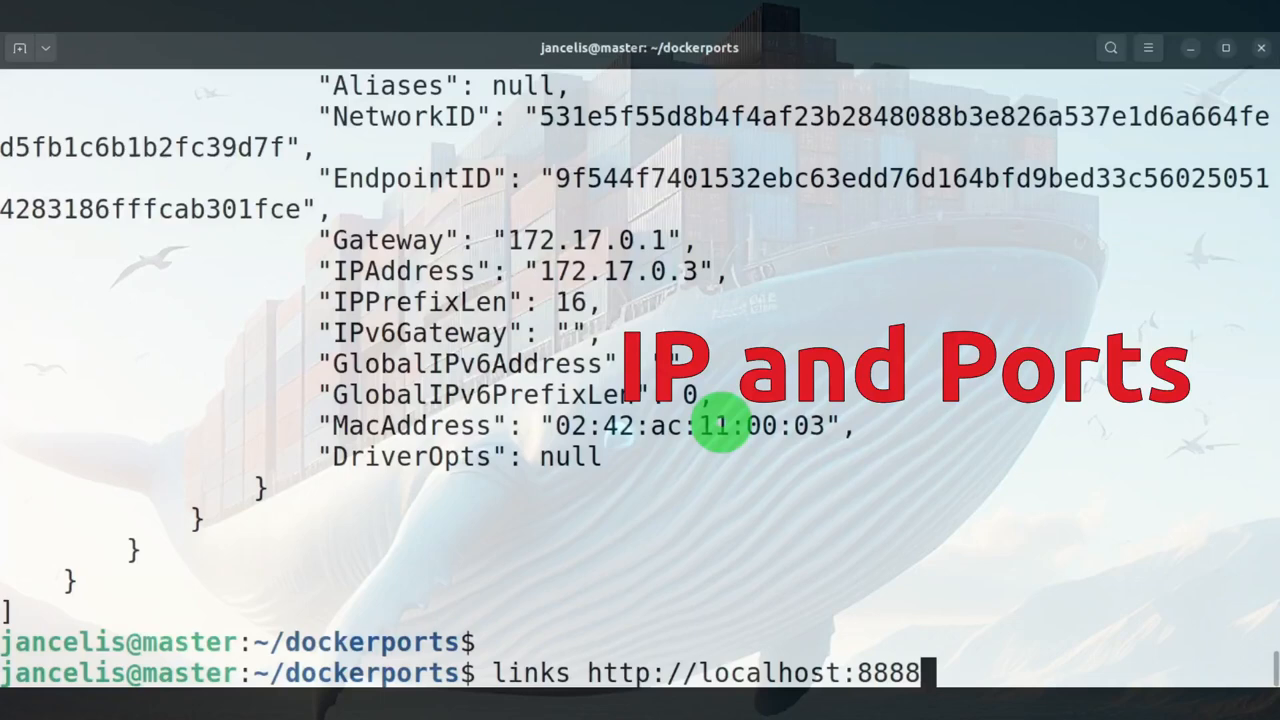
pyautogui.write('000')
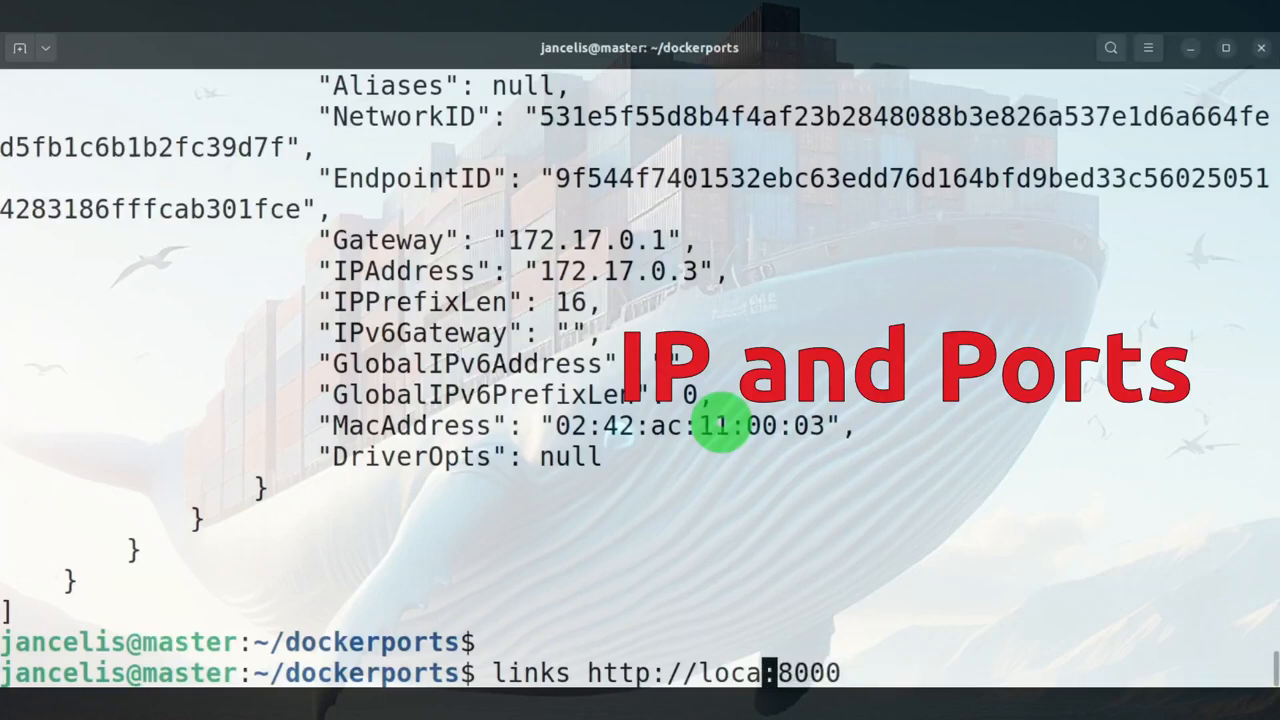
pyautogui.write('172')
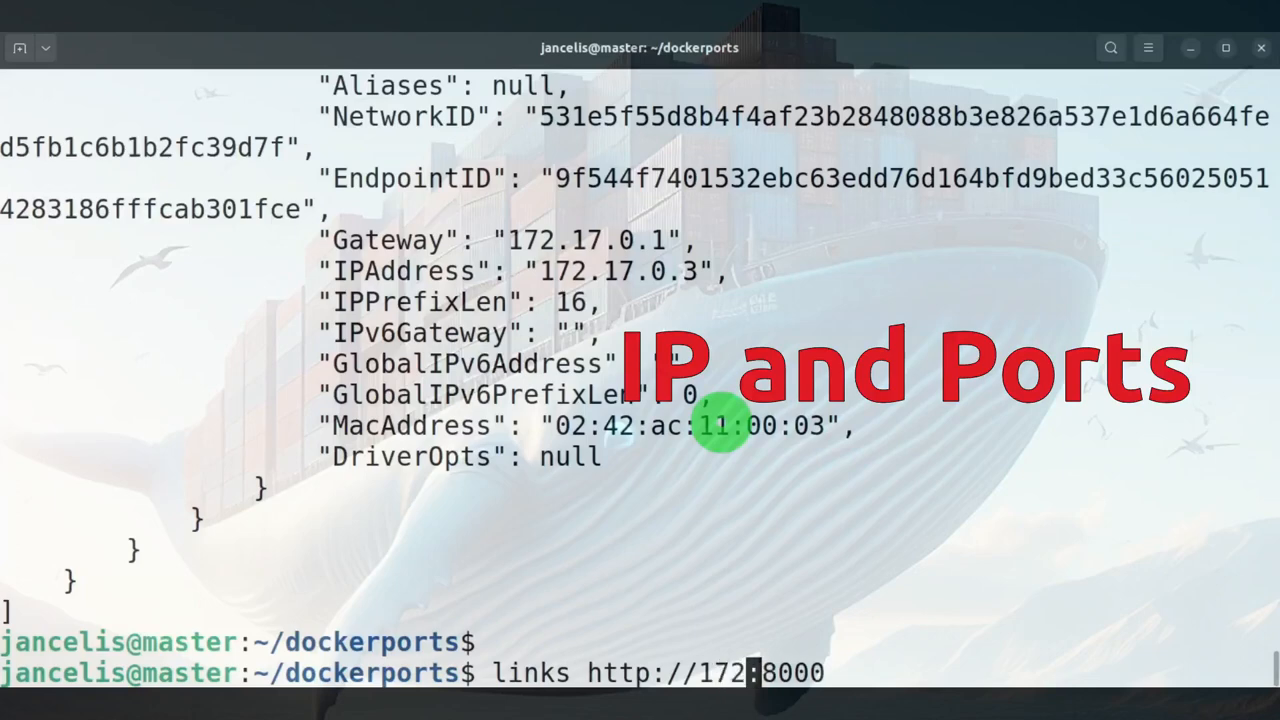
pyautogui.write('17.0')
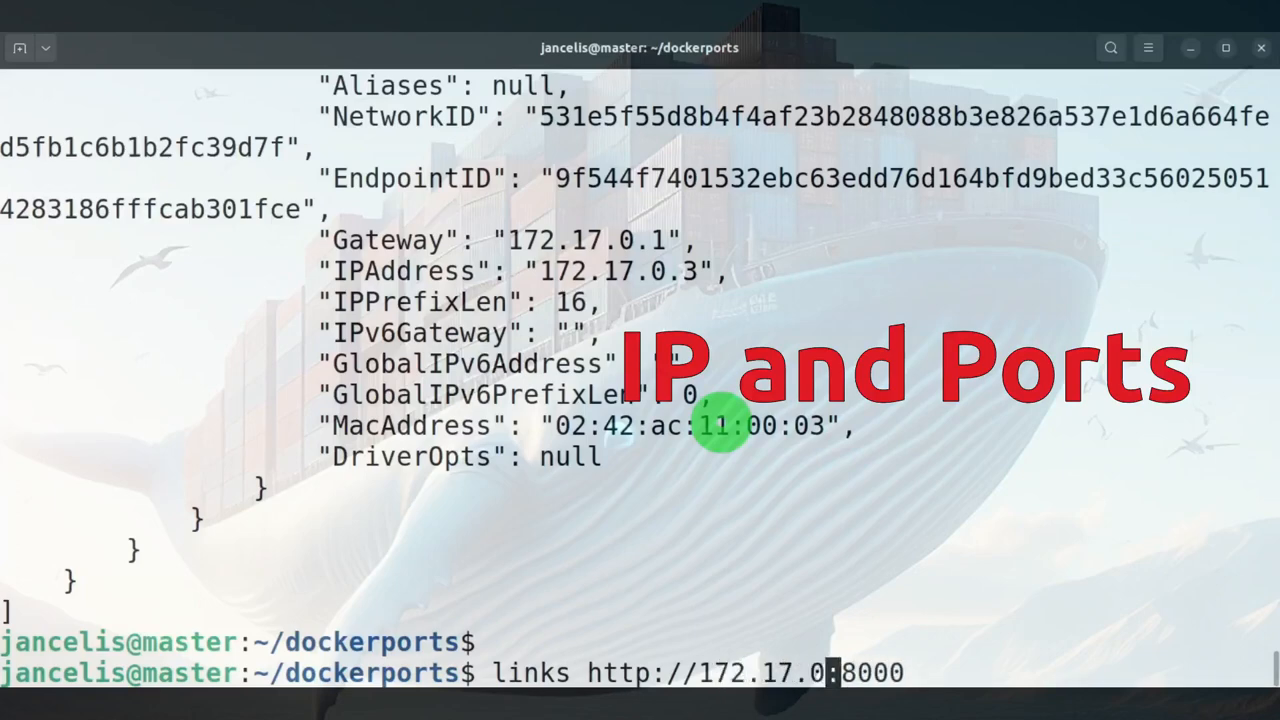
pyautogui.press('Return')
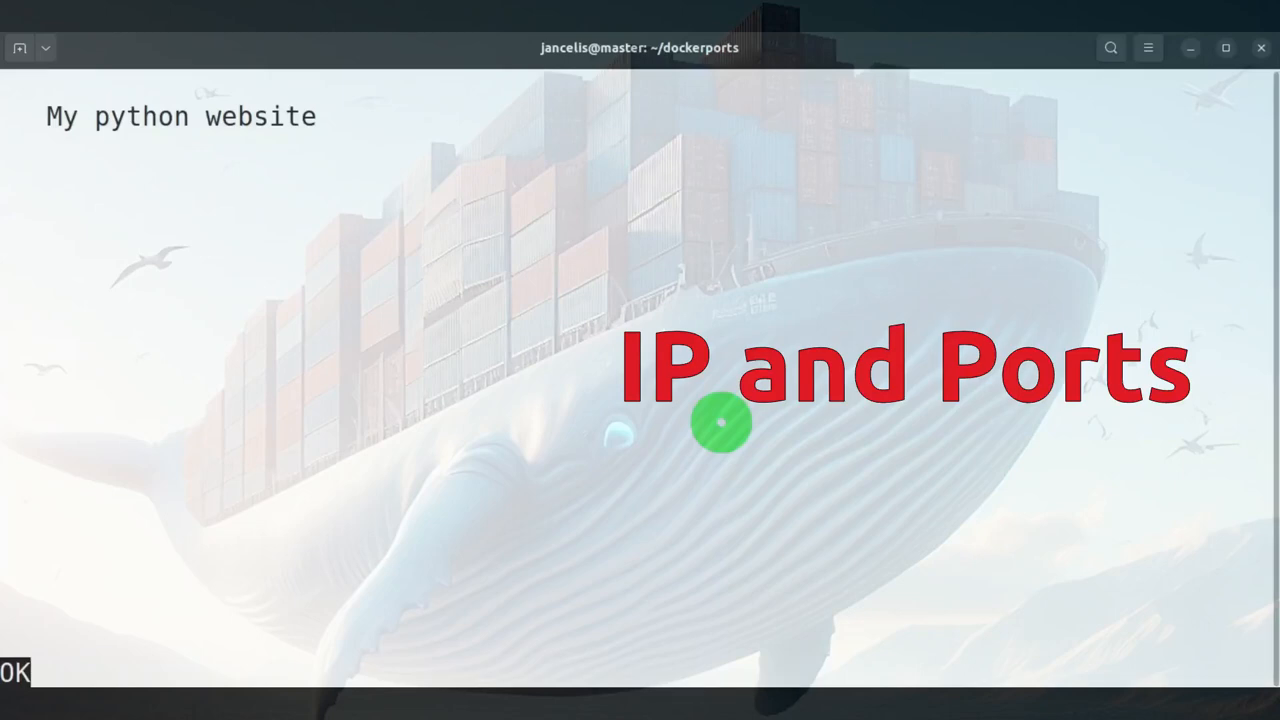
pyautogui.press('q')
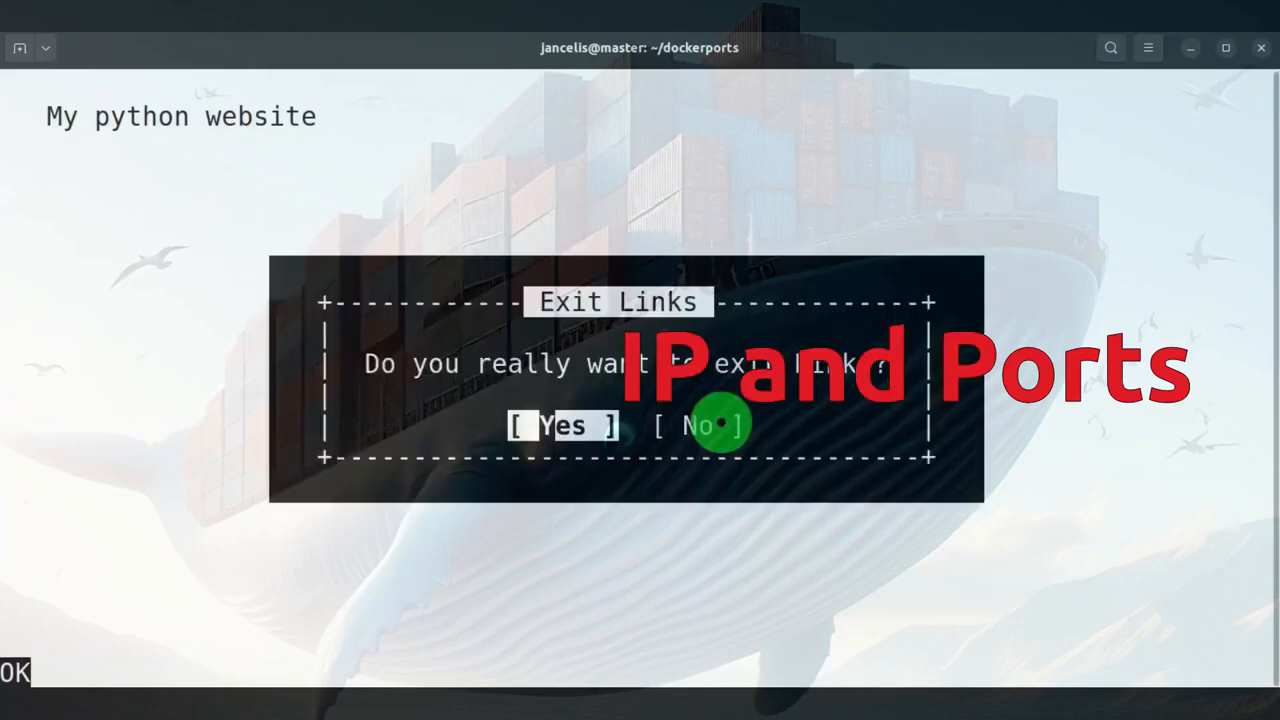
pyautogui.click(568, 424)
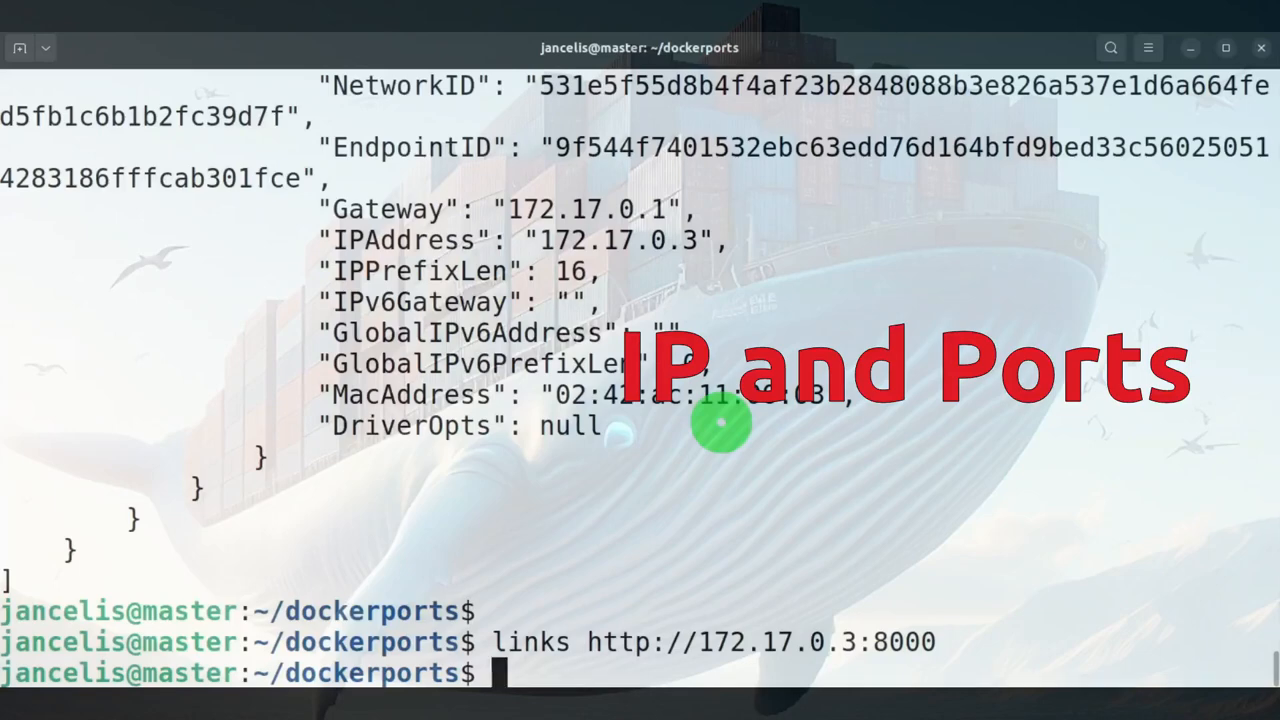
# - Rerun docker run -d -p 8888:8000 as pythonc and pythonc2, hitting name-conflict and port-in-use errors
pyautogui.write('docker container ls')
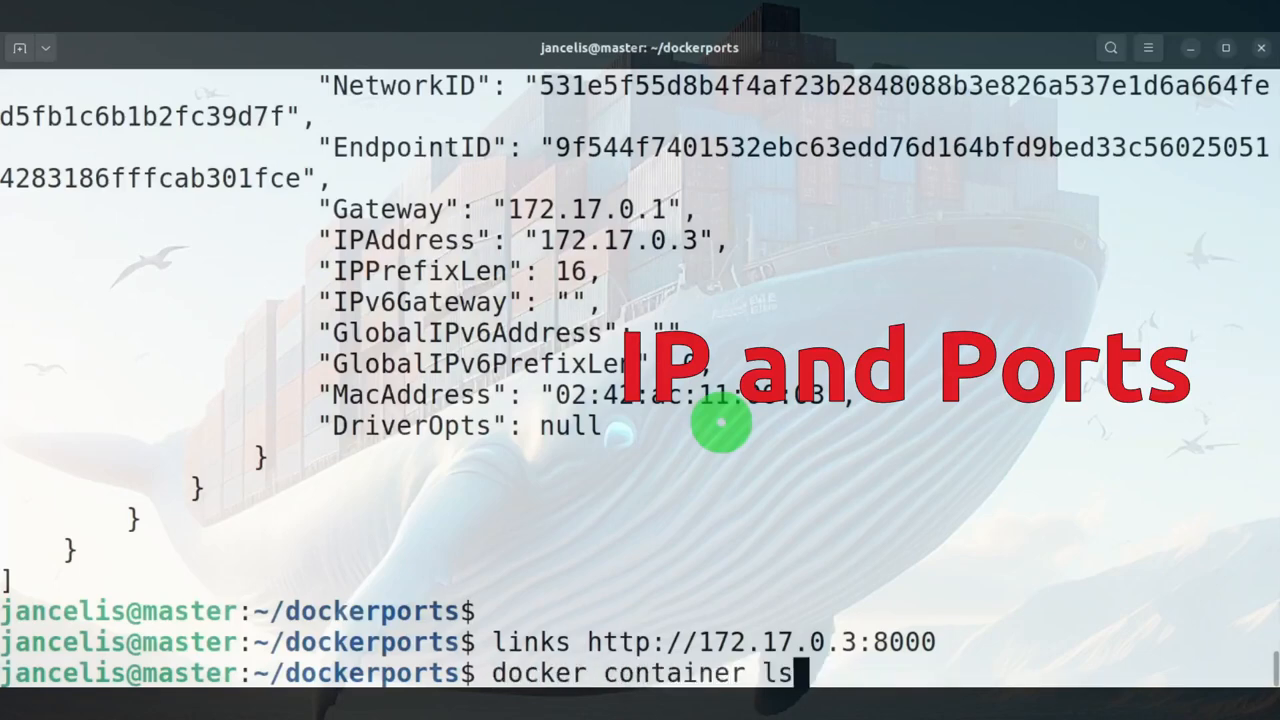
pyautogui.write('docker run -d -p 8888:8000 --name pythonc pythonimg')
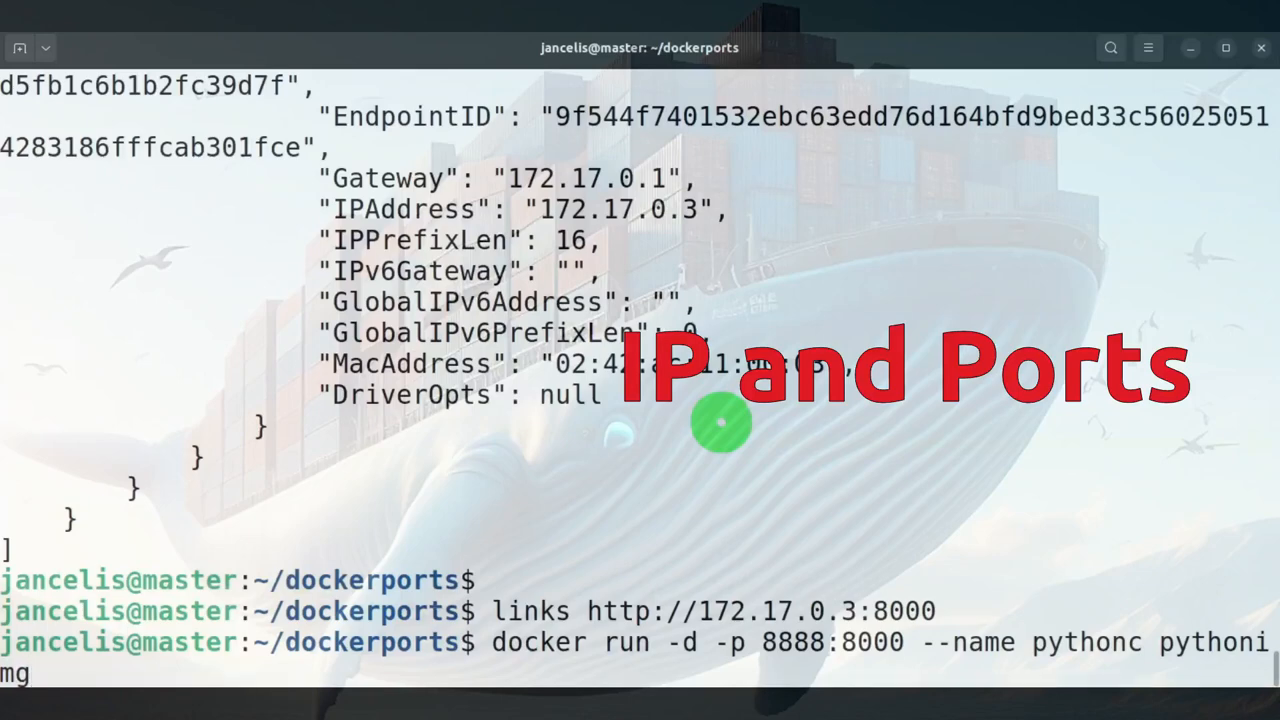
pyautogui.press('Return')
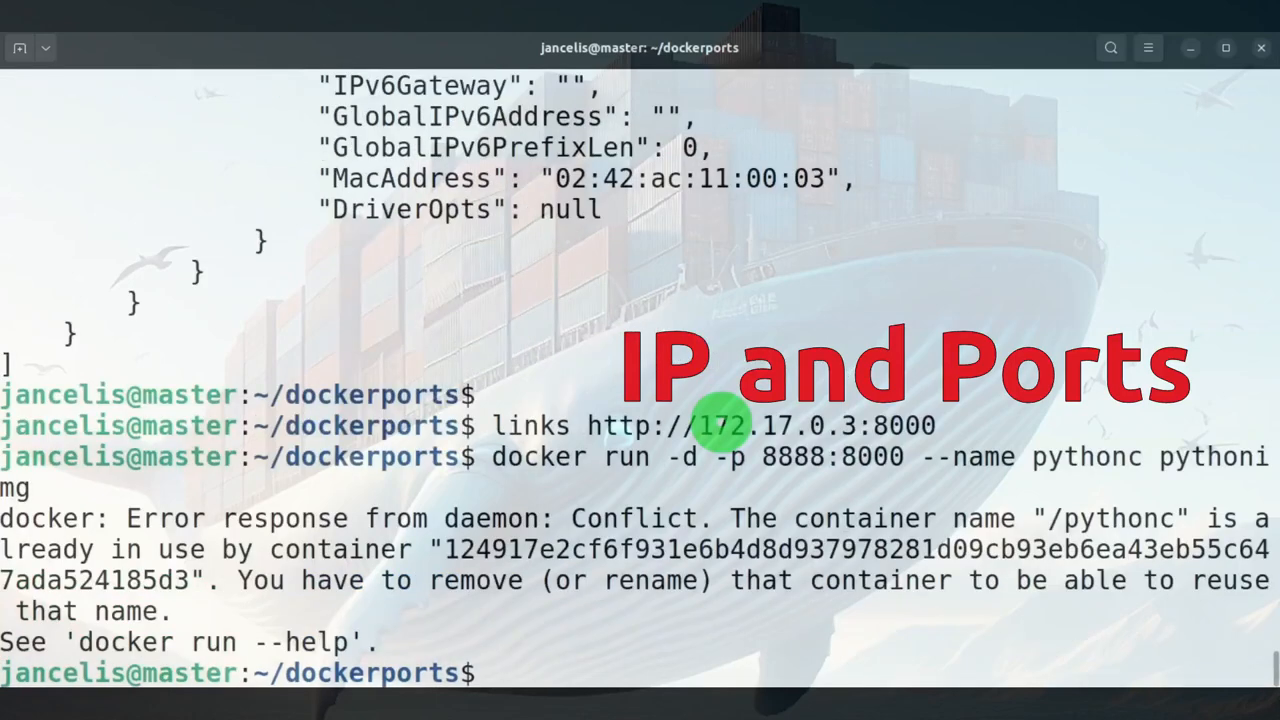
pyautogui.moveTo(1096, 520)
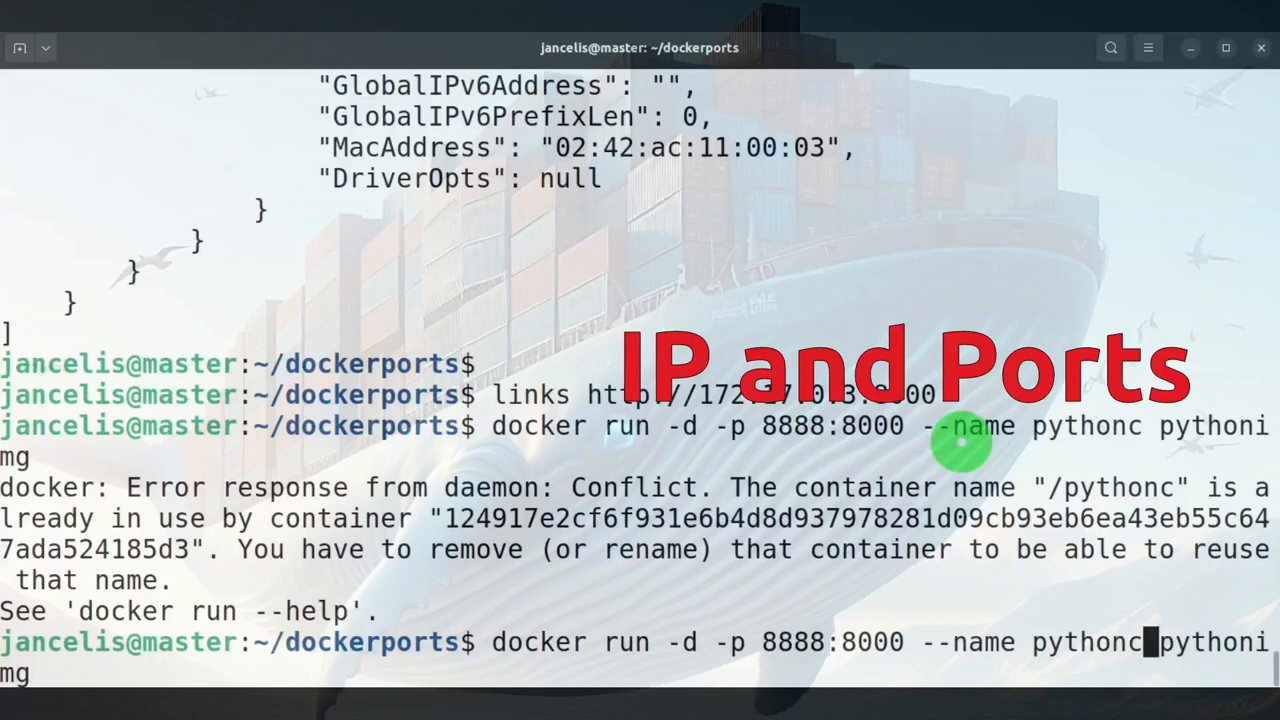
pyautogui.write('2')
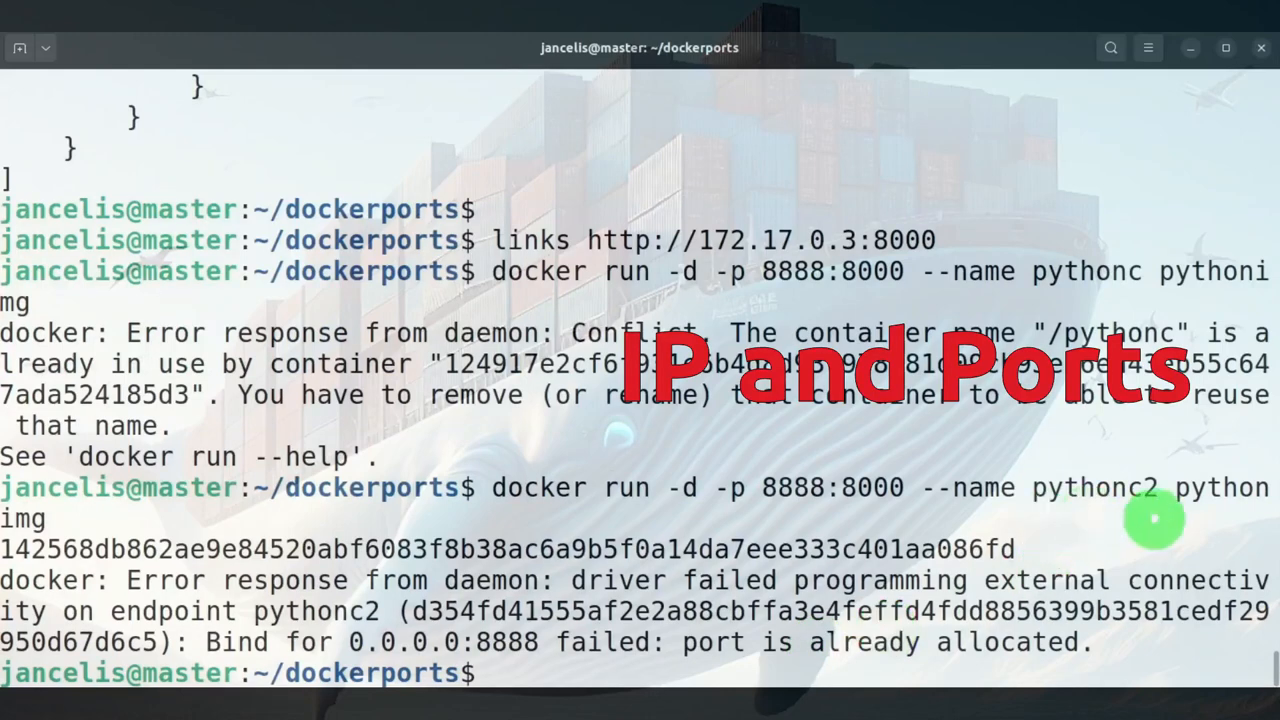
pyautogui.moveTo(742, 644)
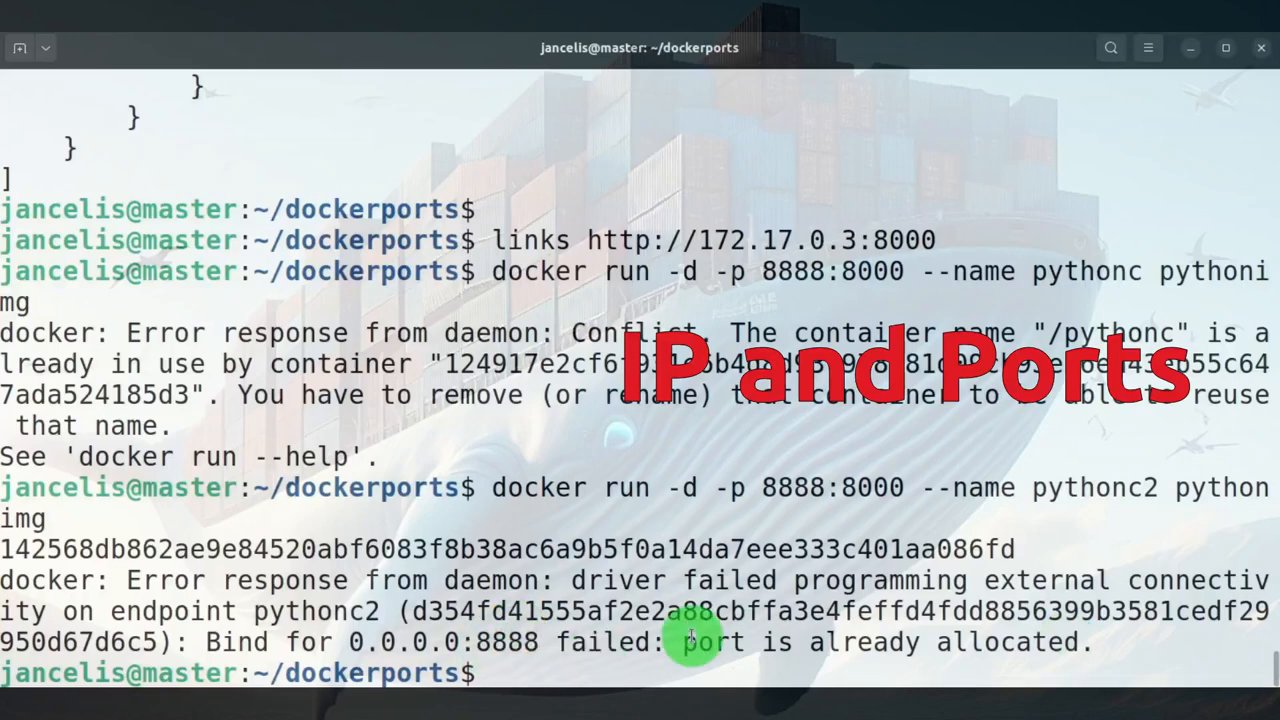
# - Start pythonc3 with -p 8889:8000 and confirm it with docker ps
pyautogui.write('docker run -d -p 8888:8000 --name pythonc2 pythonimg')
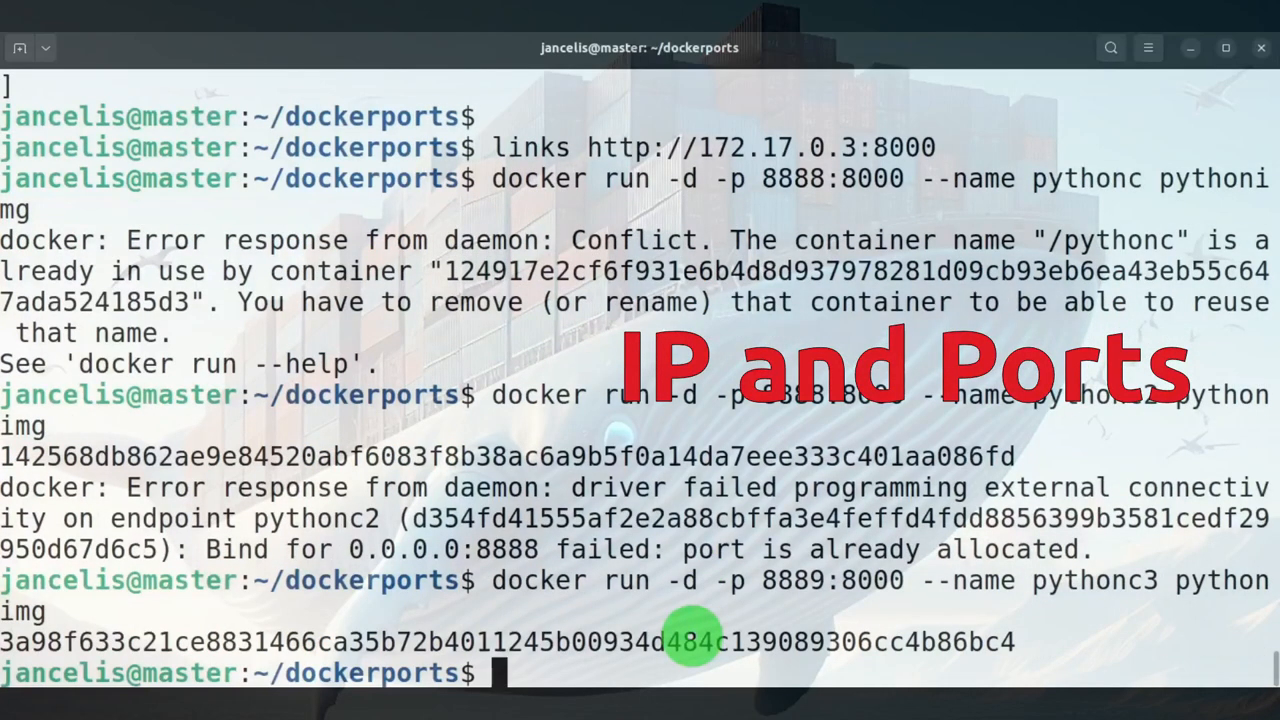
pyautogui.write('do')
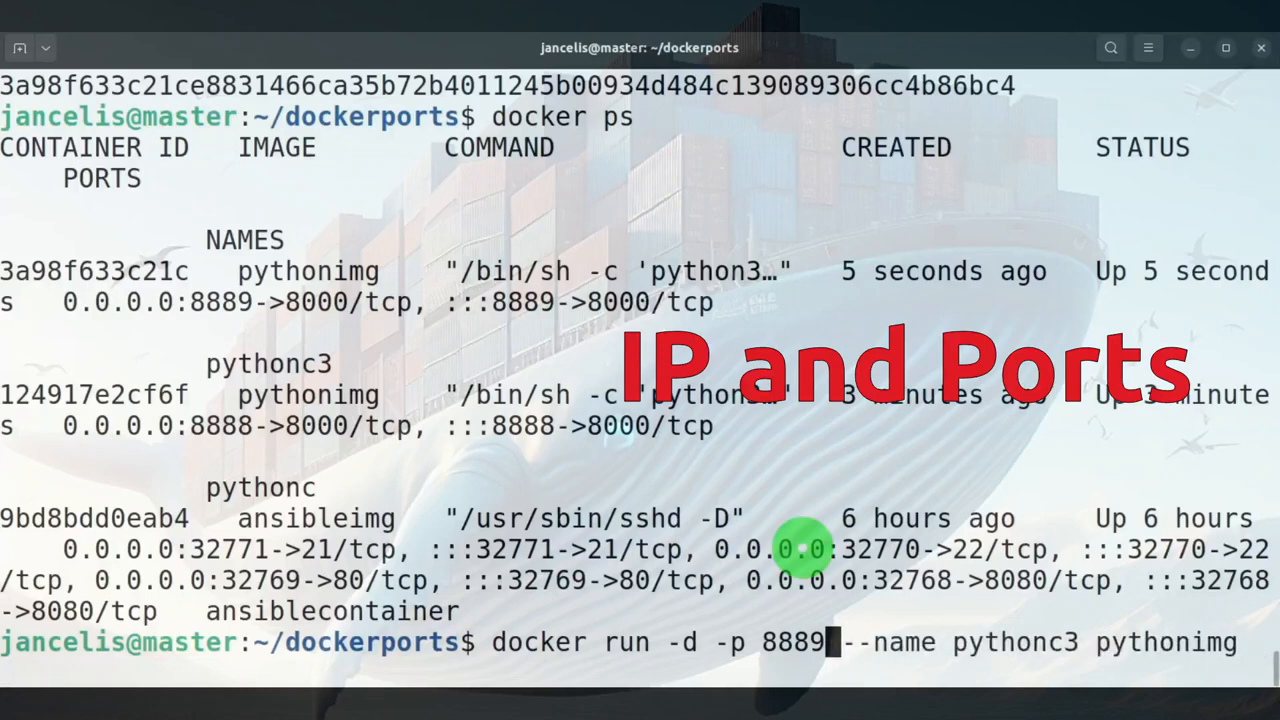
# - Run docker run -d -P pythonimg twice and list containers, showing auto-assigned host ports 32775 and 32776
pyautogui.press('BackSpace')
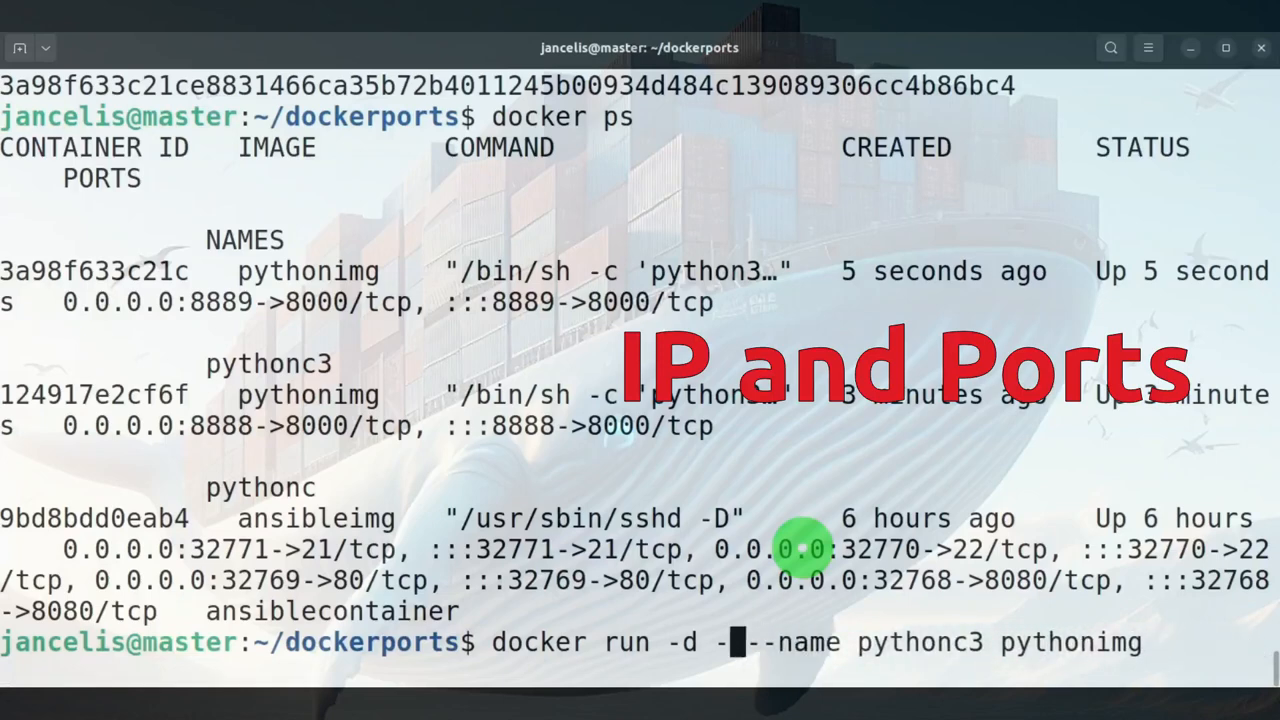
pyautogui.write('P')
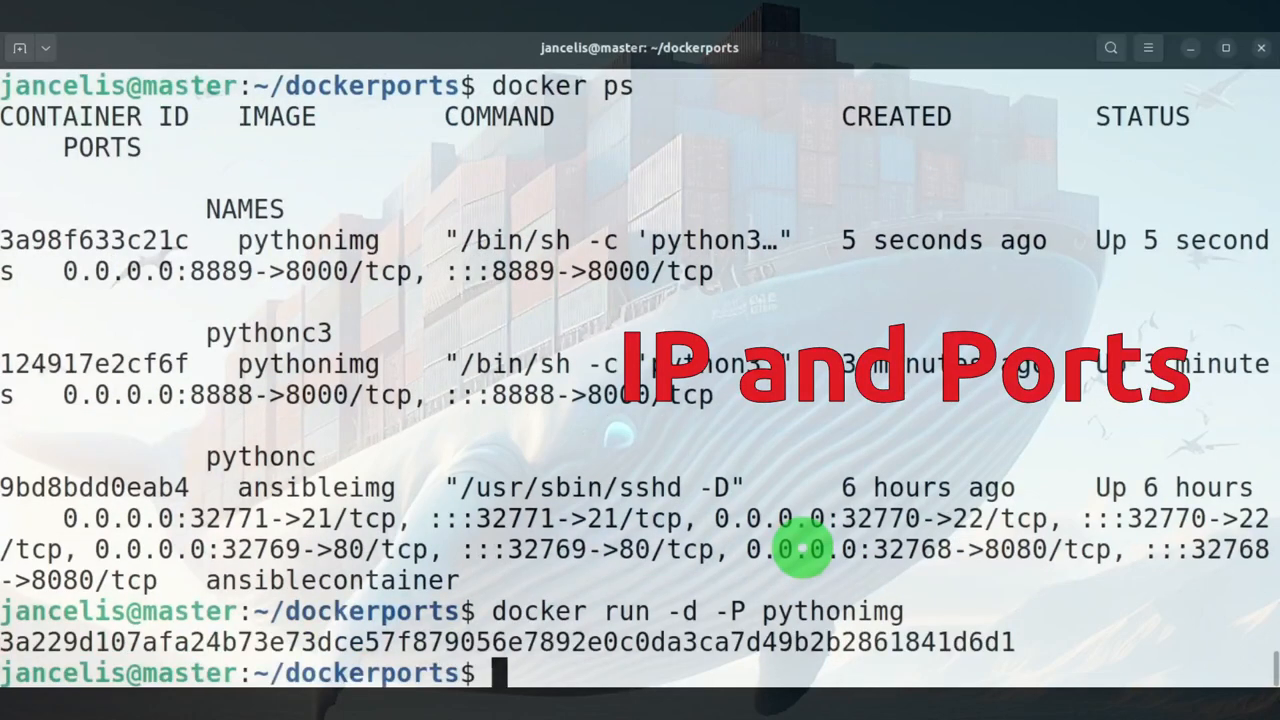
pyautogui.write('docker run -d -P pythonimg')
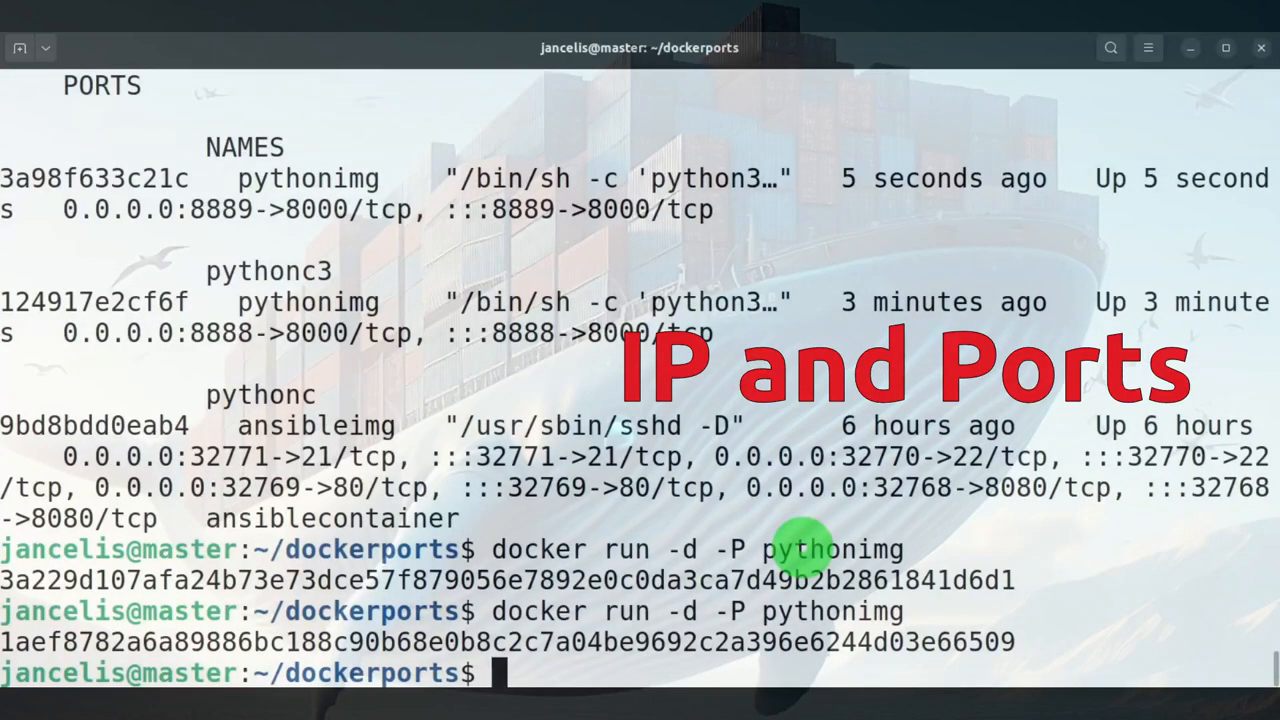
pyautogui.write('docker')
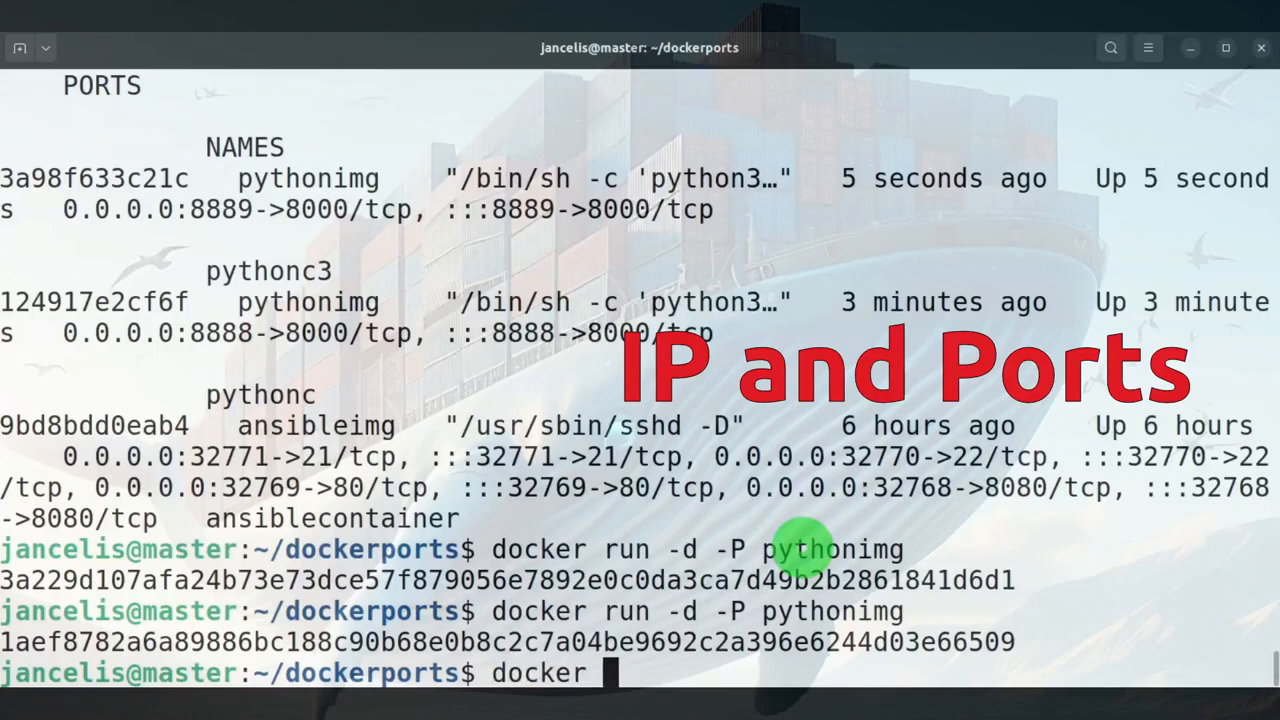
pyautogui.press('Return')
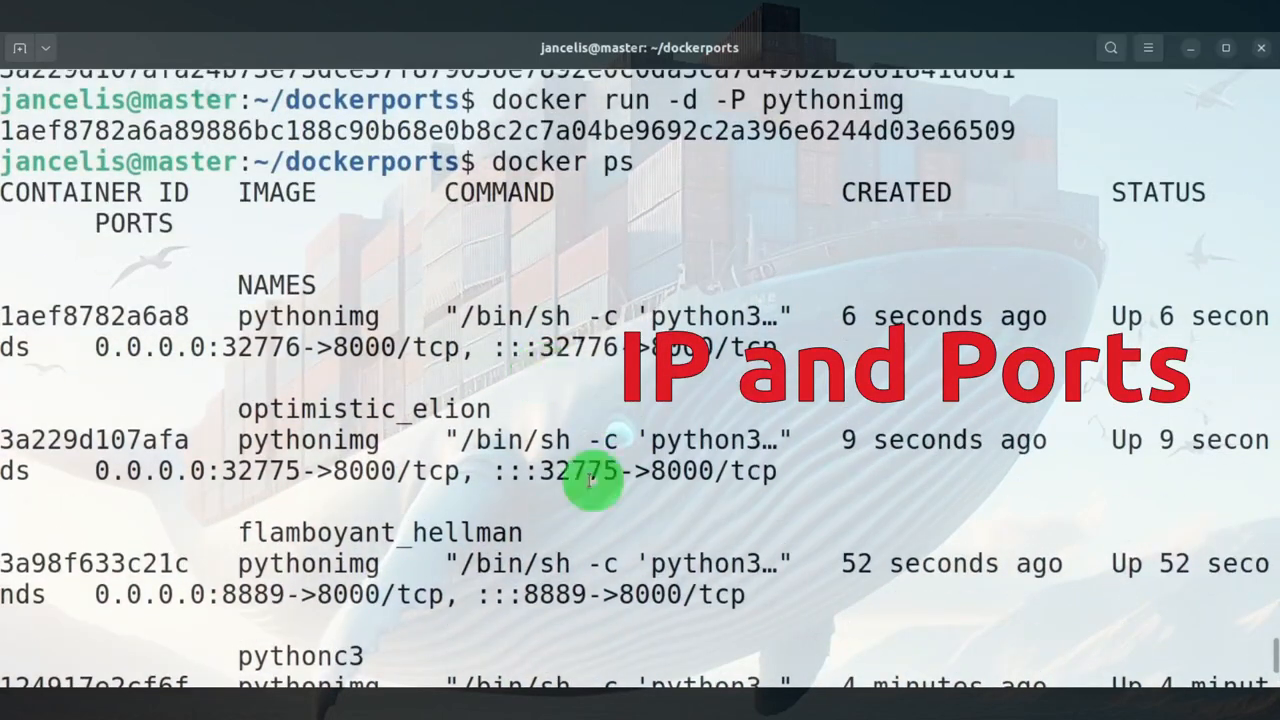
pyautogui.moveTo(576, 488)
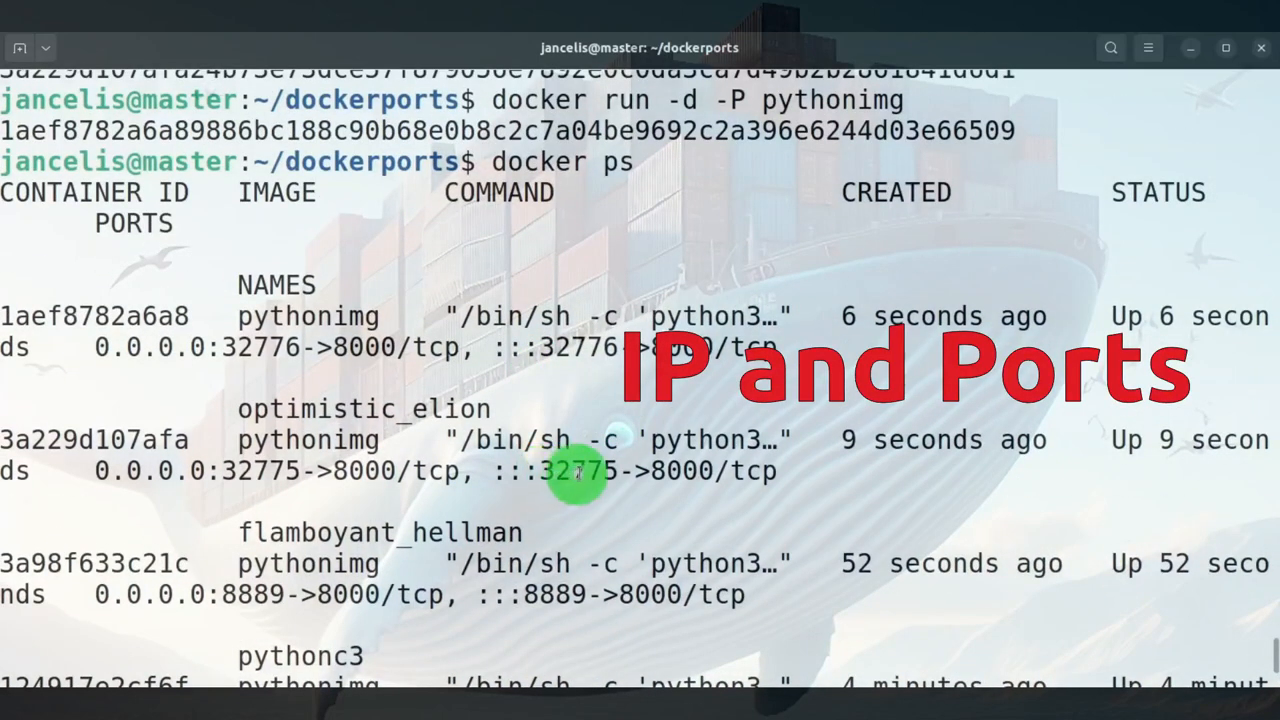
pyautogui.moveTo(592, 472)
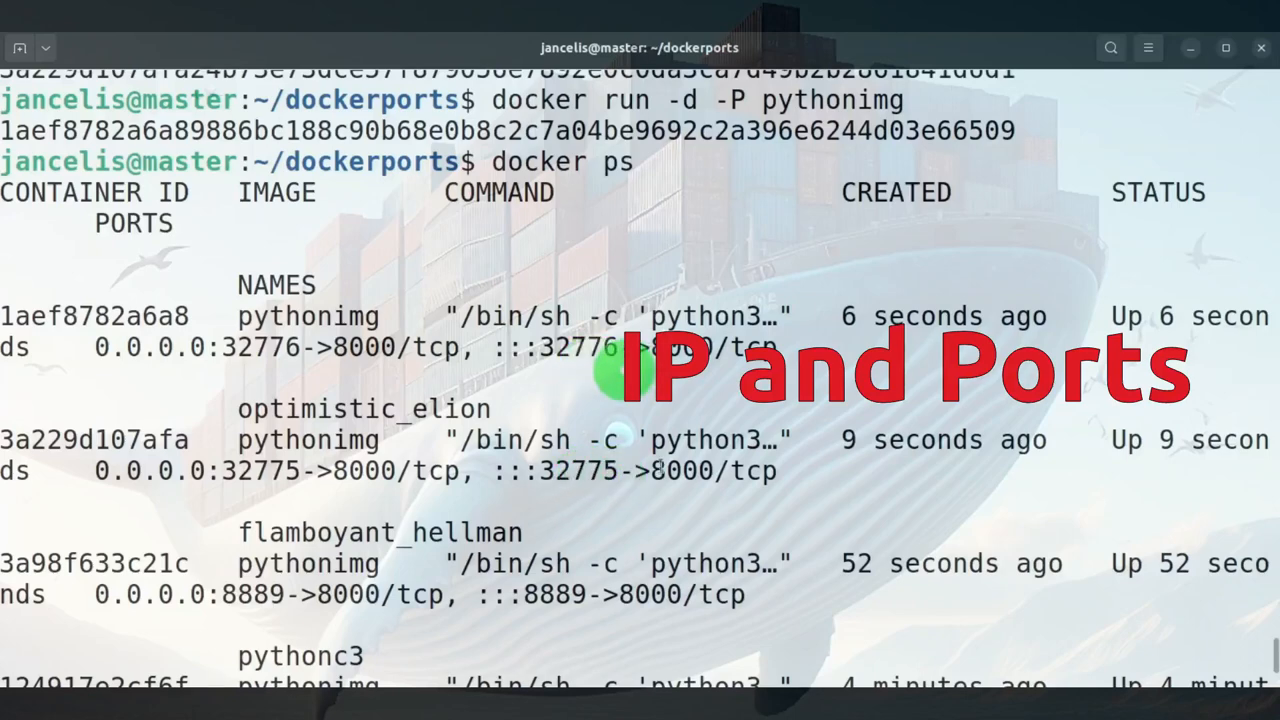
pyautogui.moveTo(532, 456)
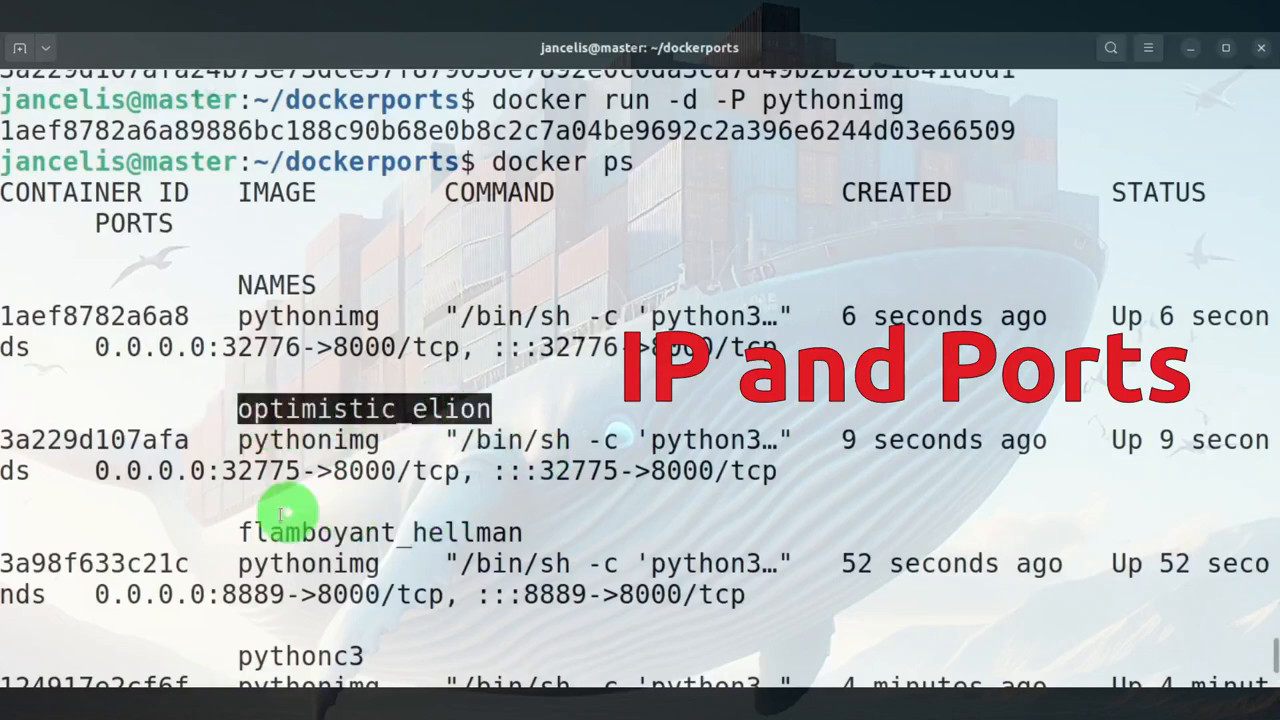
pyautogui.doubleClick(380, 532)
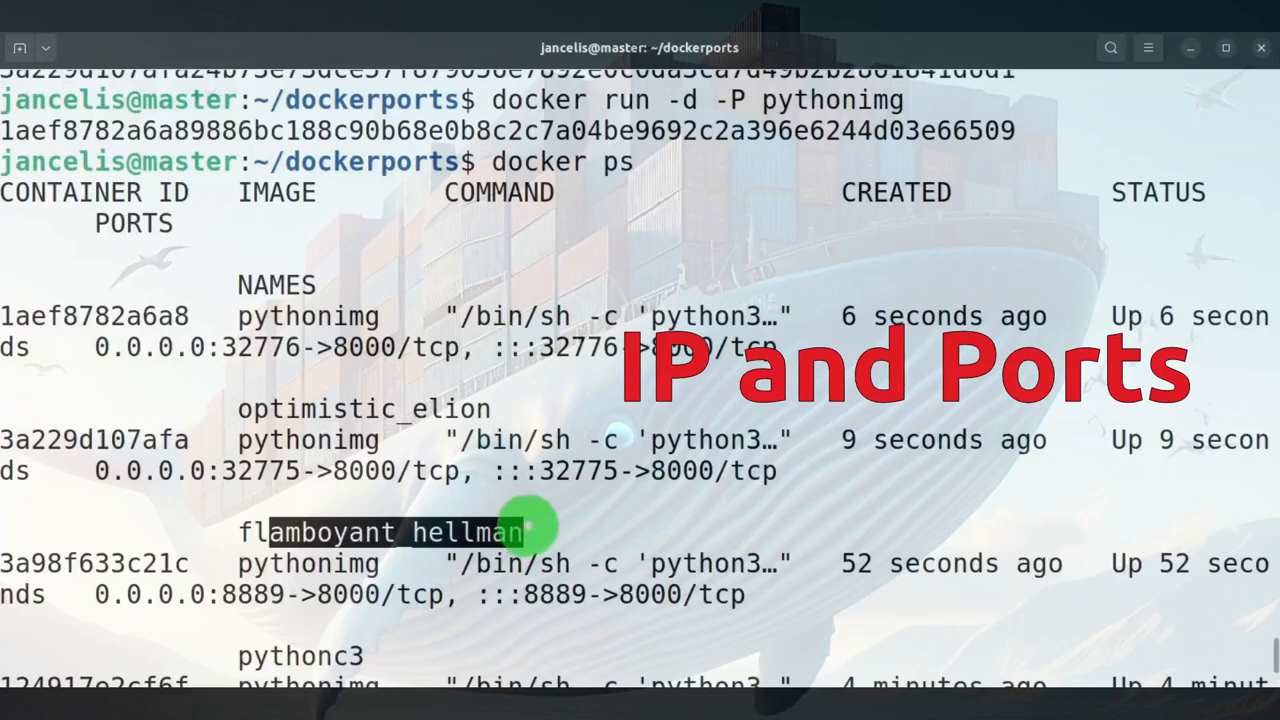
pyautogui.moveTo(132, 316)
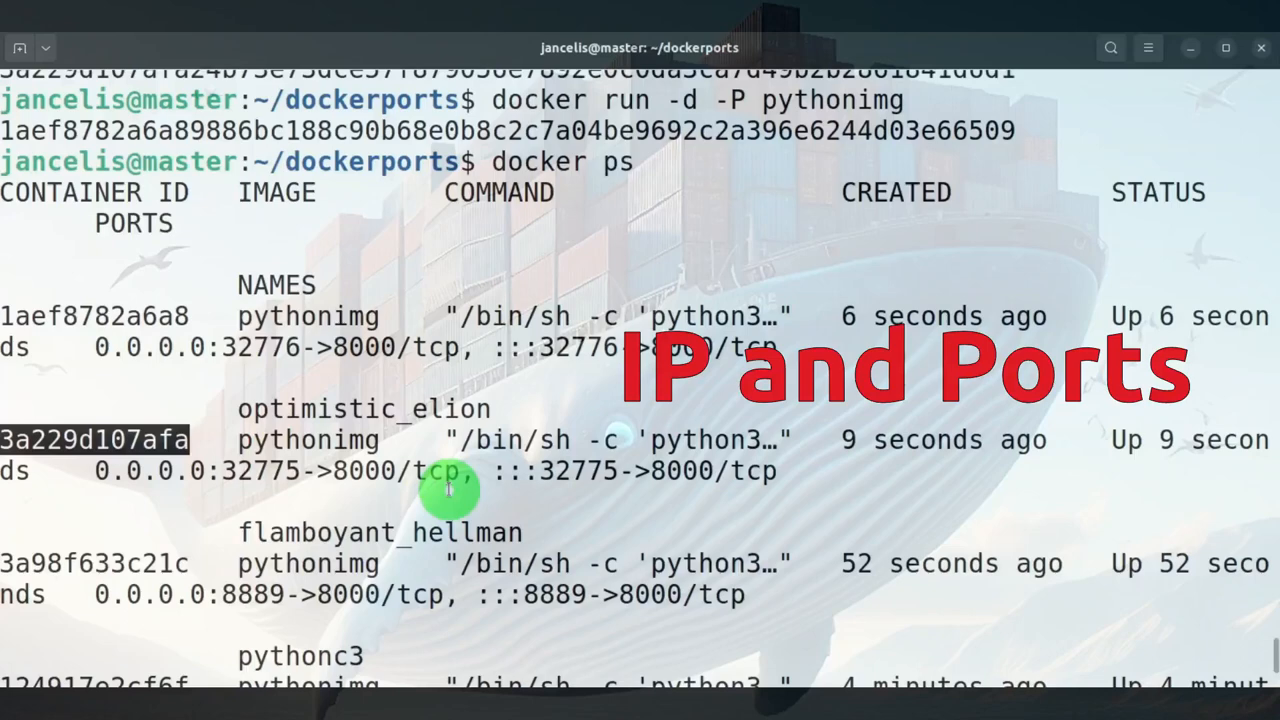
pyautogui.moveTo(624, 486)
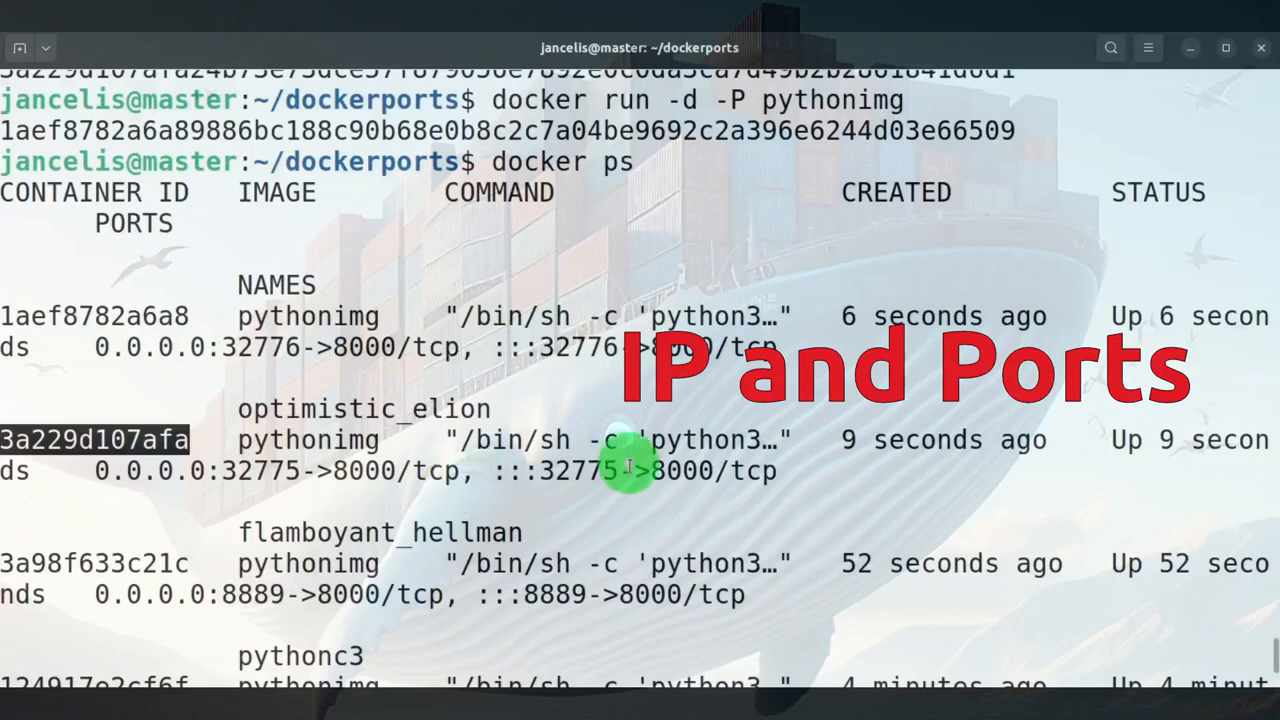
pyautogui.moveTo(644, 504)
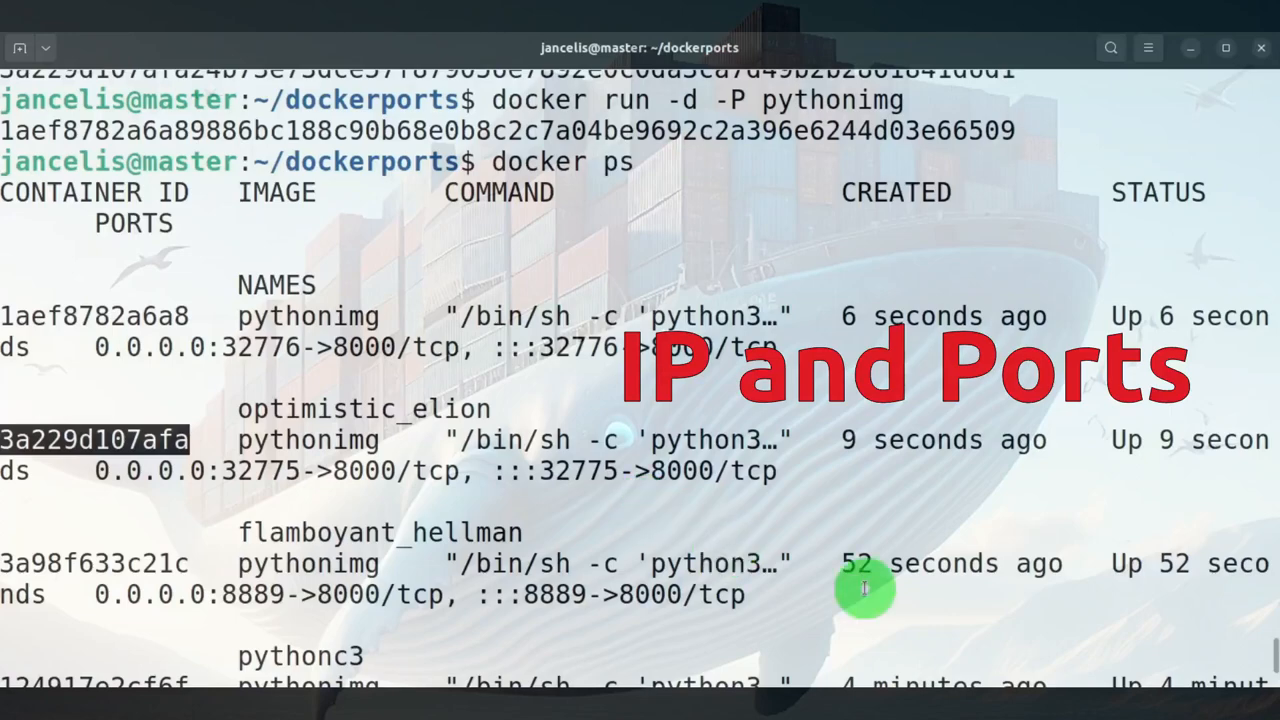
pyautogui.scroll(-3)
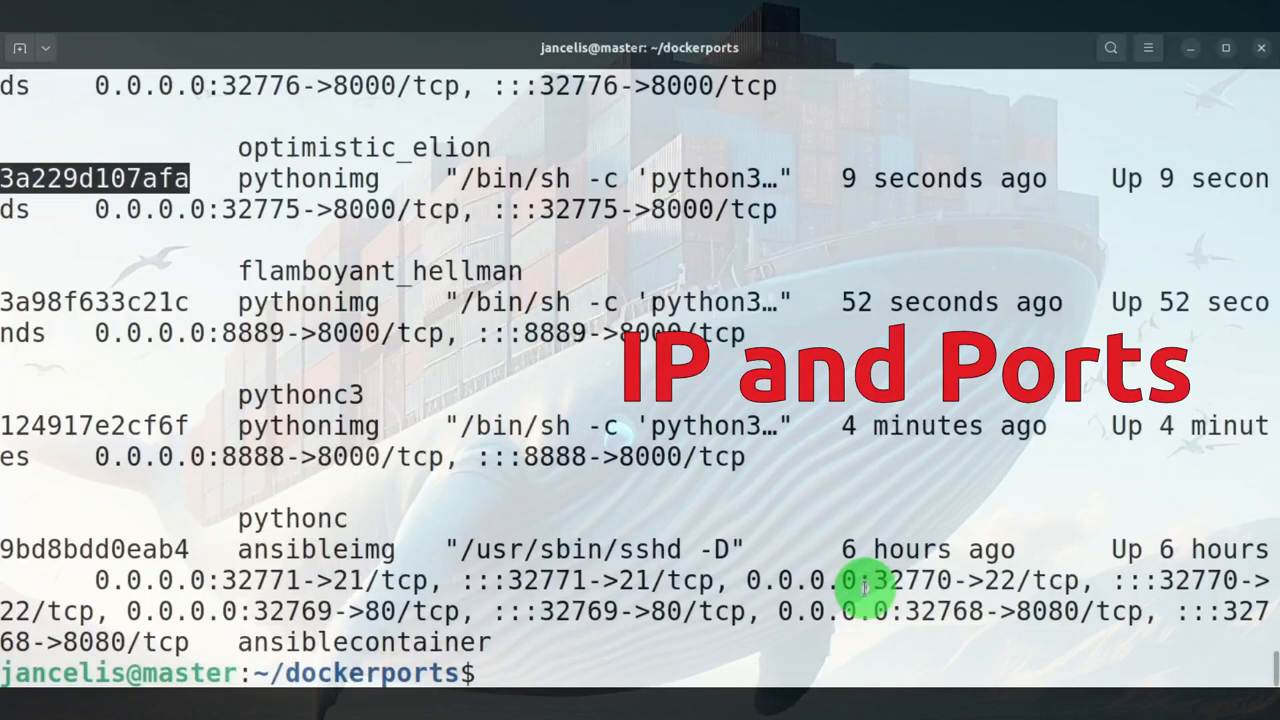
# - Stop containers 3a229d107afa and 1aef8782a6a8 with docker stop, then remove them with docker rm
pyautogui.write('docker')
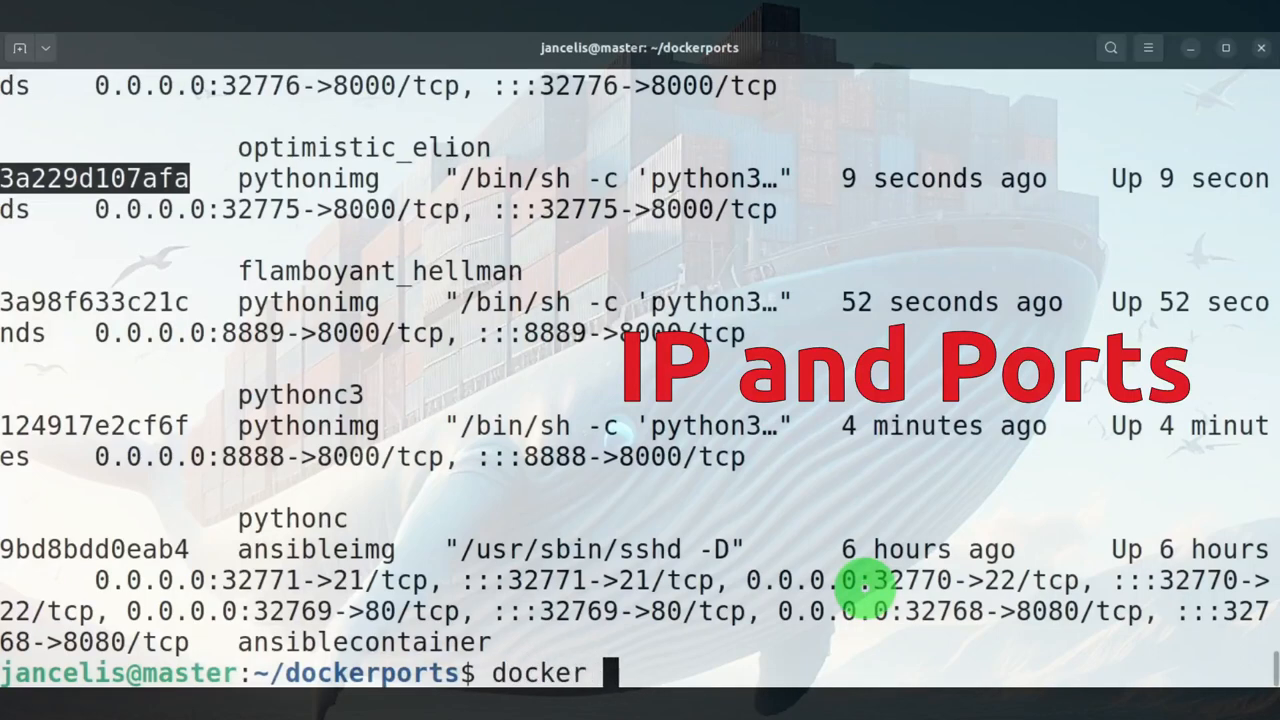
pyautogui.write('stop')
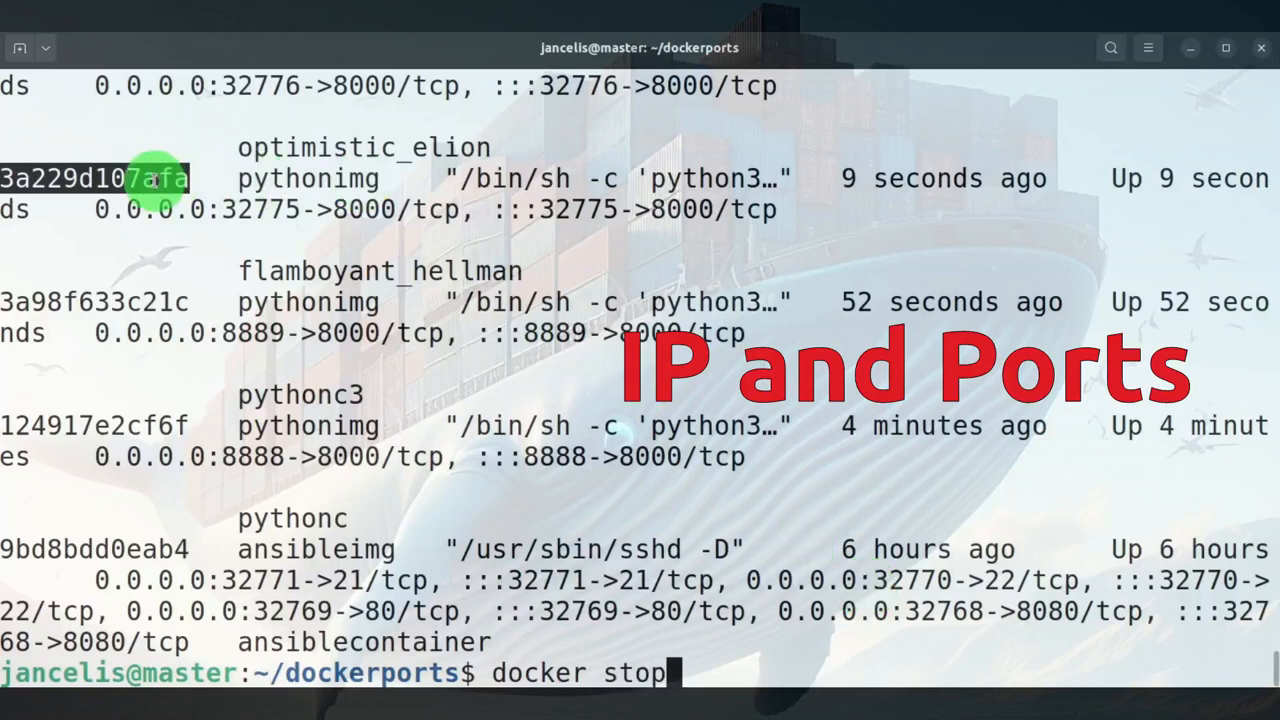
pyautogui.write('3a229d107afa 1aef8782a6a8')
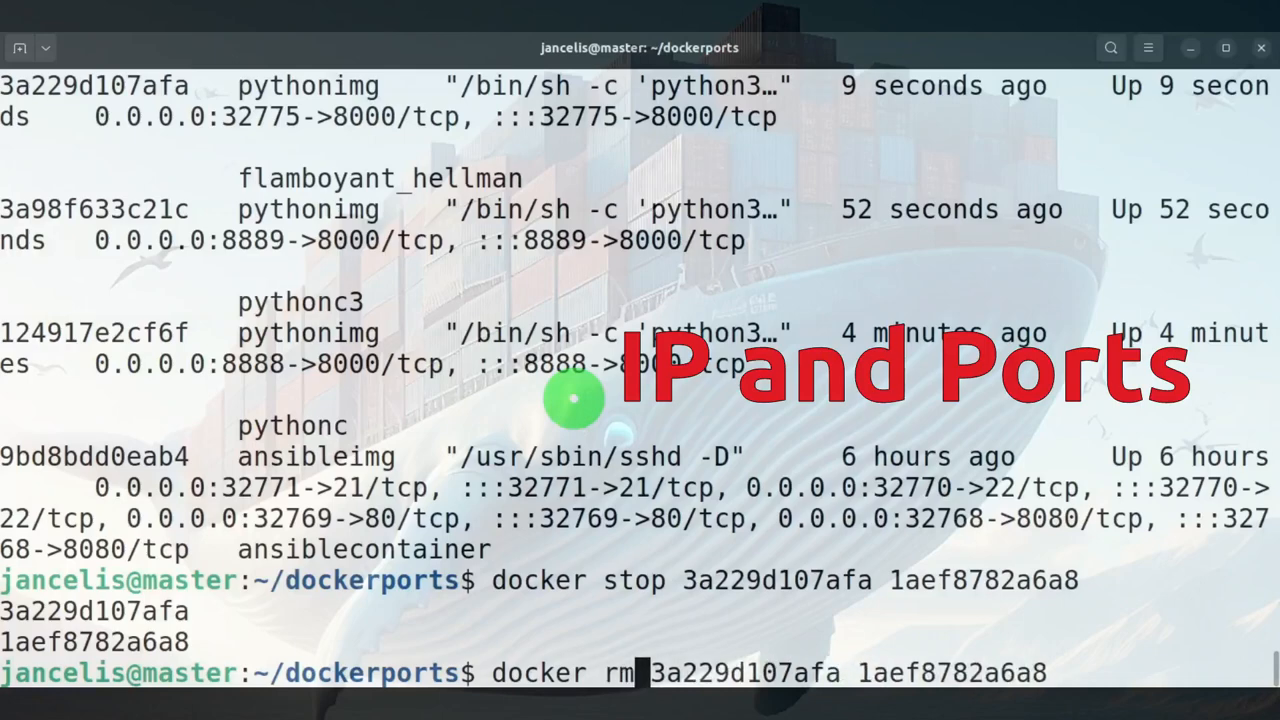
pyautogui.press('Return')
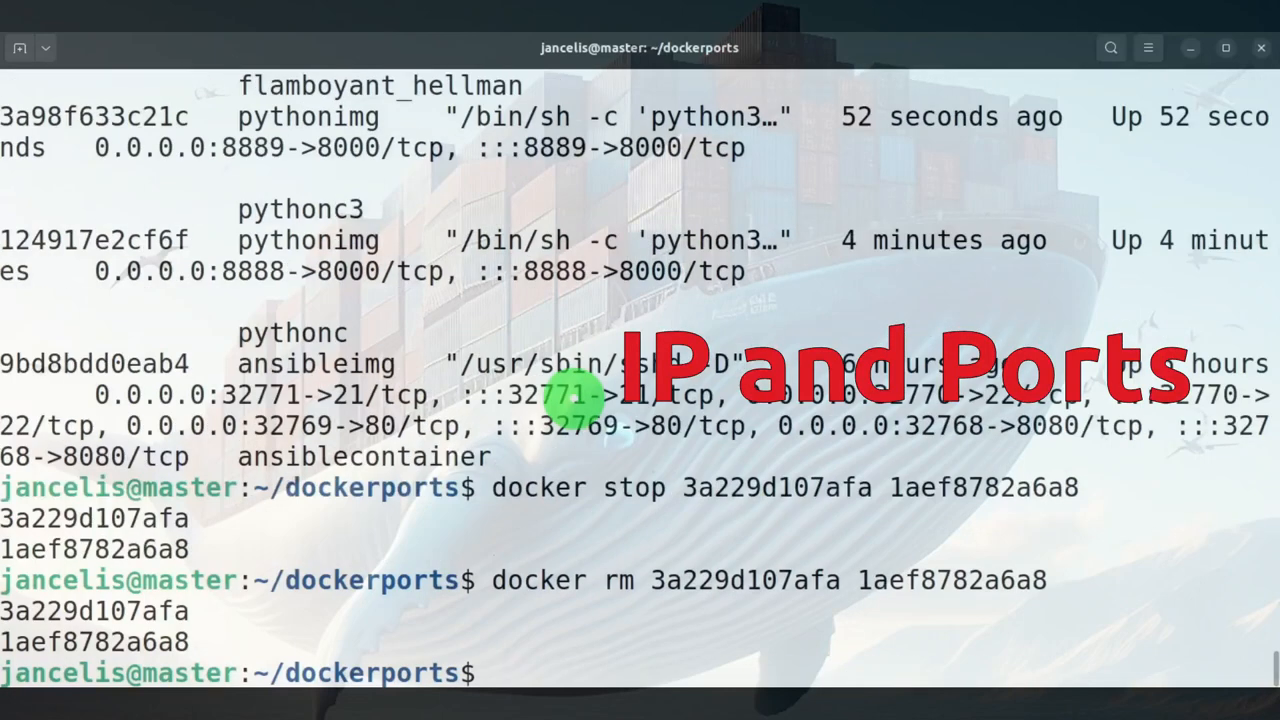